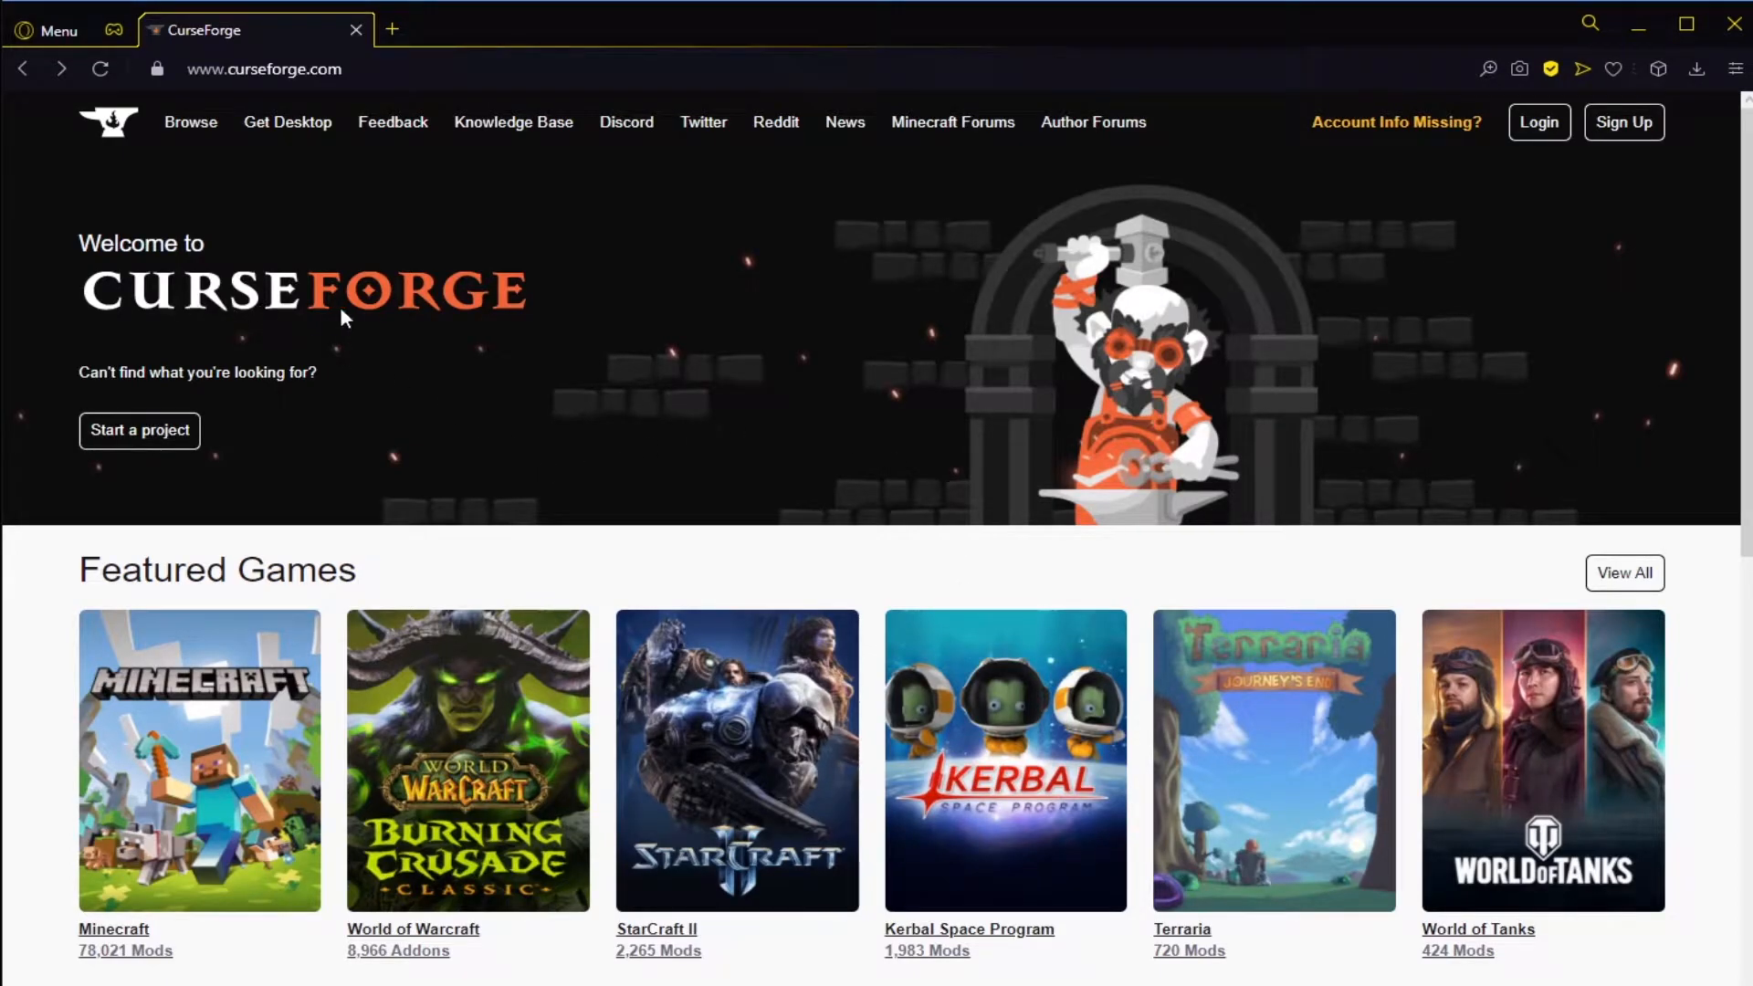
pyautogui.moveTo(476, 379)
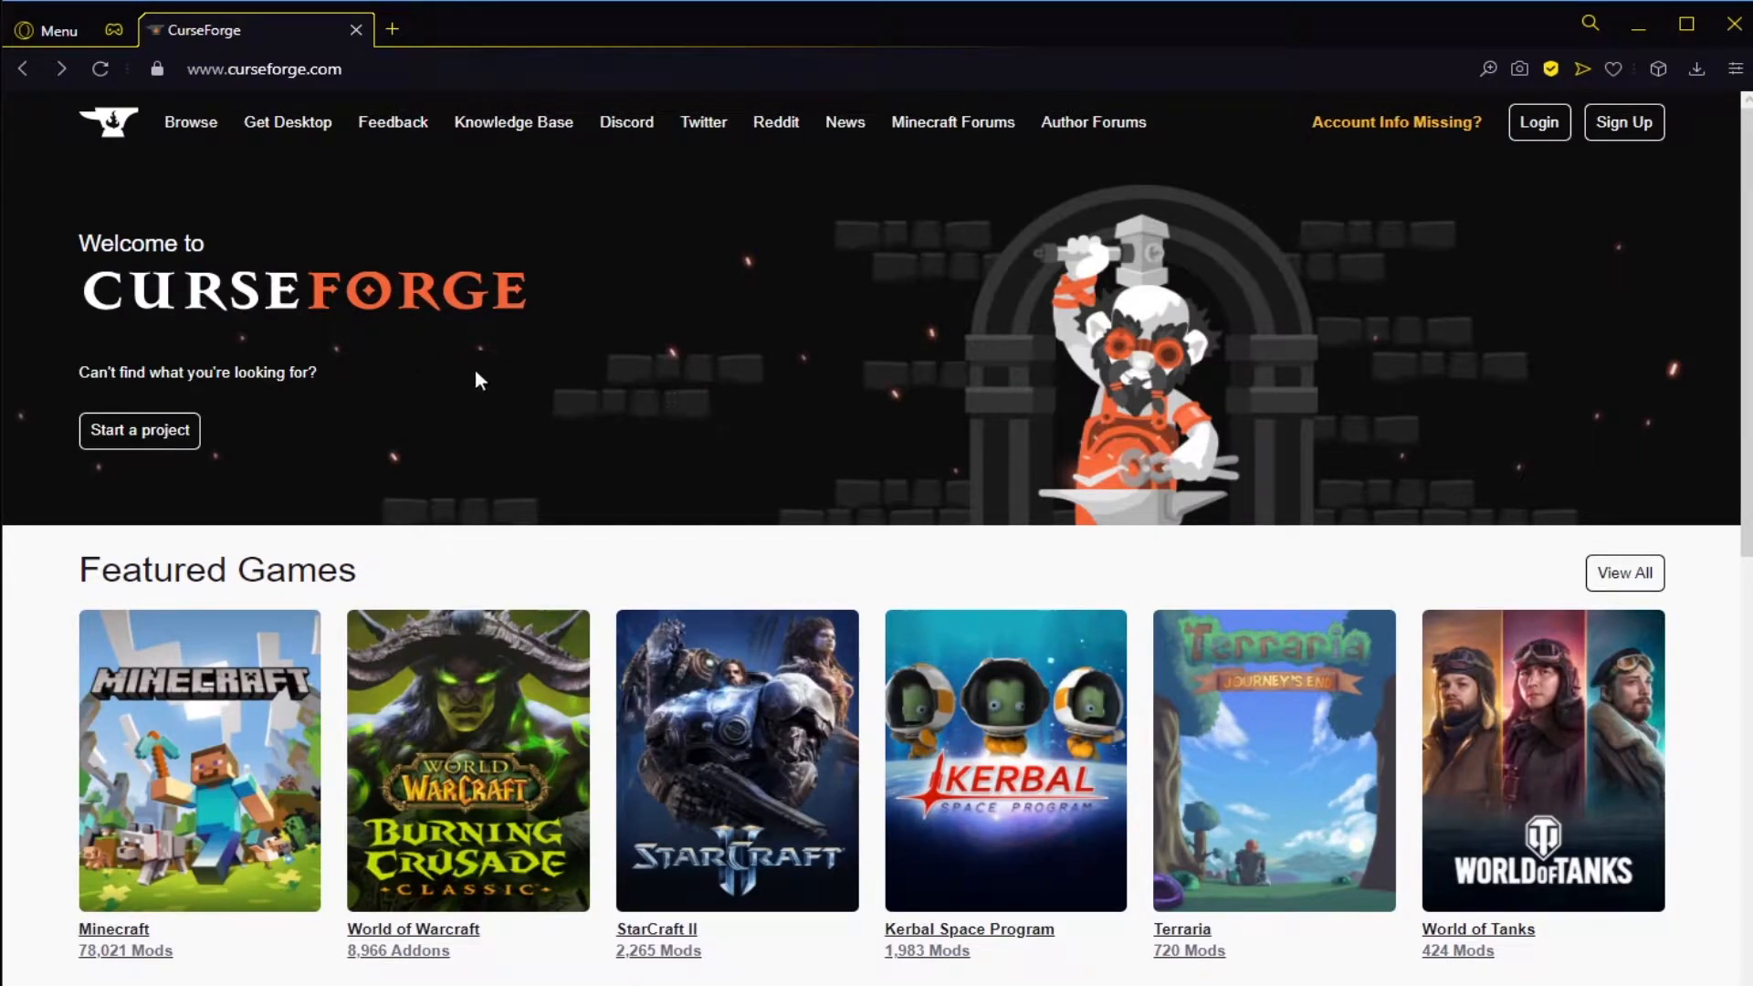
pyautogui.moveTo(402, 216)
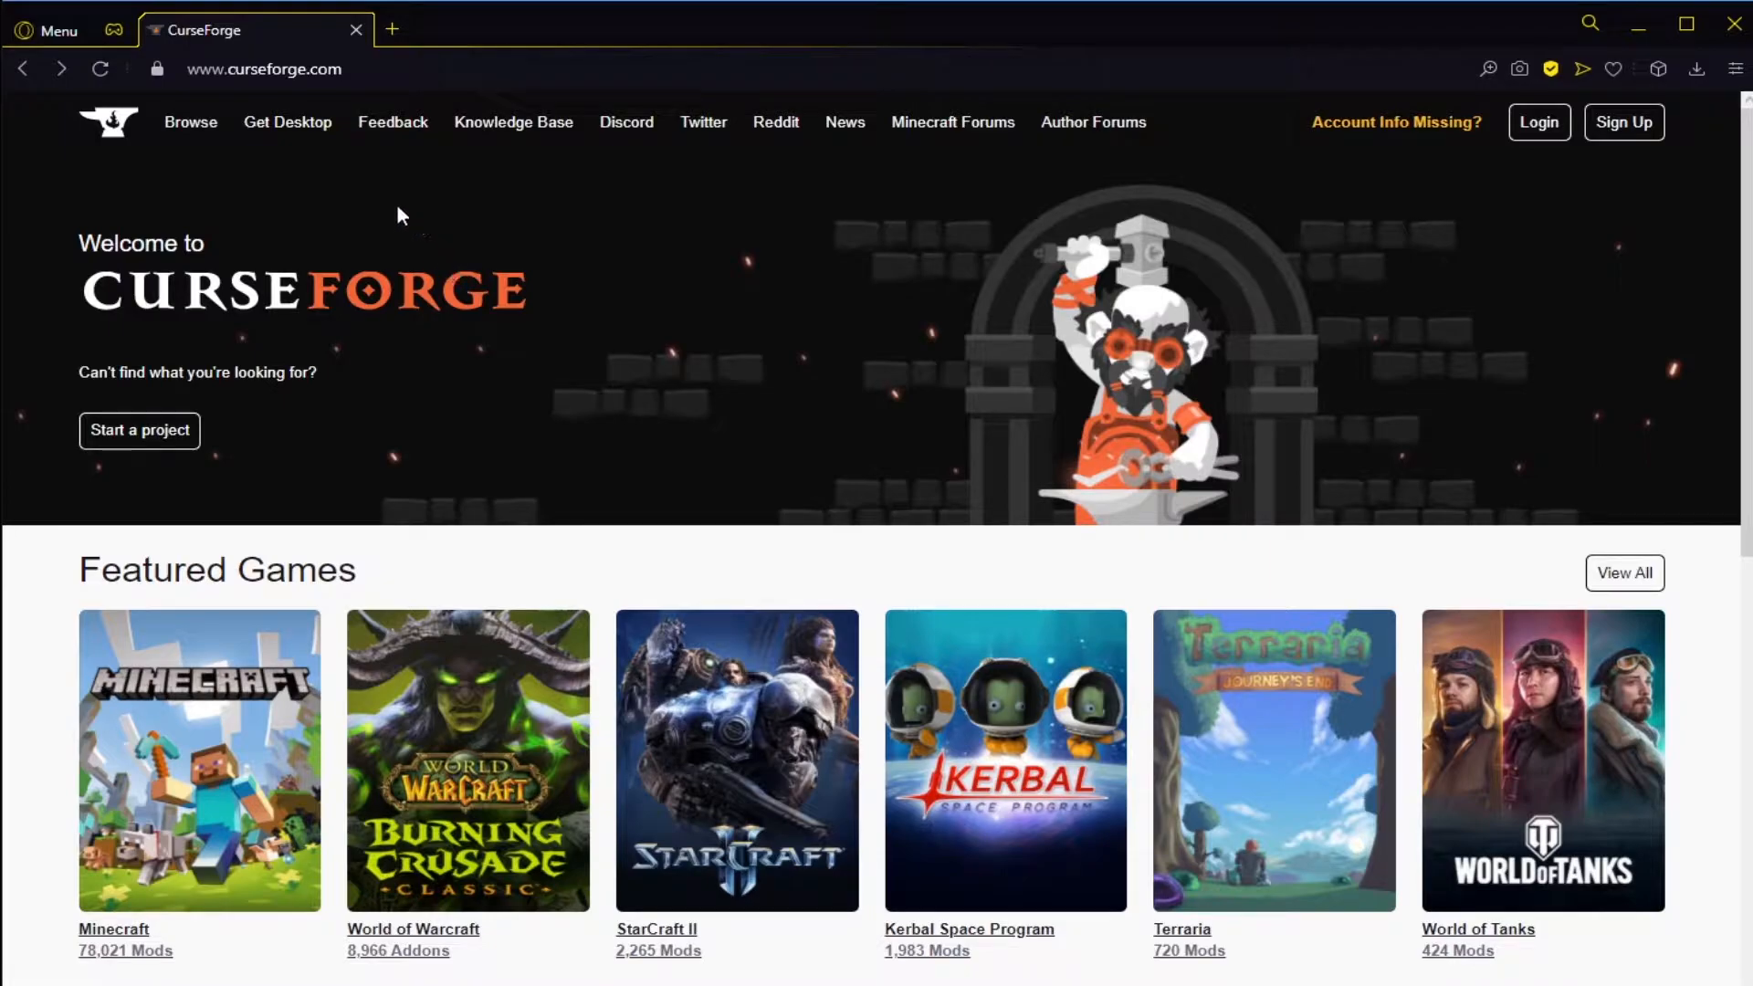
pyautogui.moveTo(280, 96)
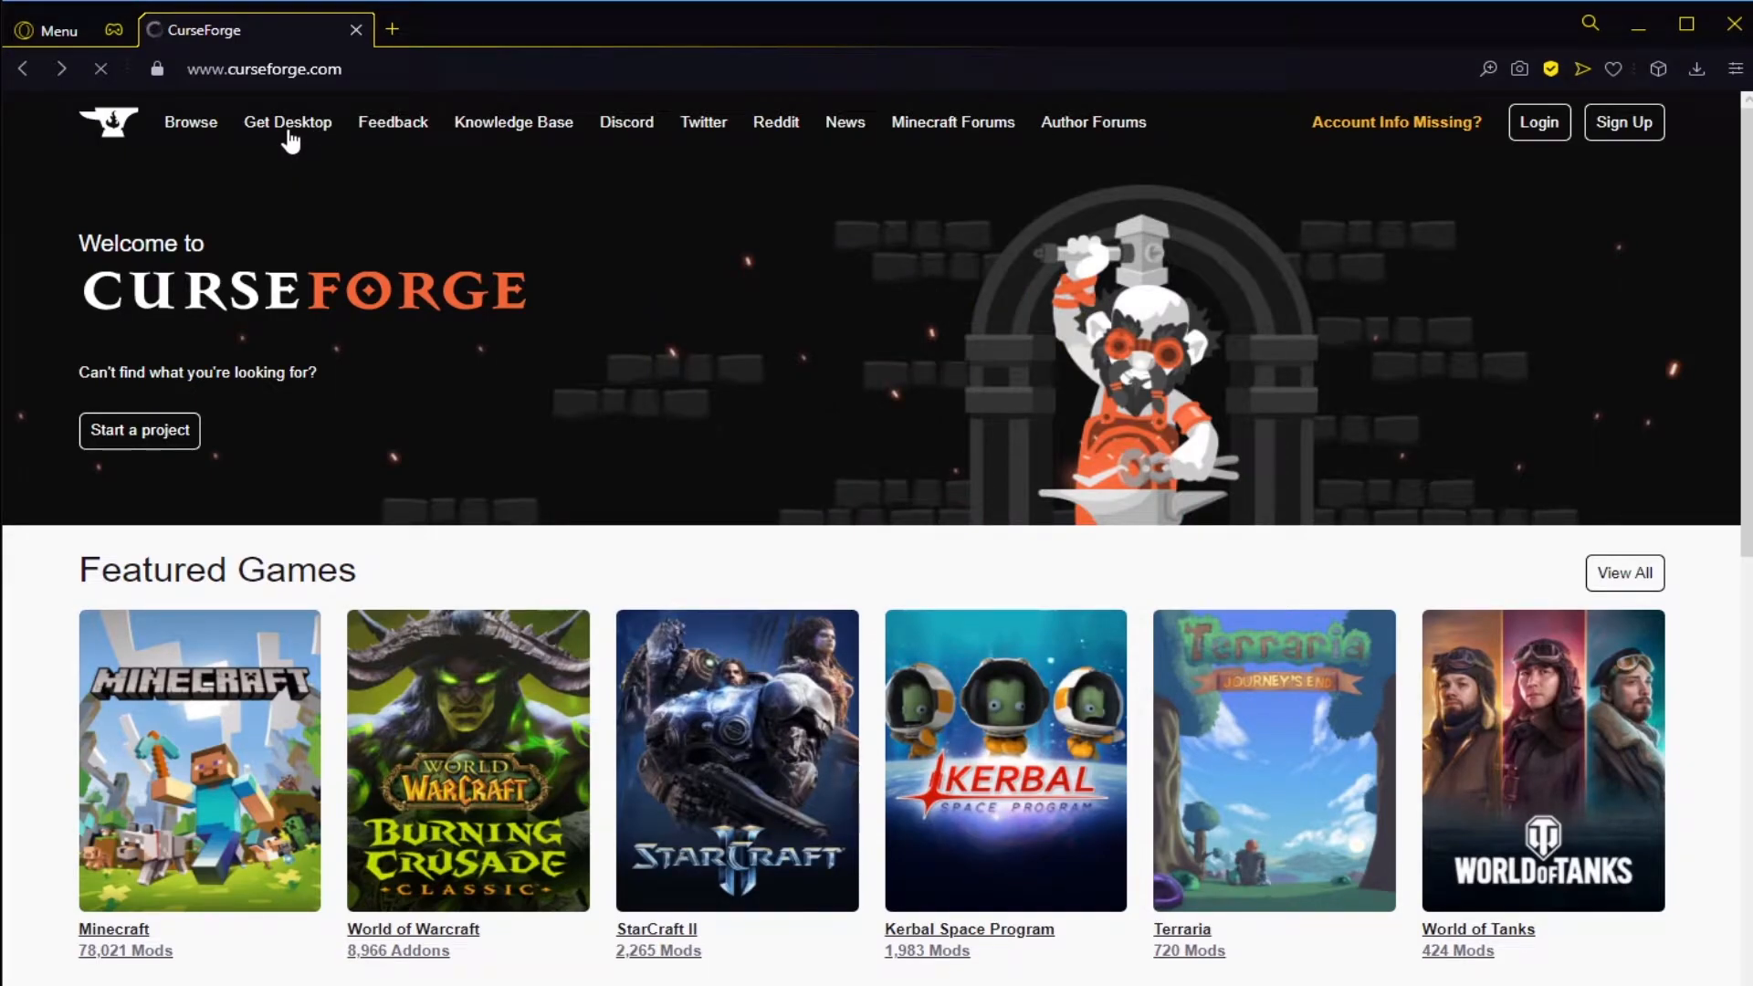
# Step: Get the CurseForge desktop app and download the Windows installer from the website
pyautogui.click(287, 122)
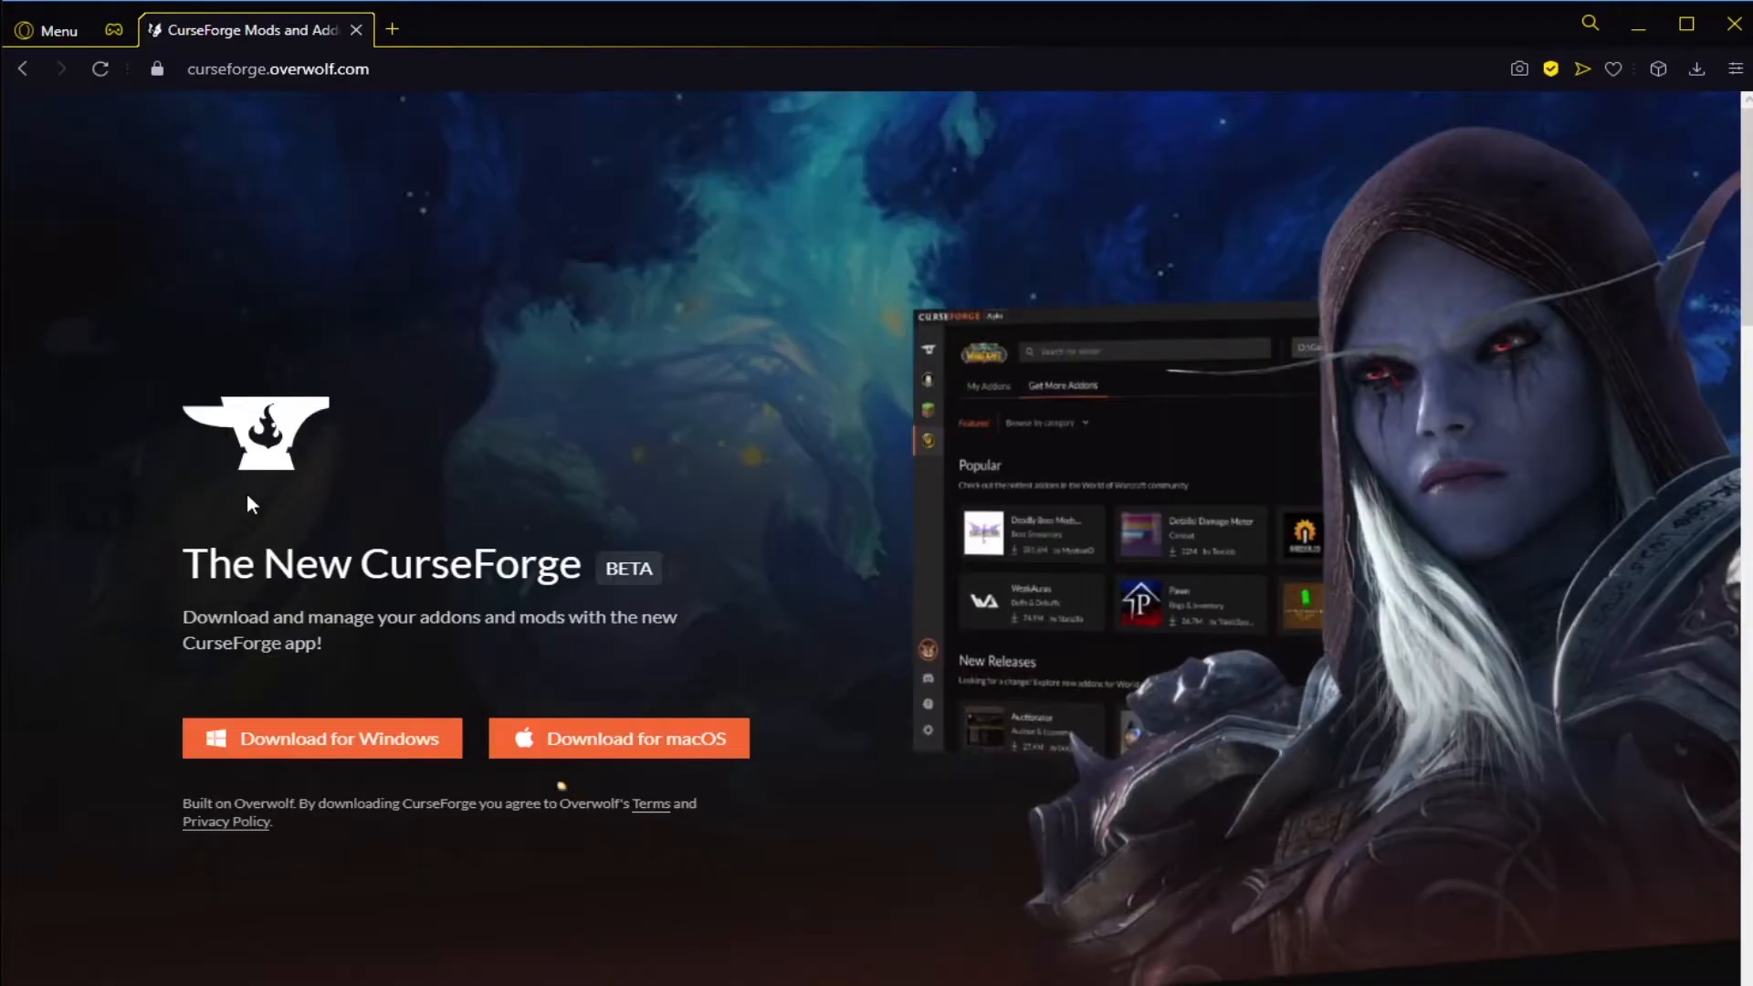
pyautogui.moveTo(276, 758)
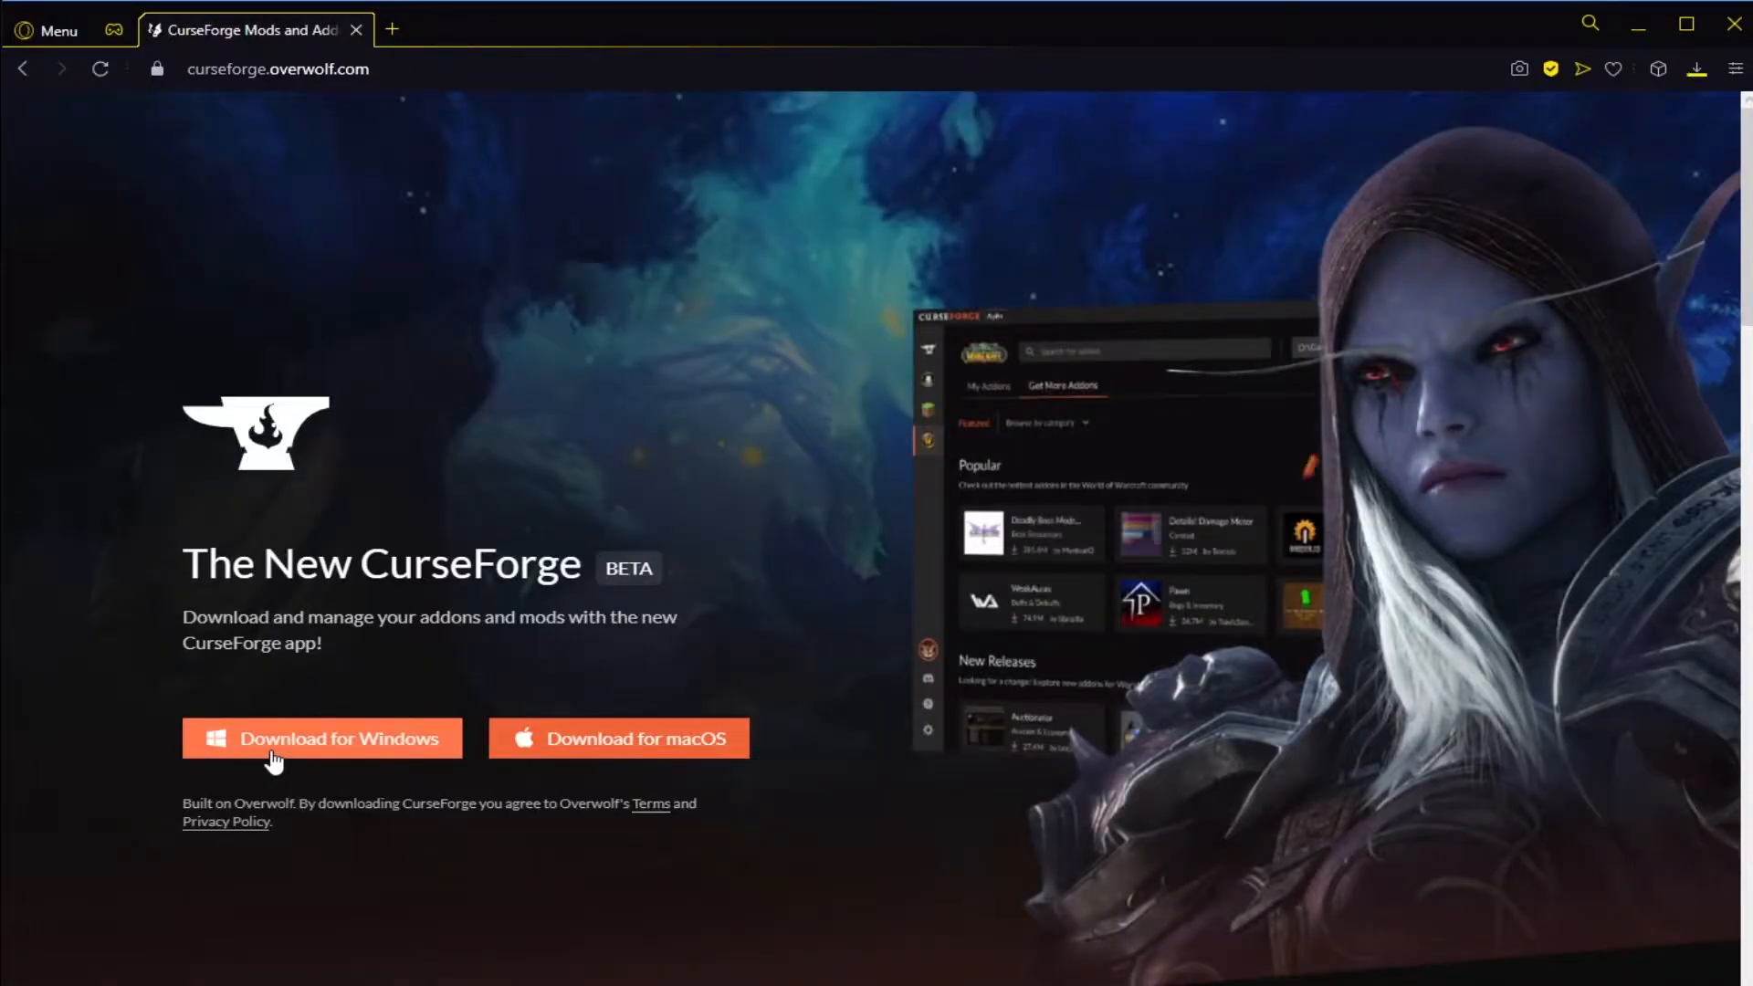
pyautogui.click(322, 737)
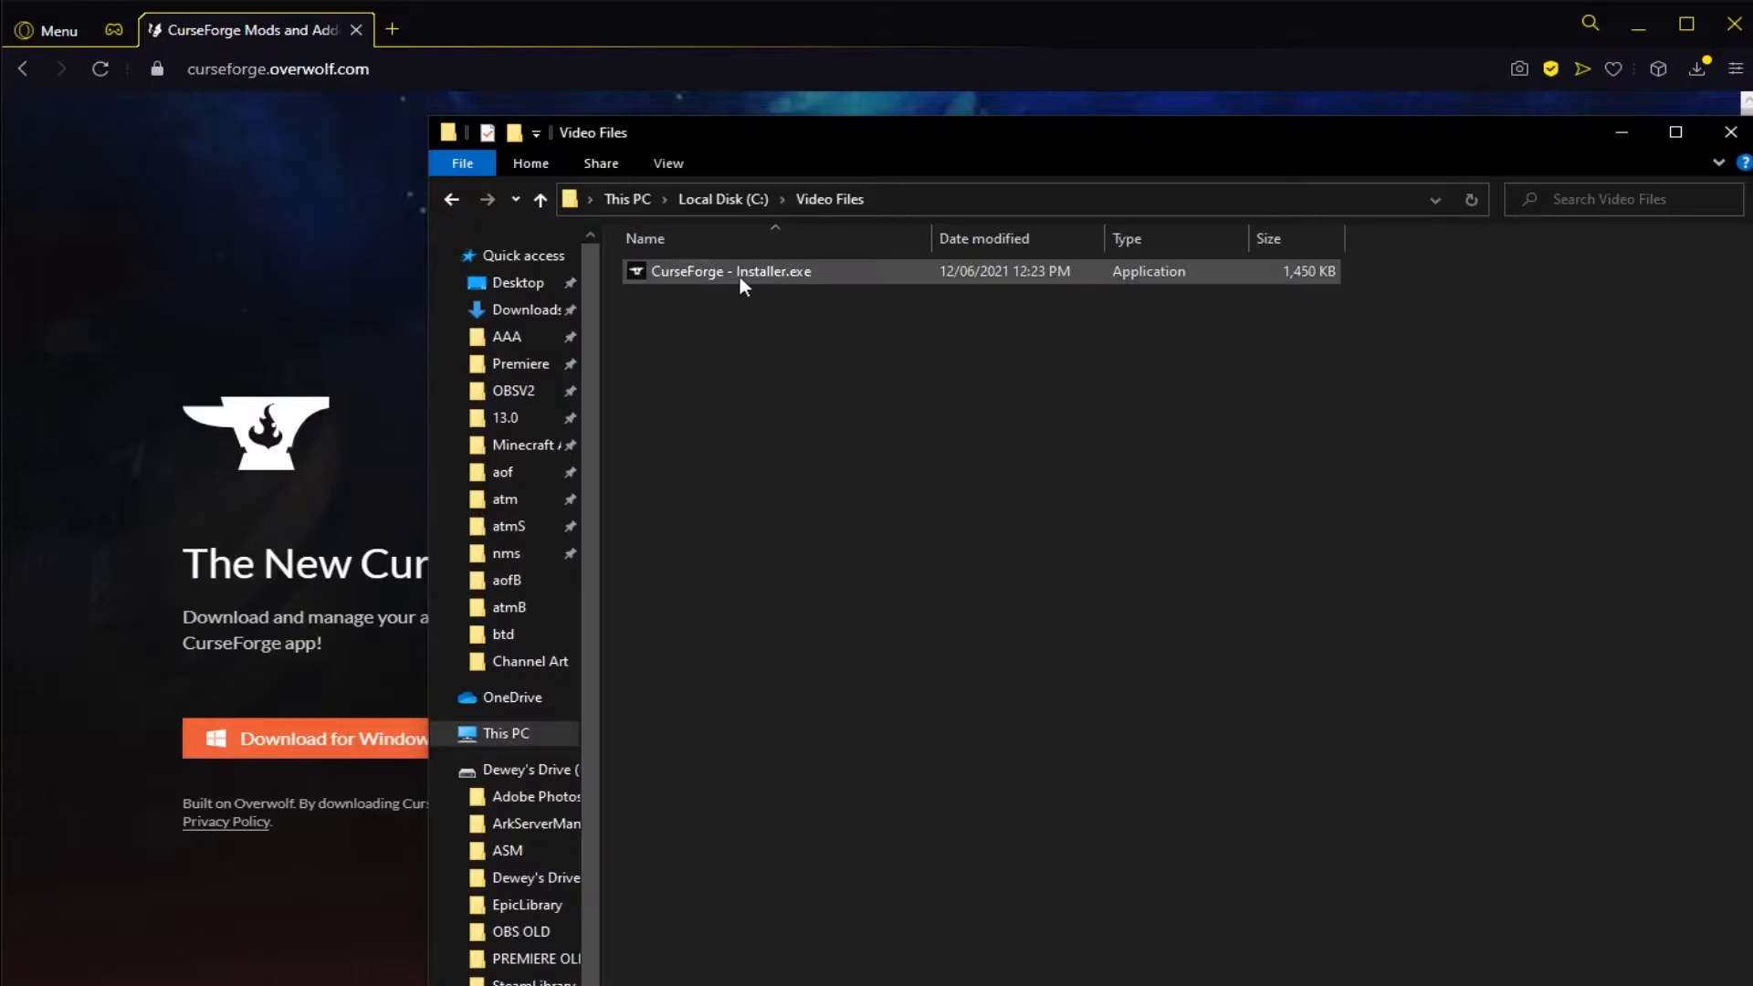
# Step: Run CurseForge - Installer.exe from the folder so its welcome screen appears
pyautogui.click(731, 270)
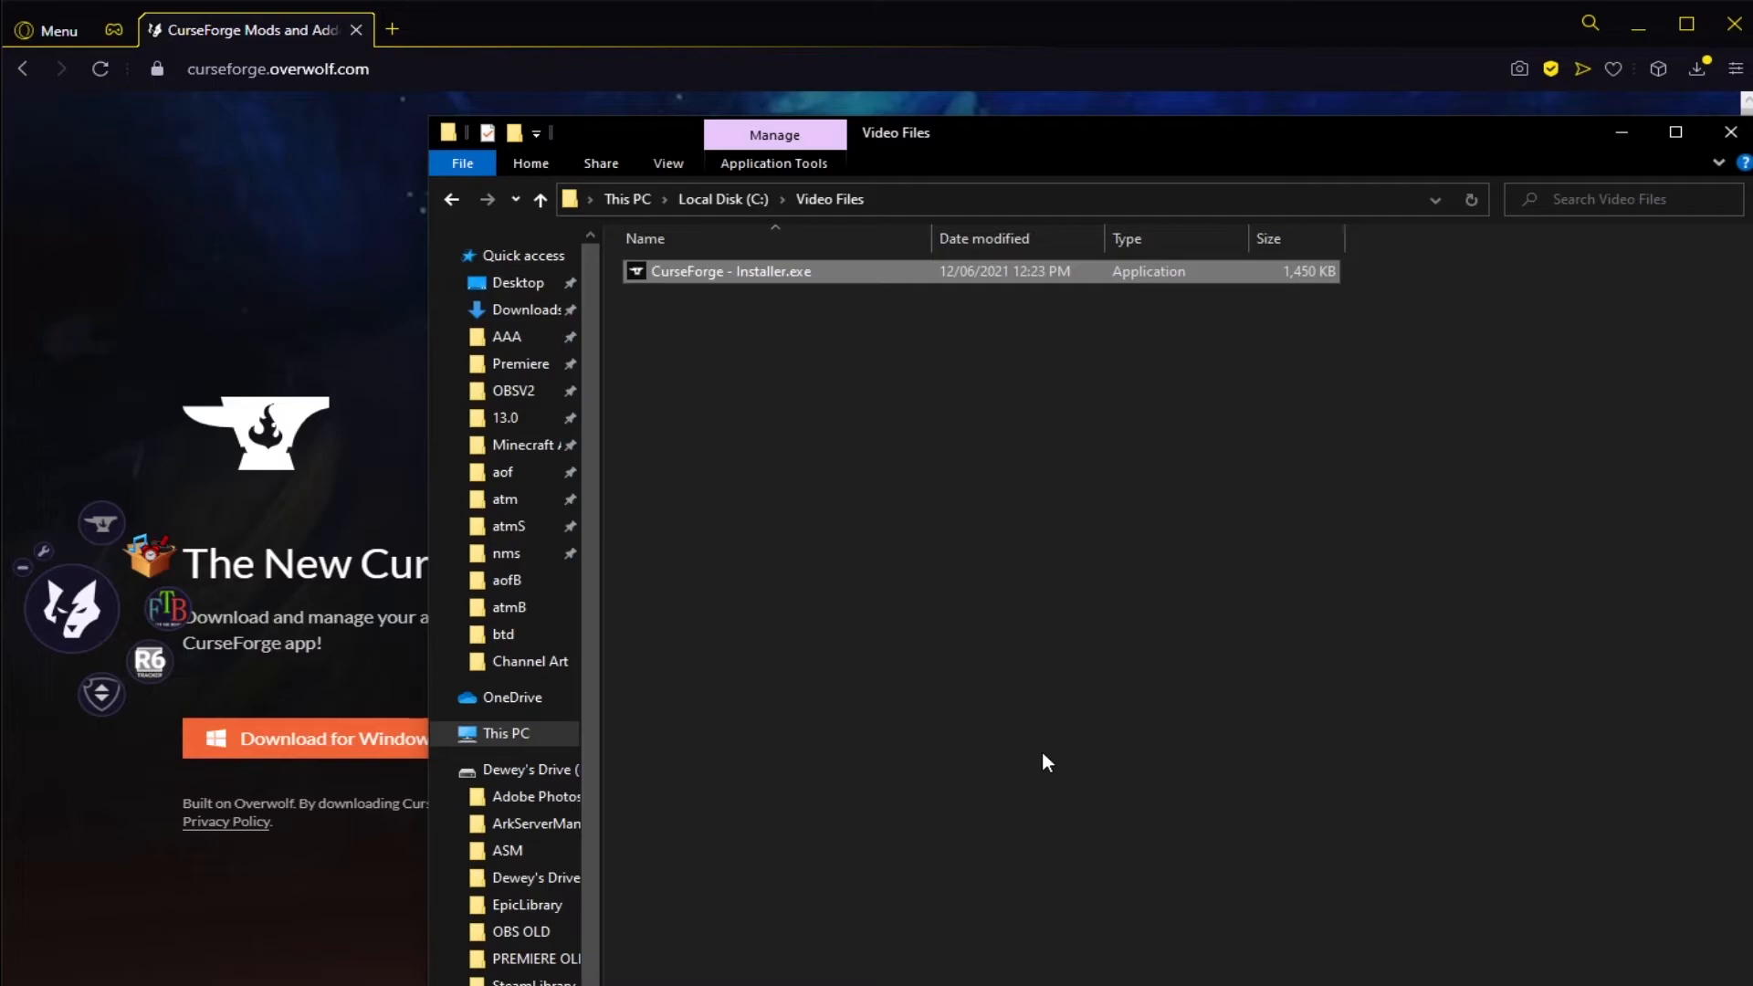
pyautogui.moveTo(973, 650)
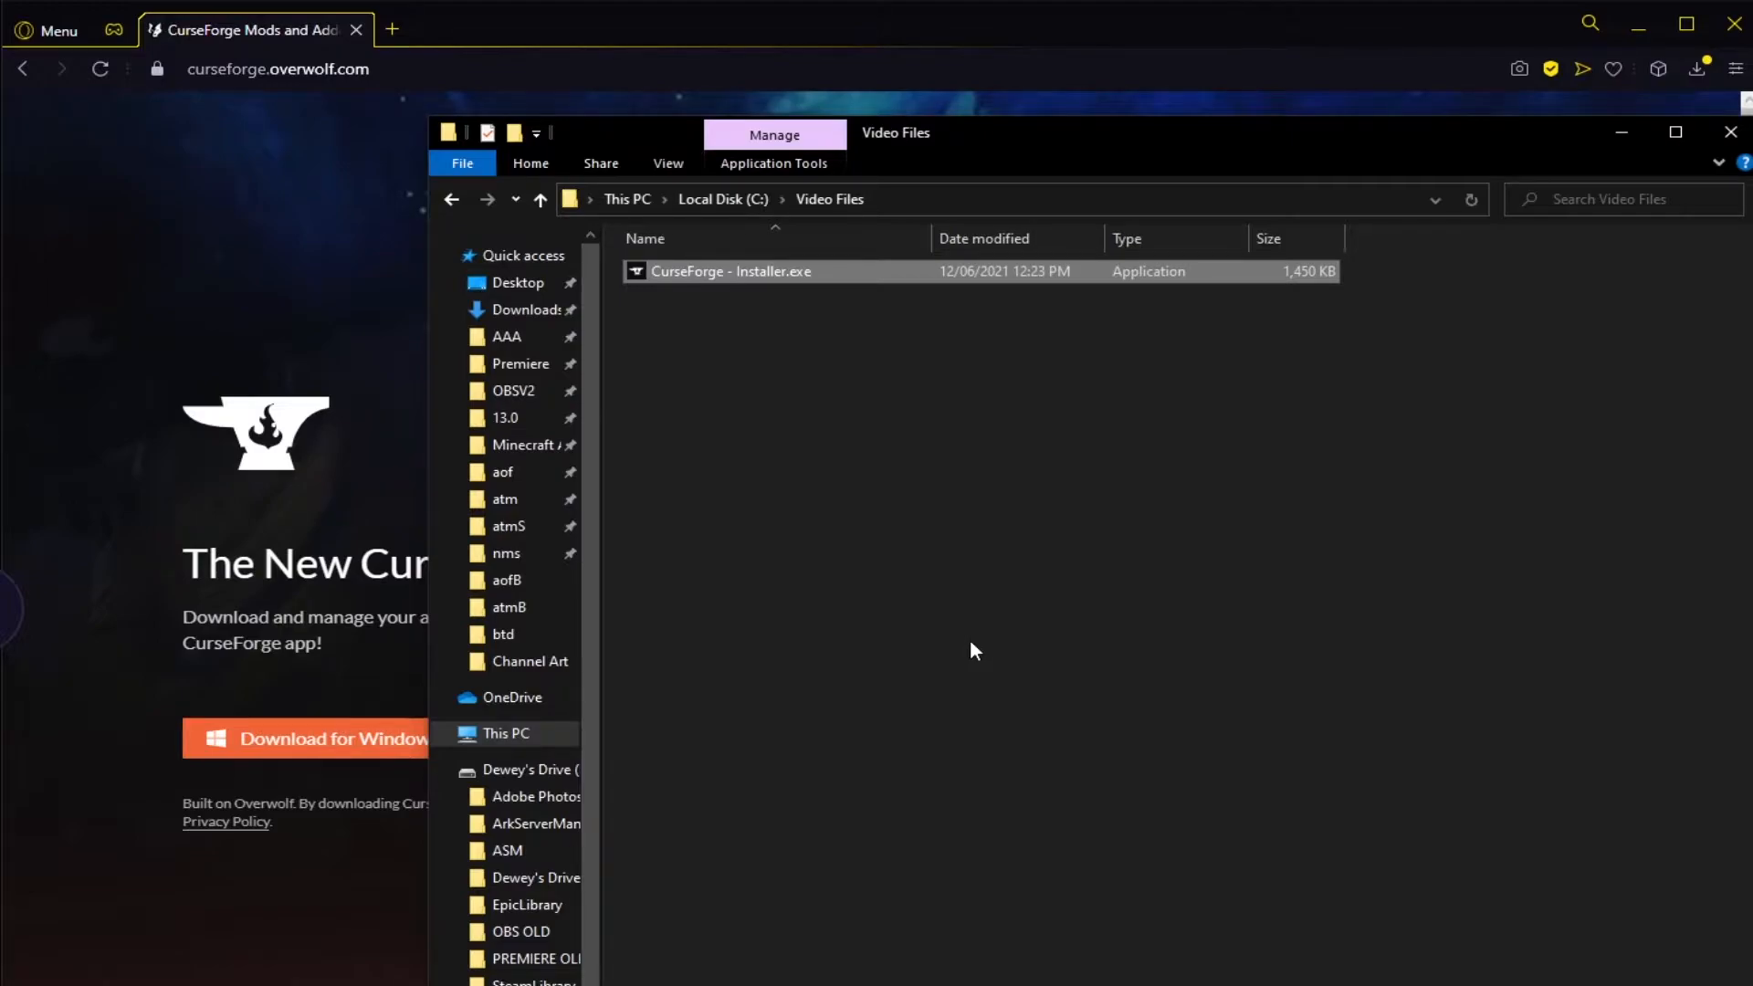
pyautogui.doubleClick(731, 270)
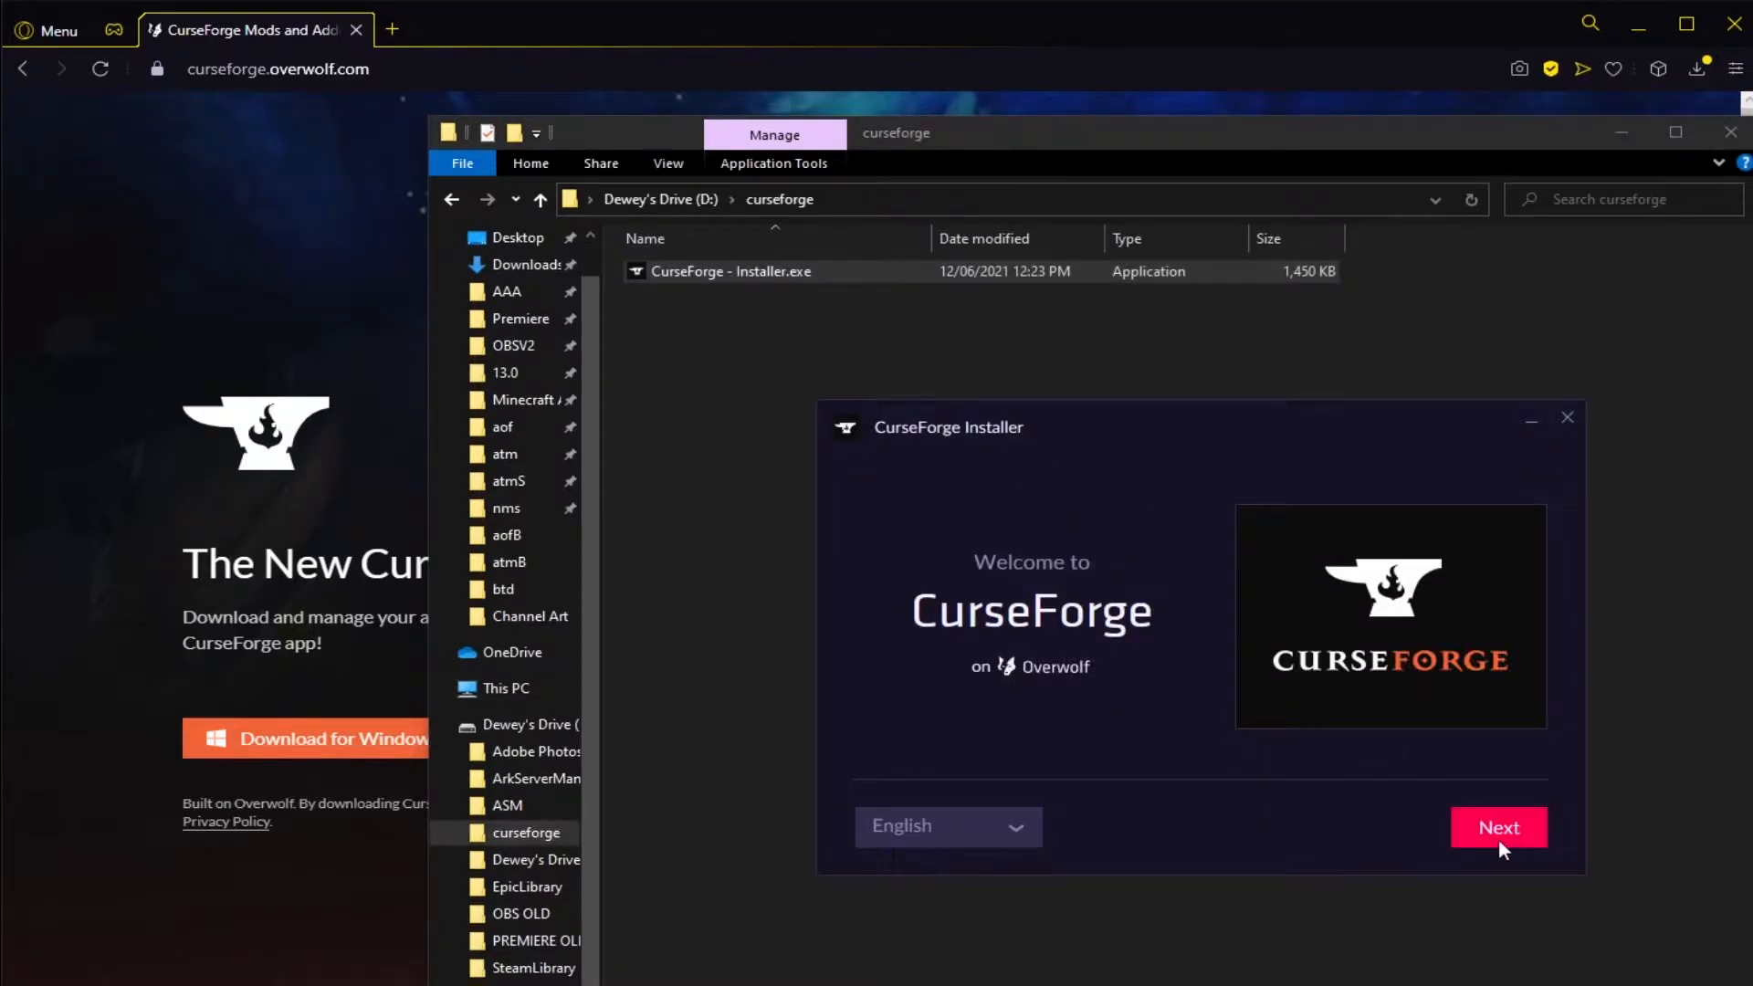
# Step: Move past the welcome screen, accept Overwolf's terms and privacy policy, and continue
pyautogui.click(1497, 827)
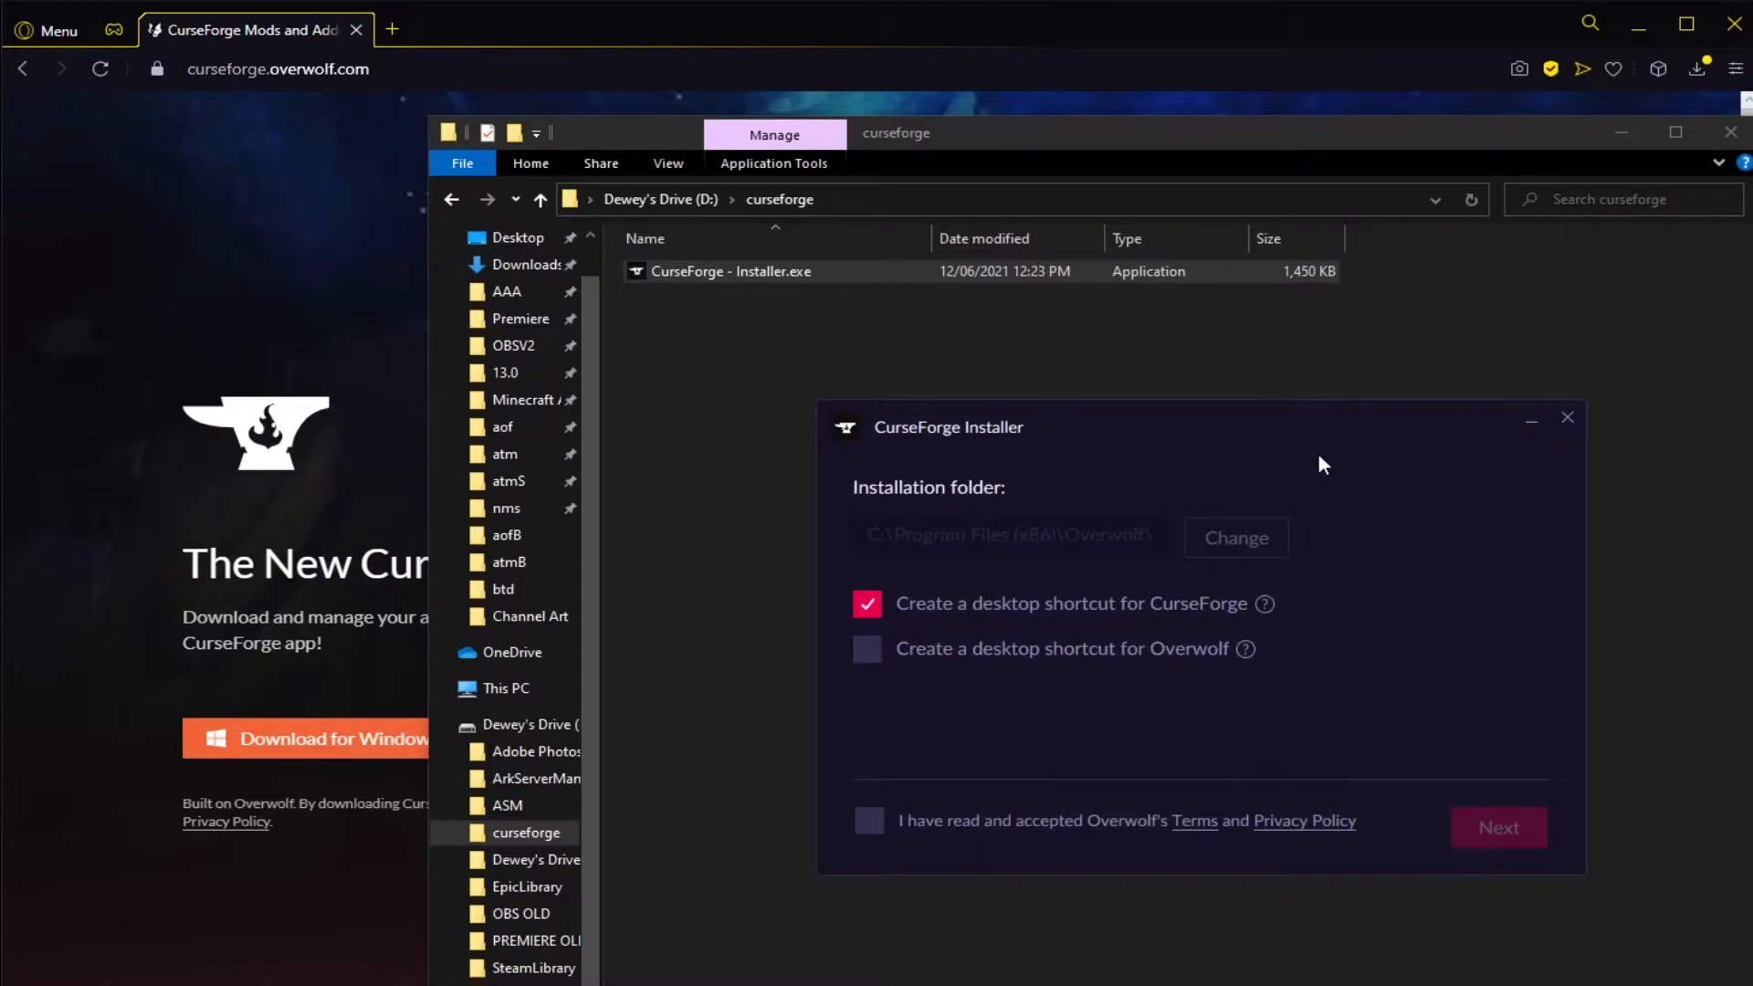
pyautogui.moveTo(1167, 490)
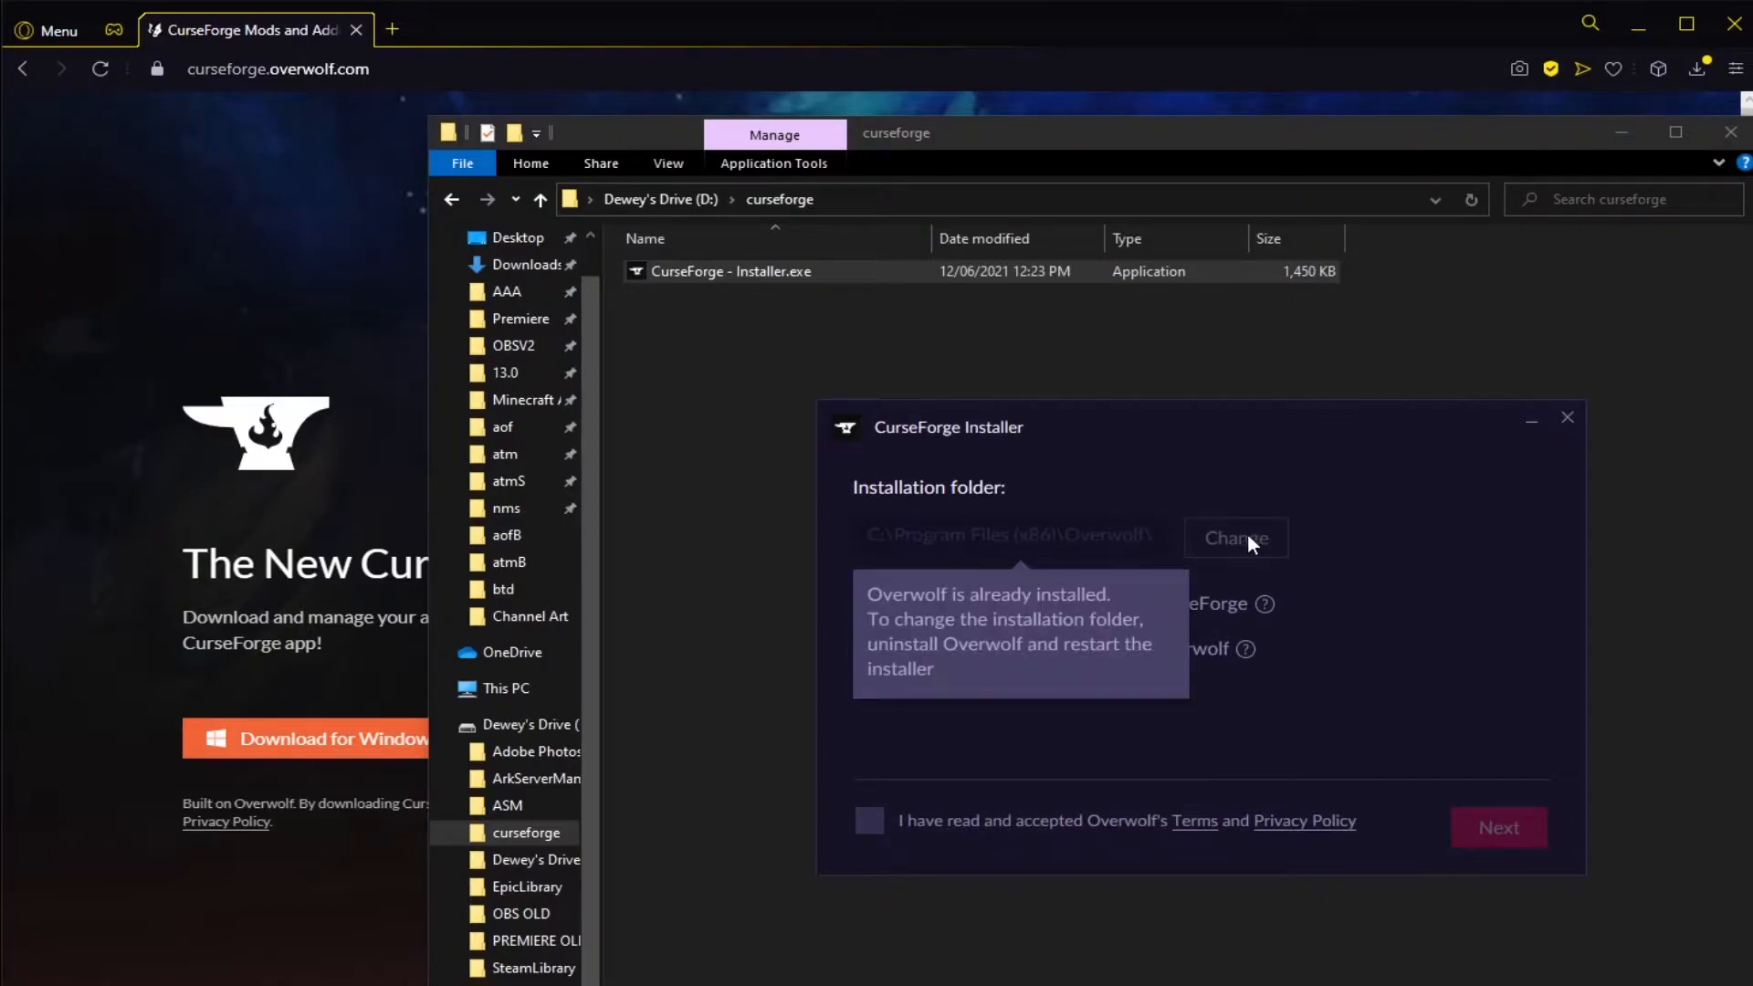
pyautogui.moveTo(1373, 557)
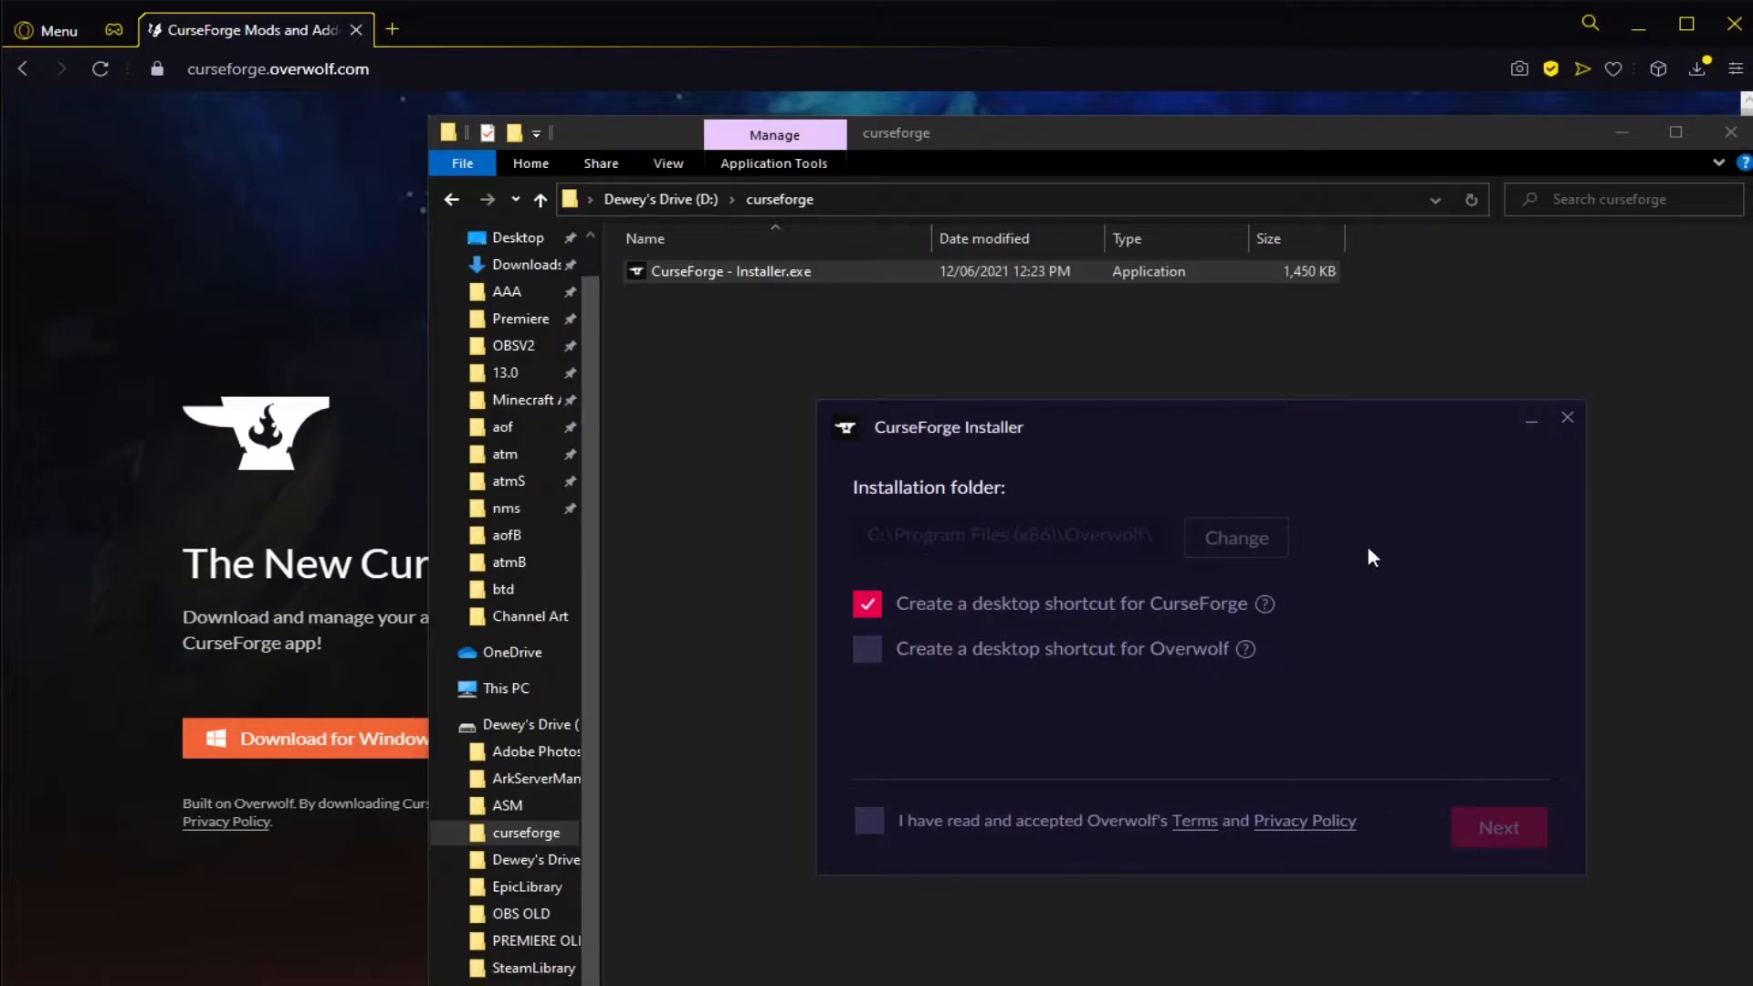
pyautogui.moveTo(1236, 537)
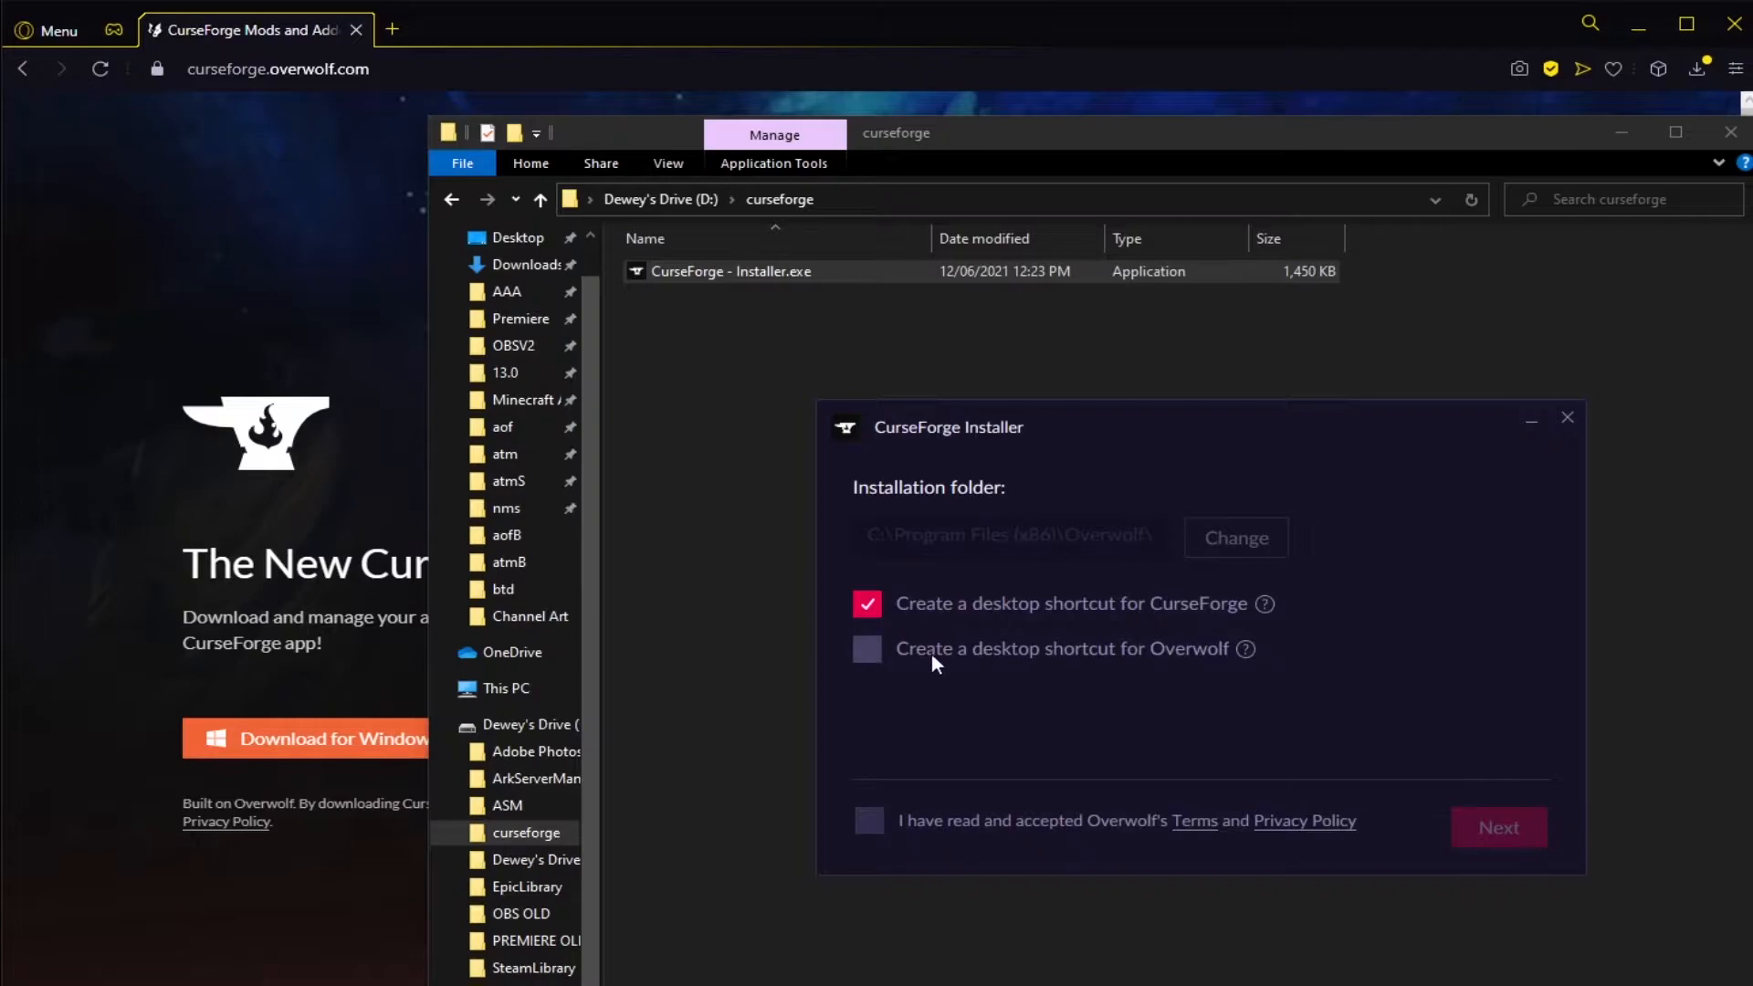
pyautogui.moveTo(1169, 670)
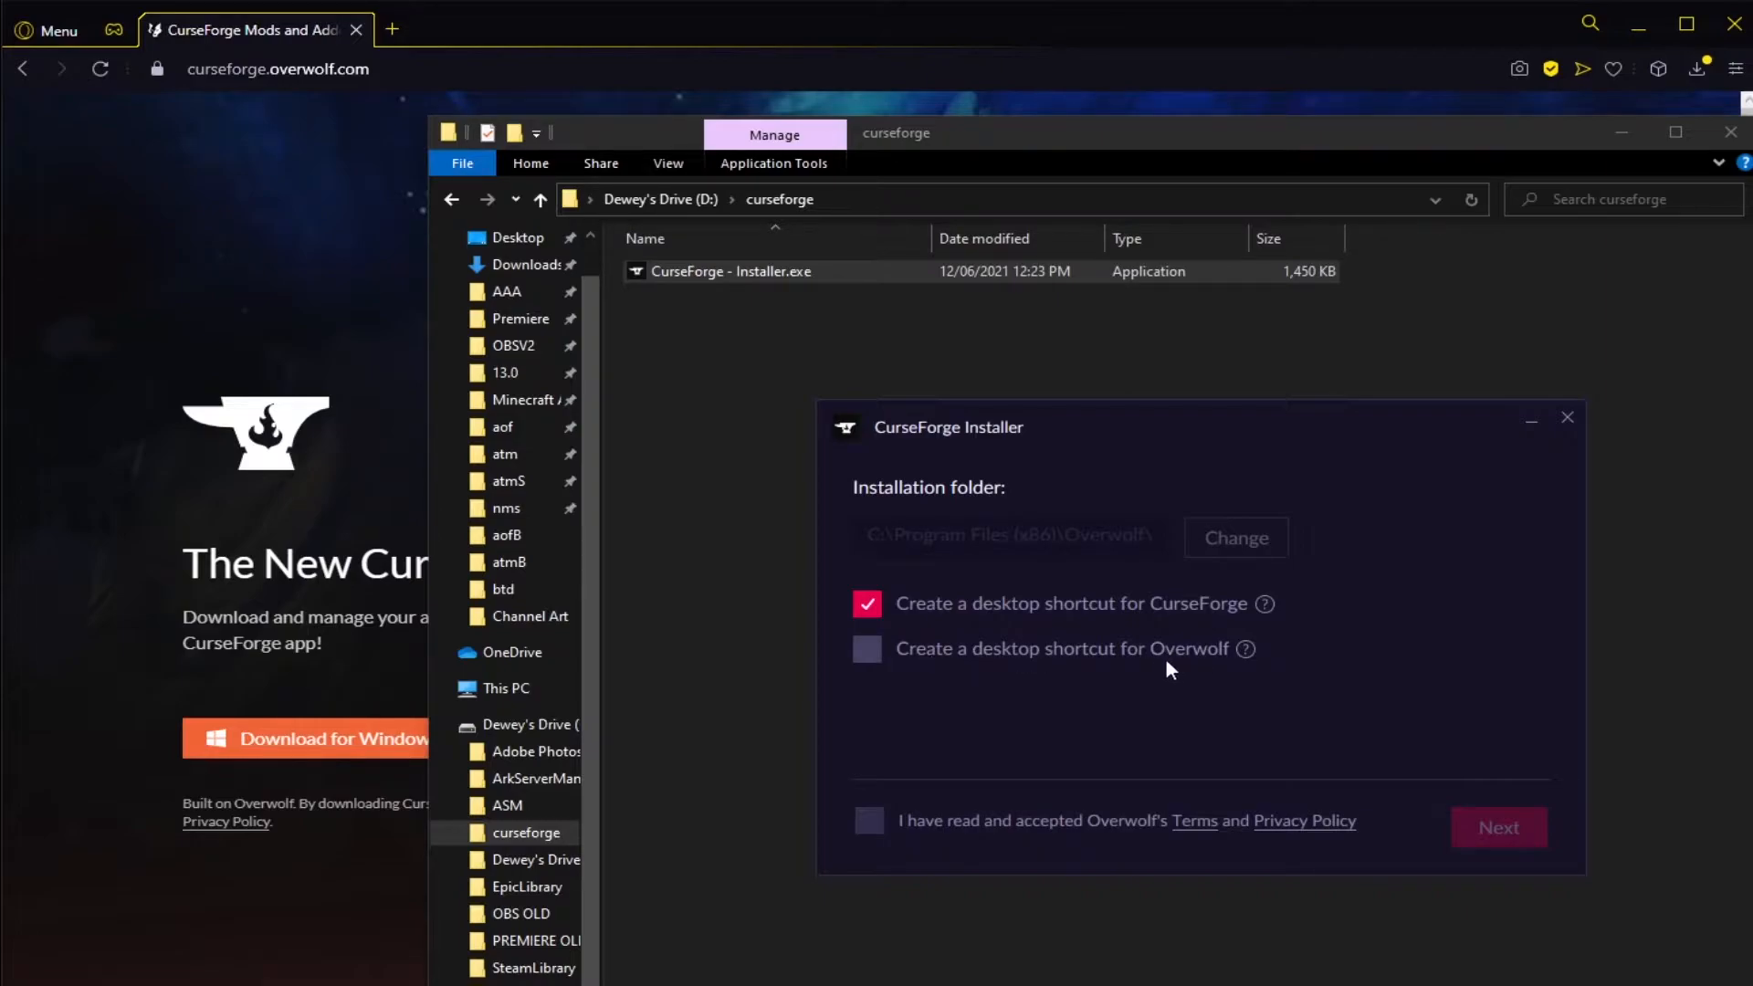
pyautogui.click(869, 820)
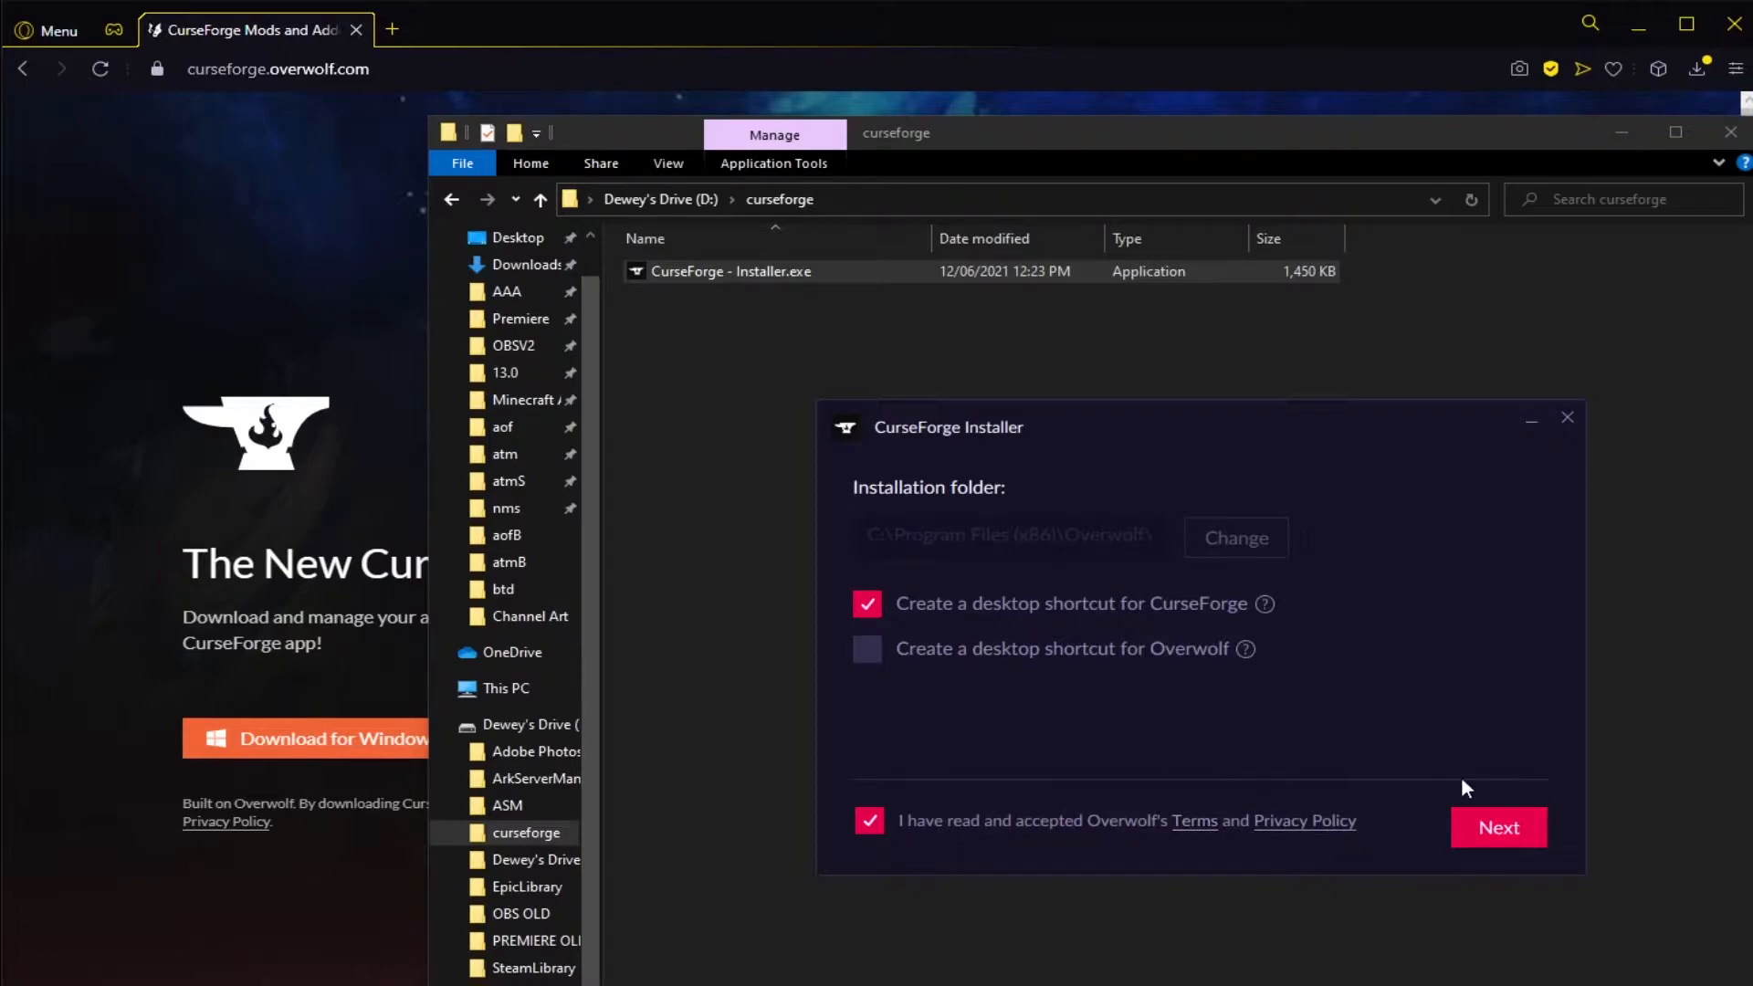
pyautogui.click(1497, 827)
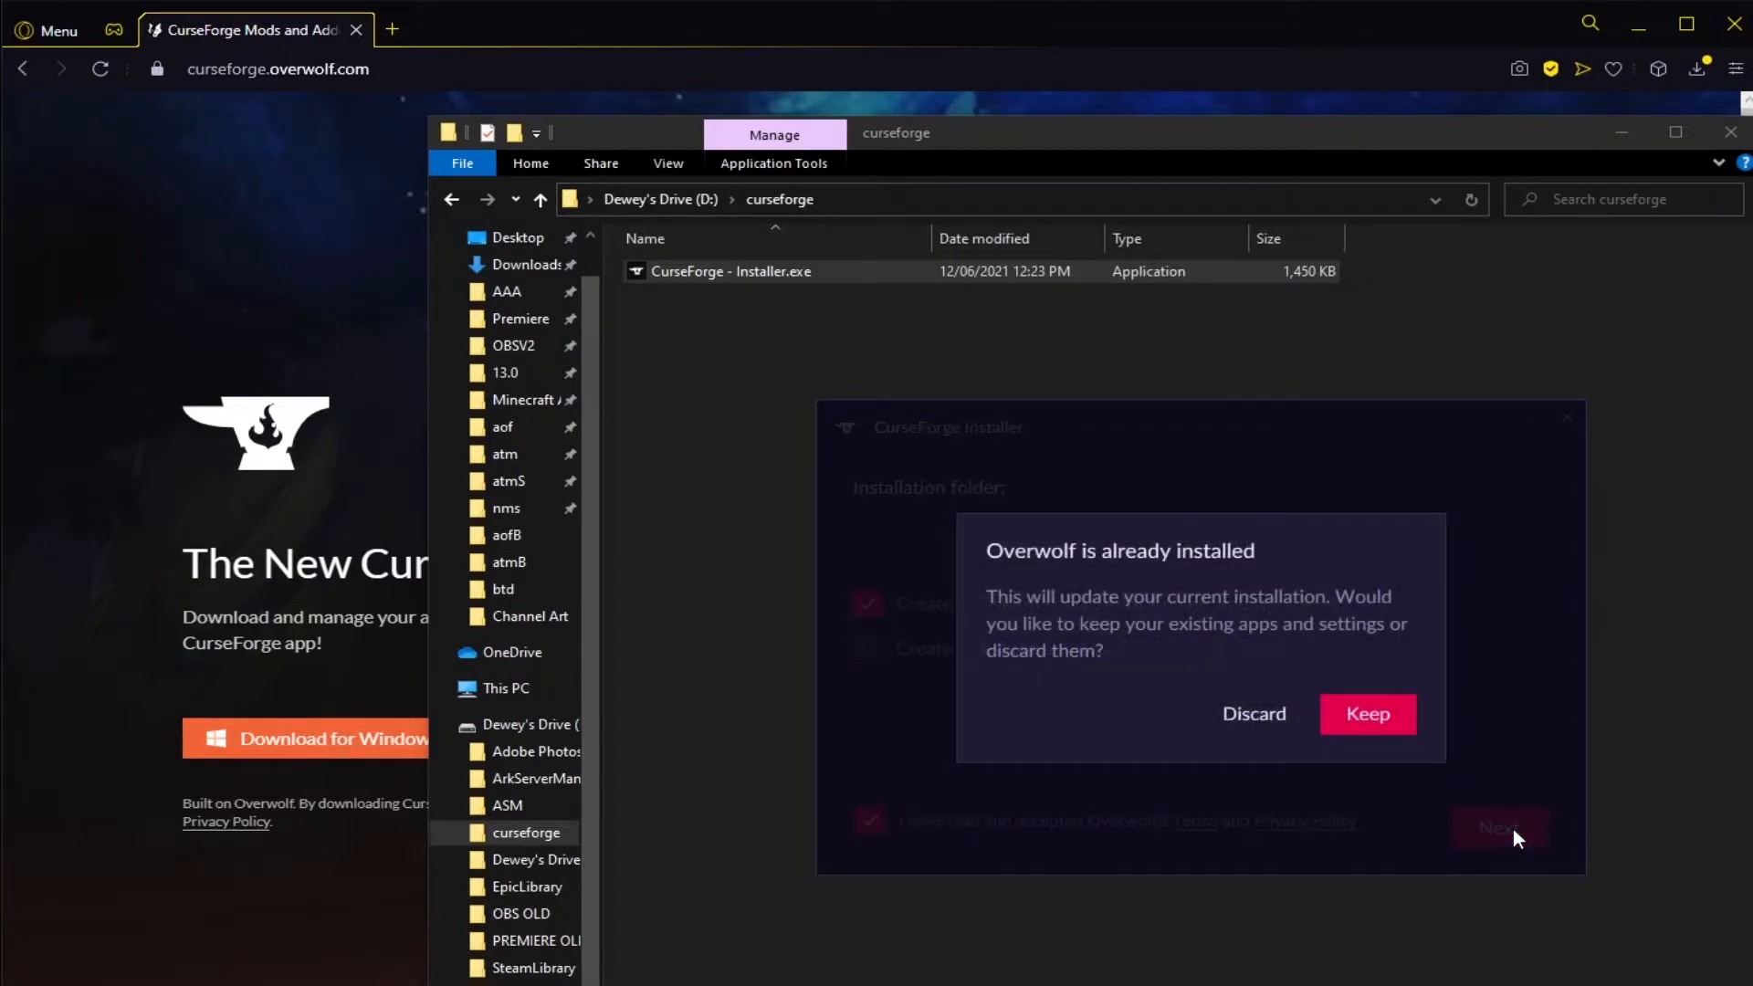
pyautogui.moveTo(1400, 679)
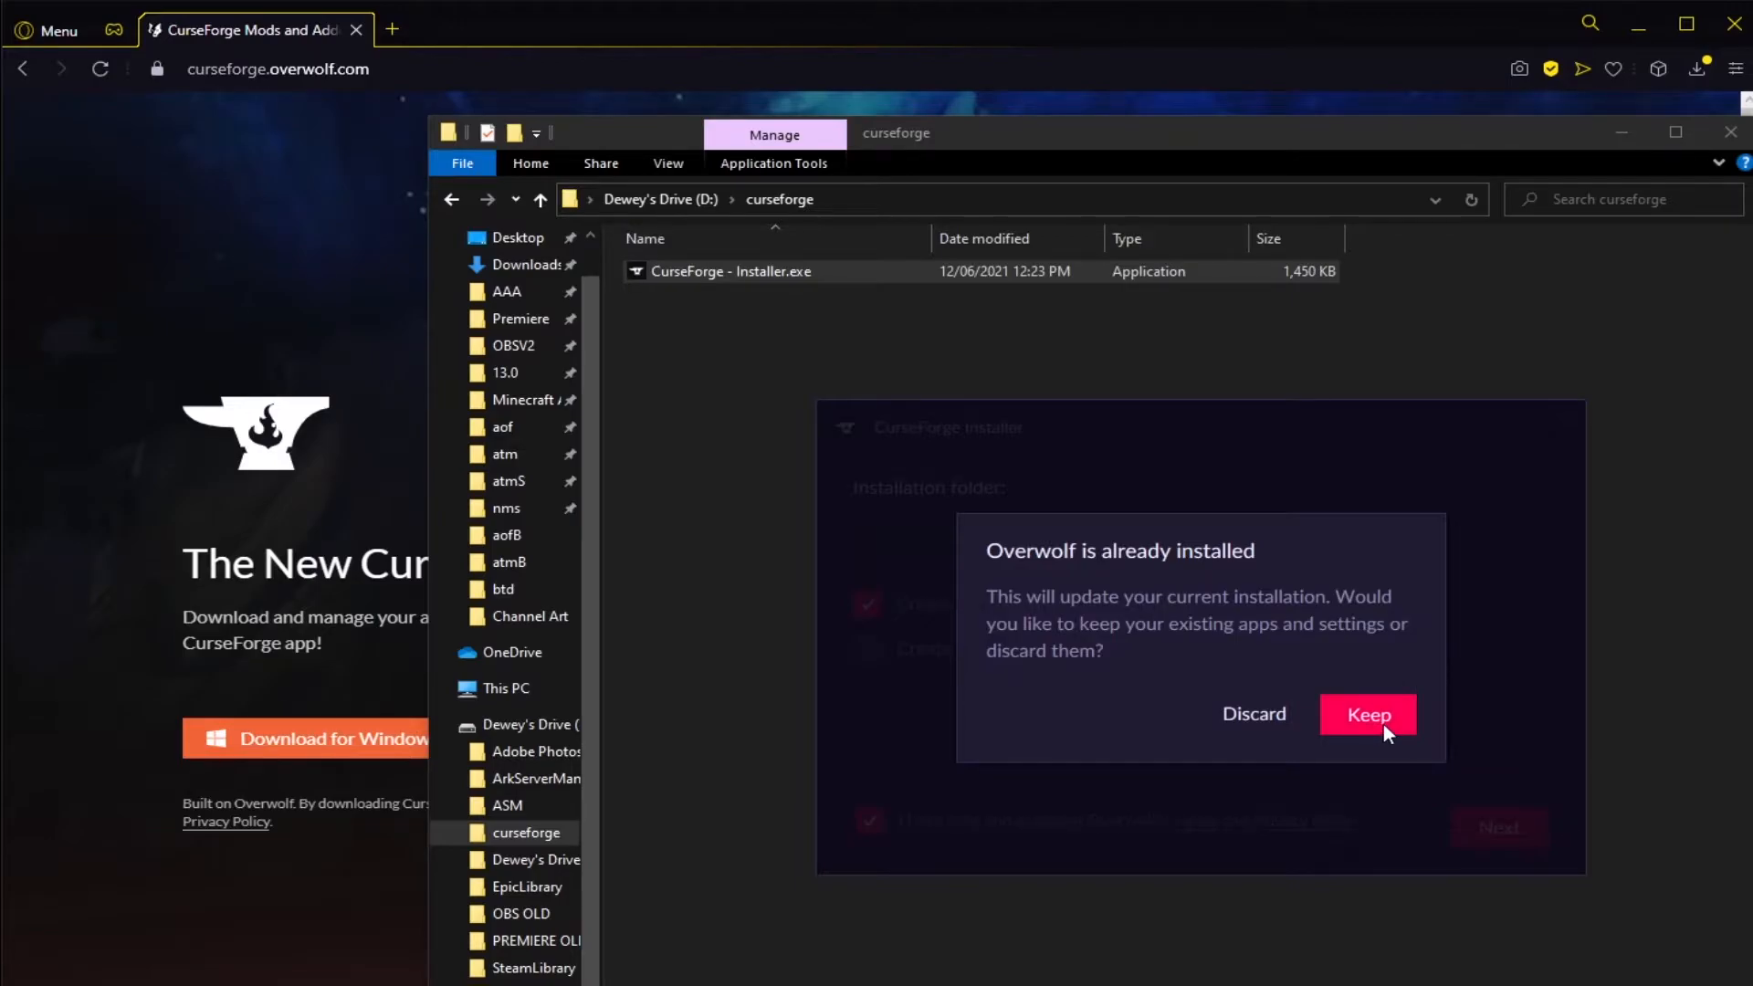
# Step: Keep existing Overwolf apps and settings, finish installing, and launch CurseForge
pyautogui.click(1367, 714)
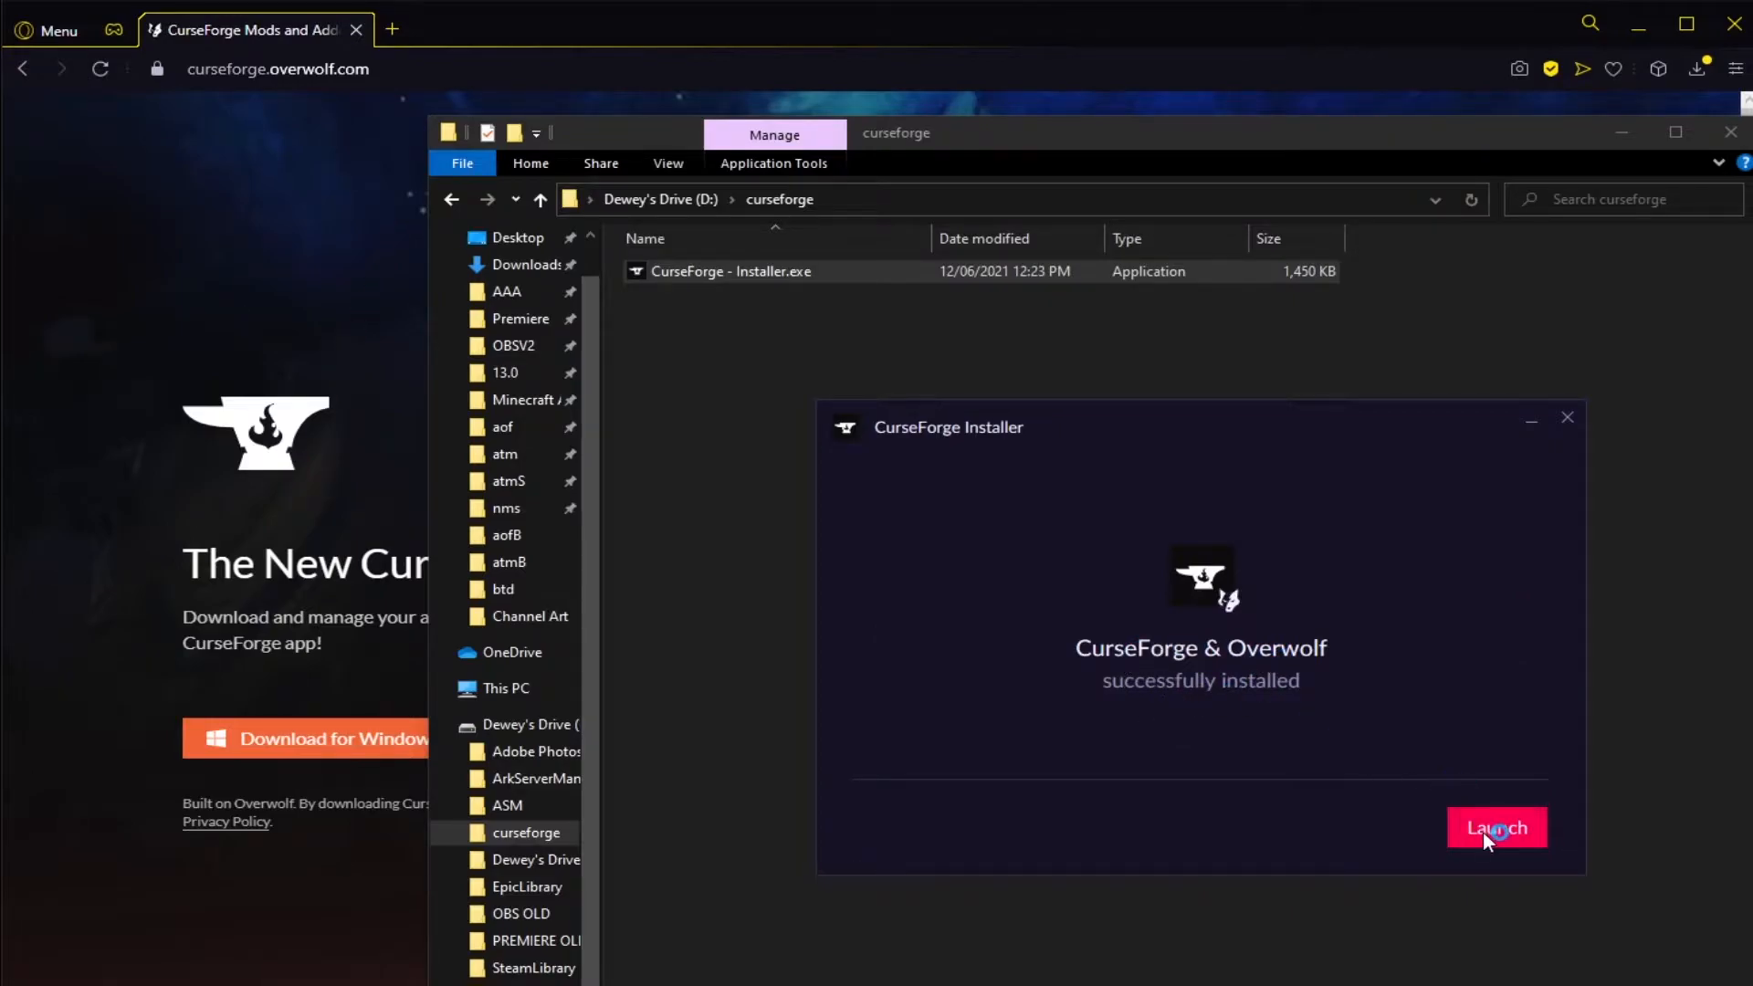
pyautogui.click(1495, 829)
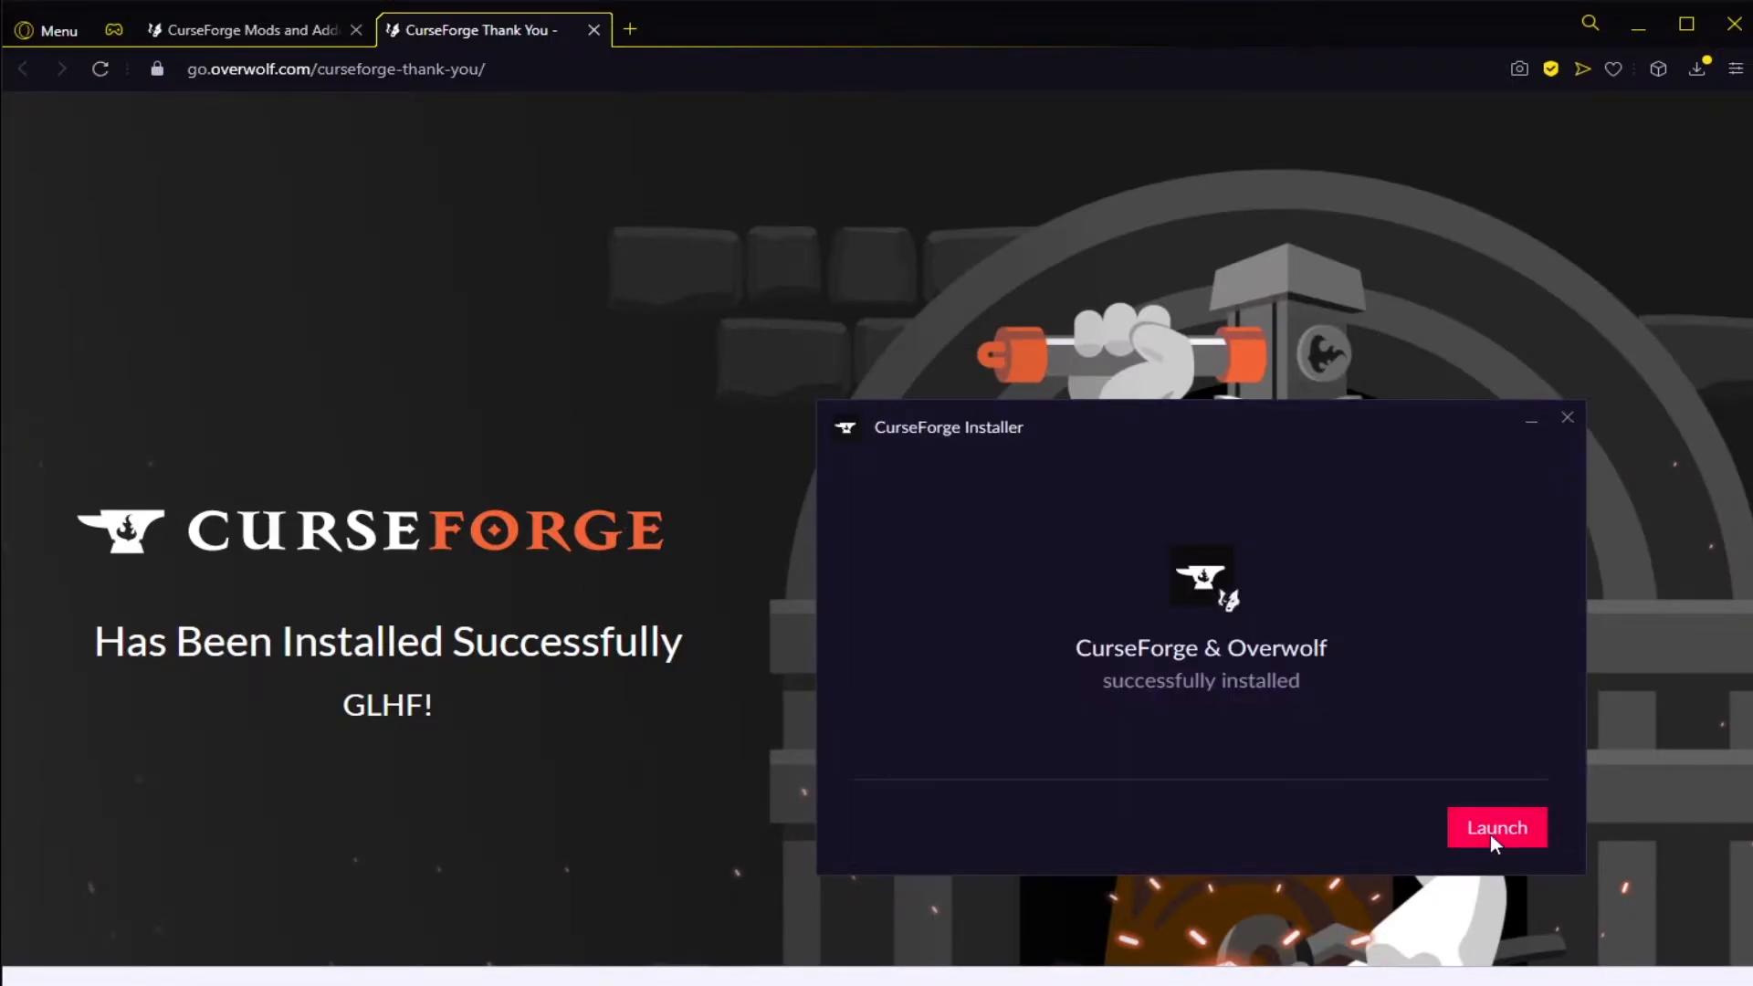
# Step: Start CurseForge for its first run, bringing up the 0.174.1.22 What's New notes
pyautogui.click(1496, 827)
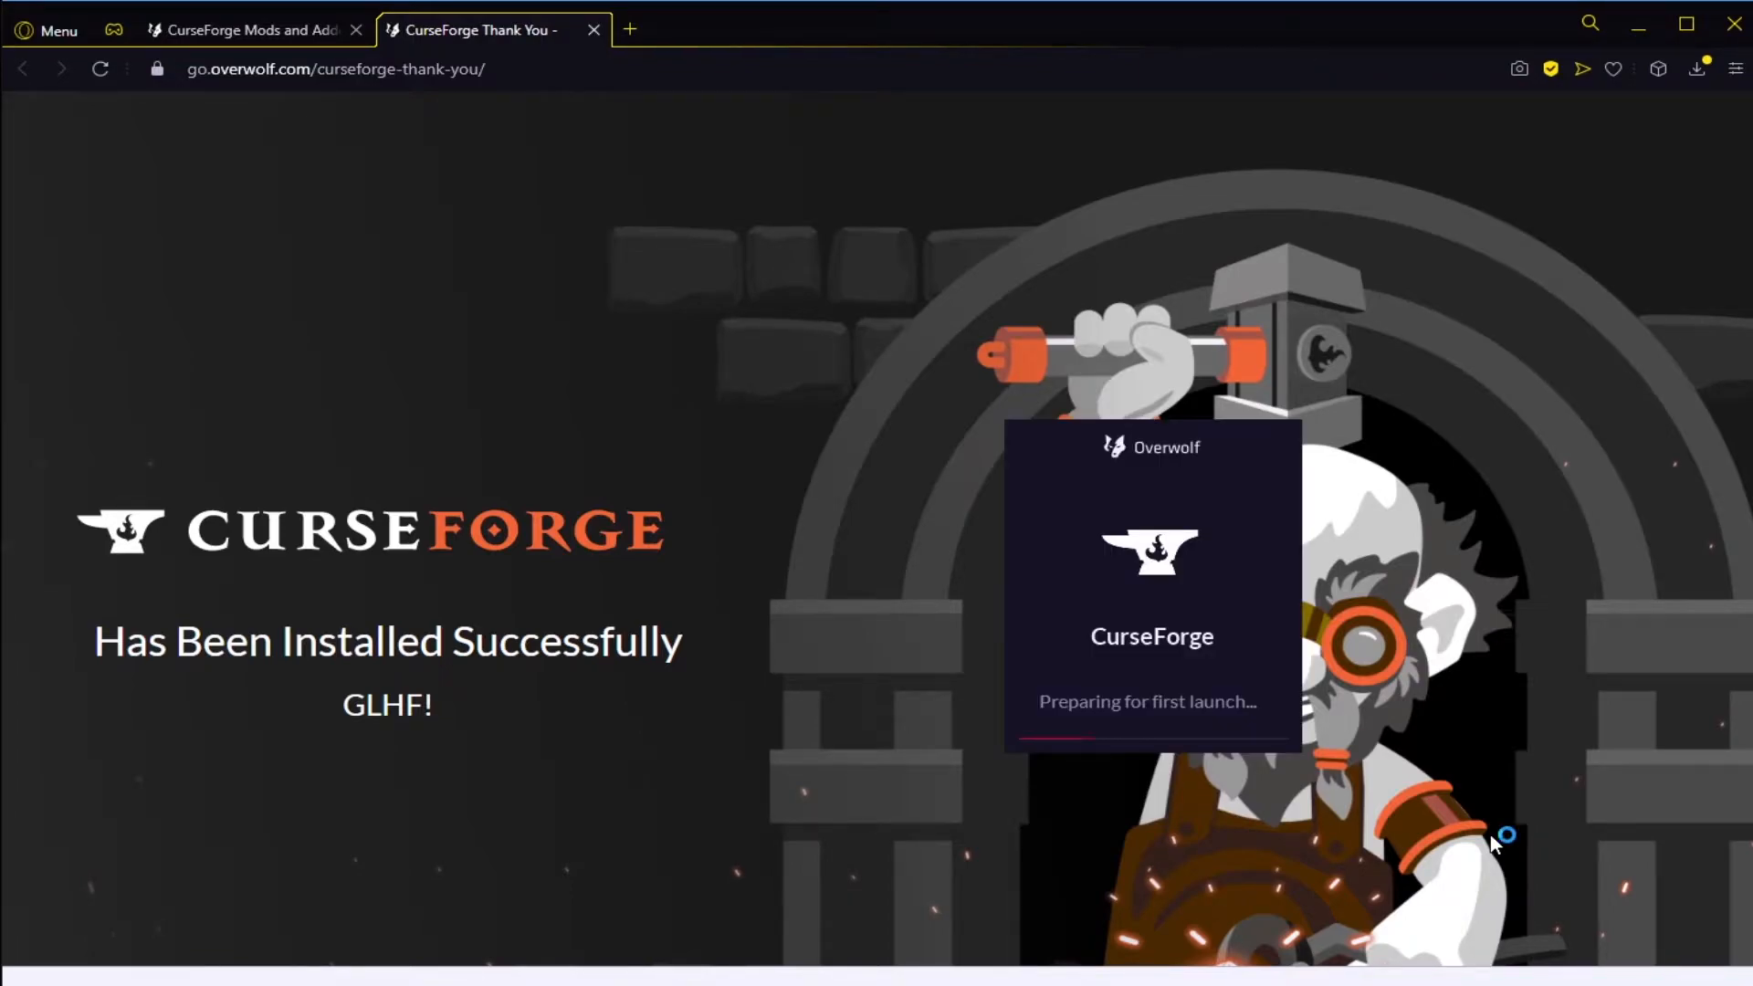
pyautogui.moveTo(1437, 803)
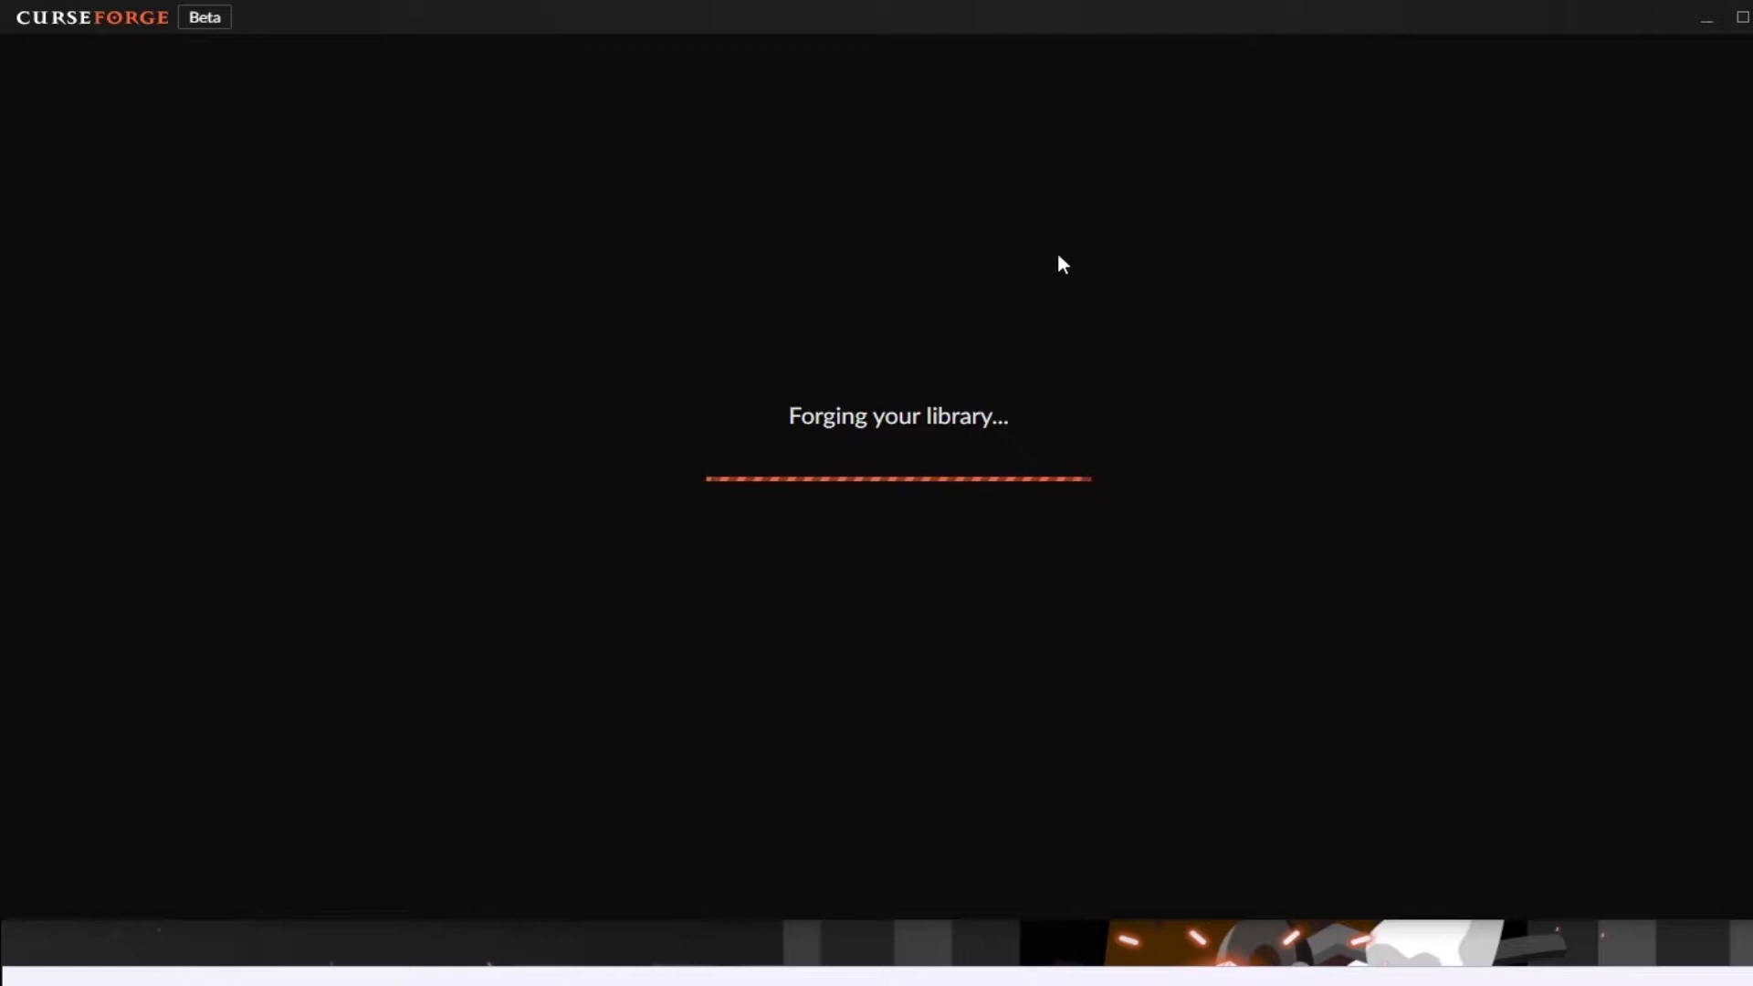
pyautogui.moveTo(938, 442)
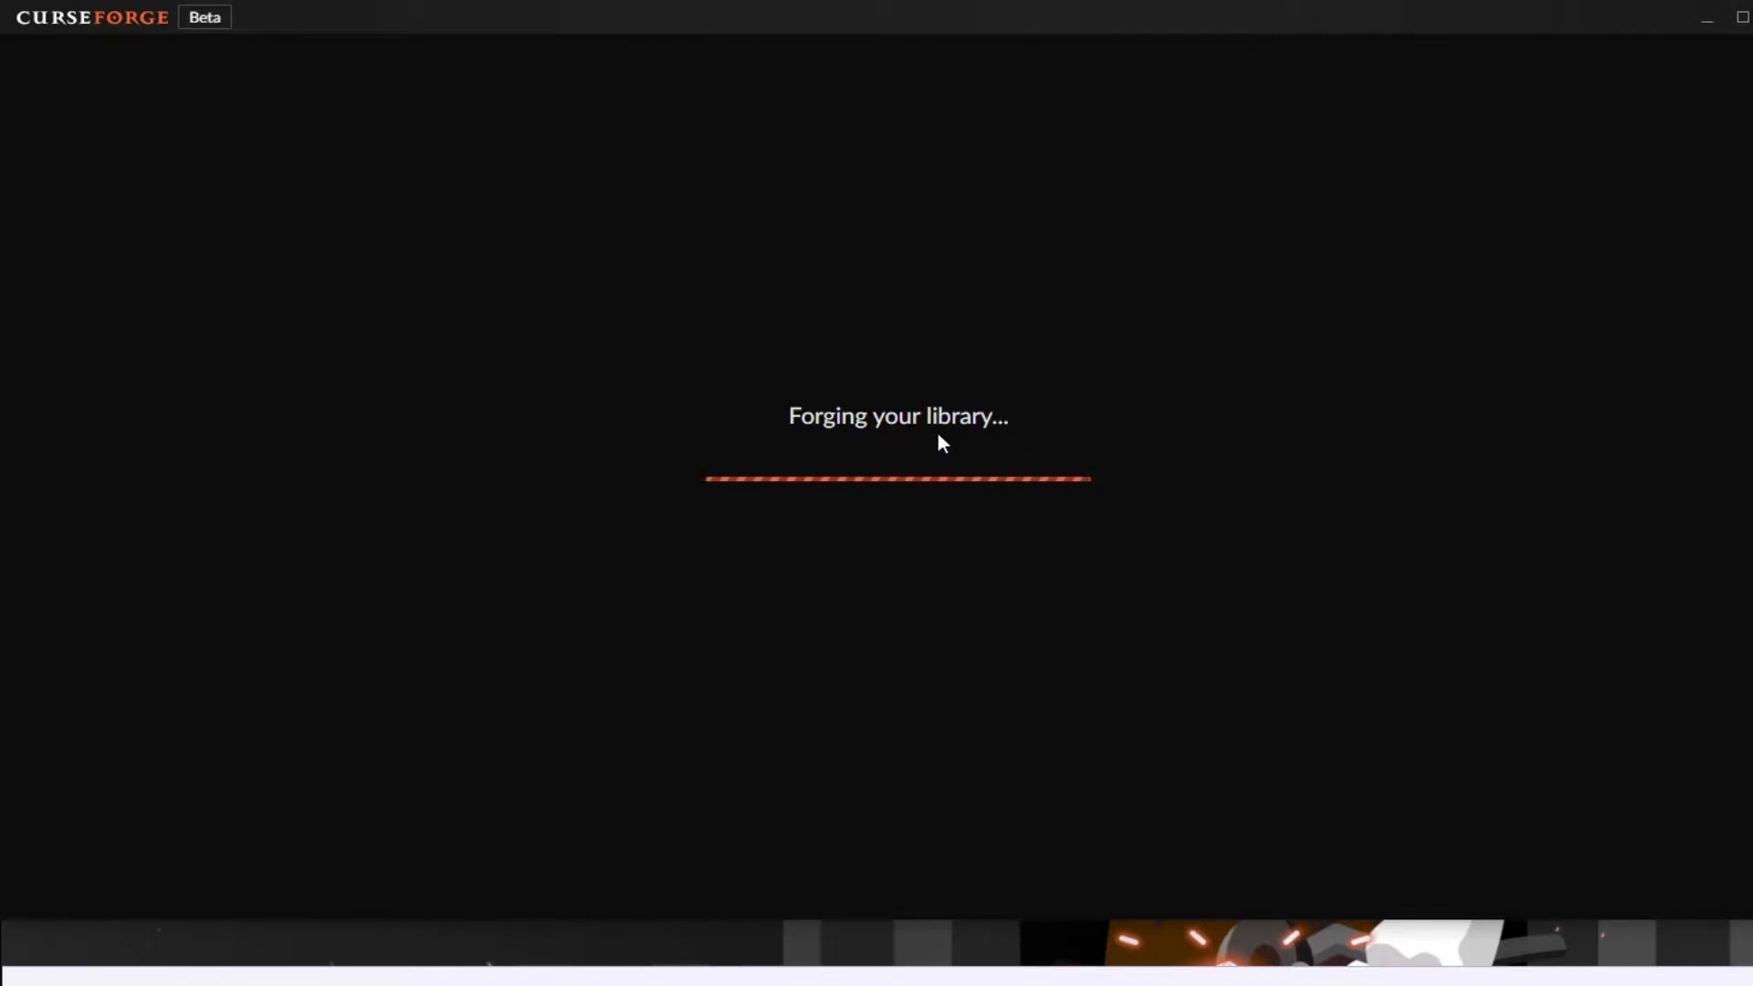
pyautogui.moveTo(823, 606)
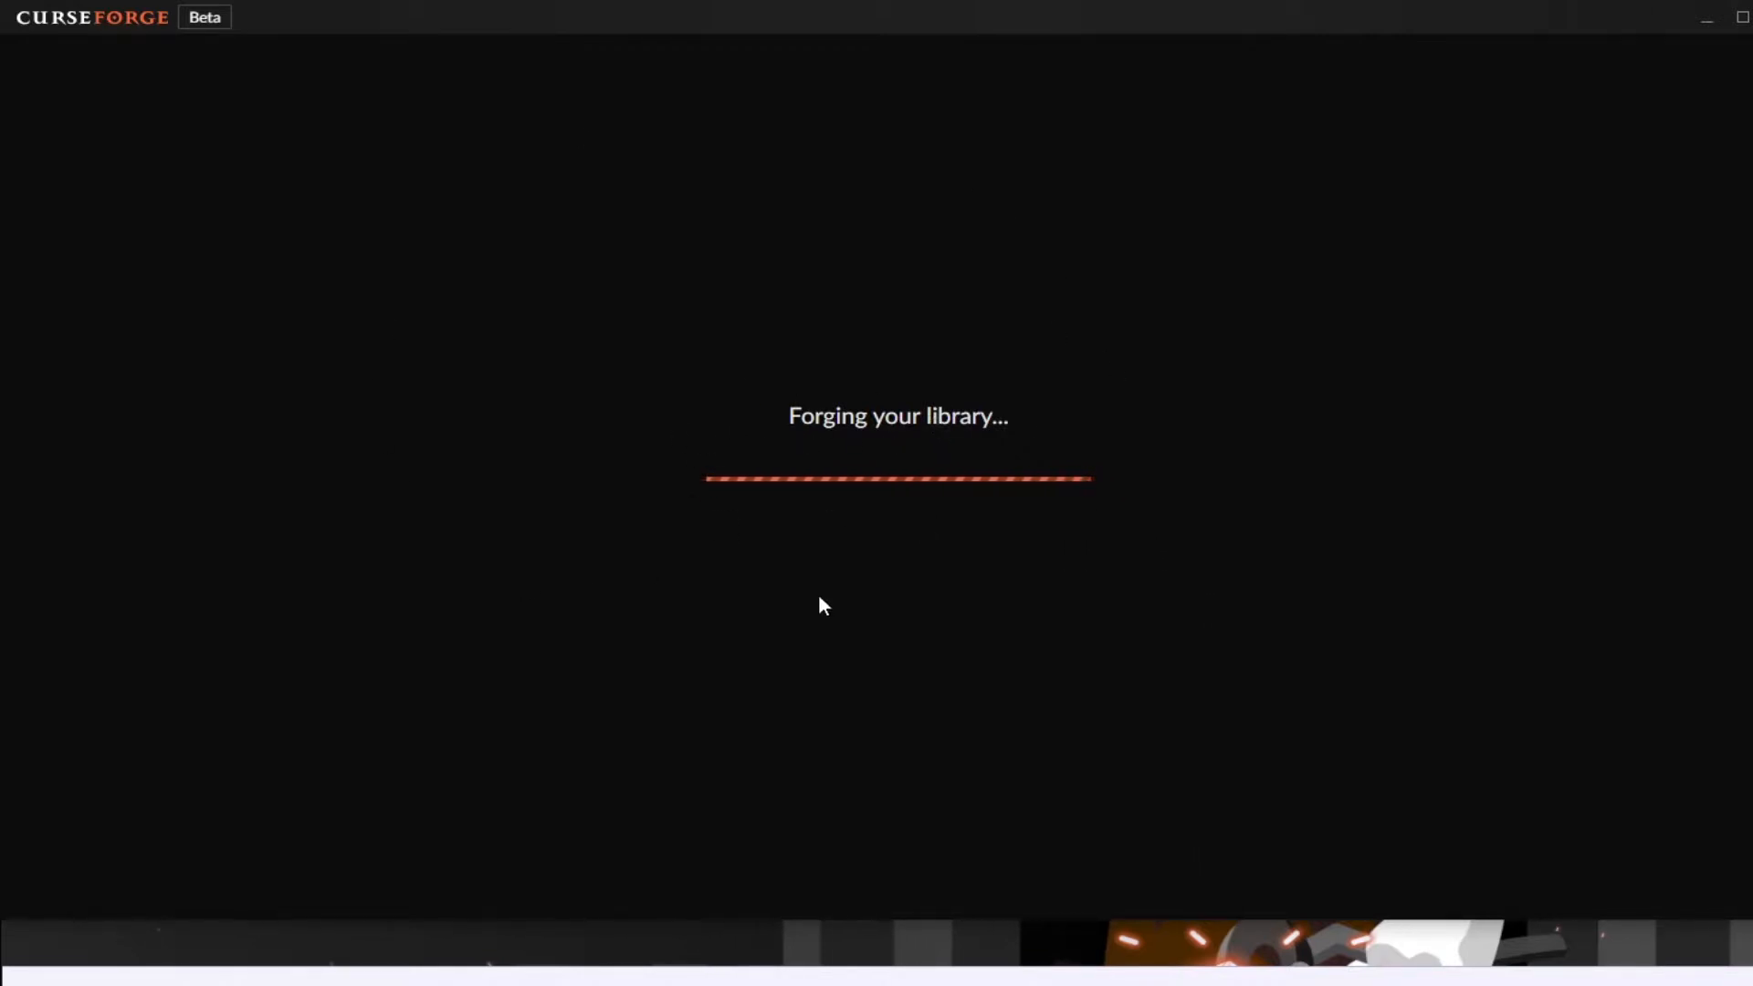
pyautogui.moveTo(831, 491)
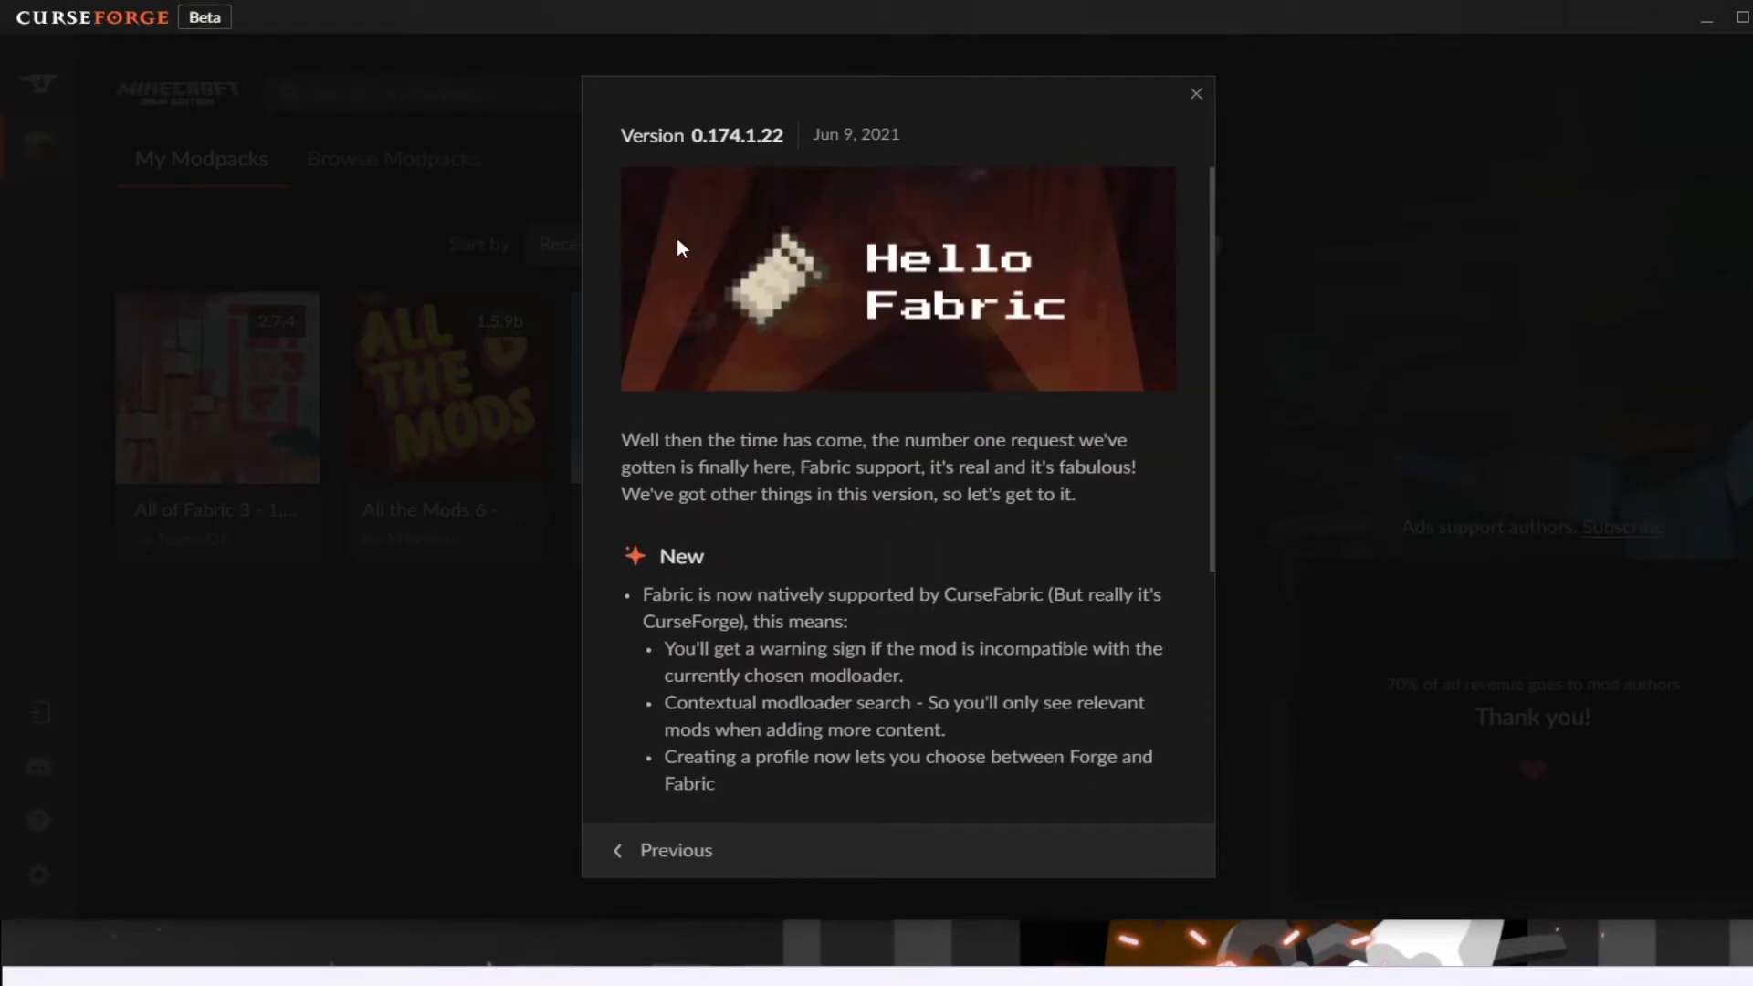
# Step: Close the What's New notes, visit Choose a Game, and return to the Minecraft modpack library
pyautogui.scroll(-3)
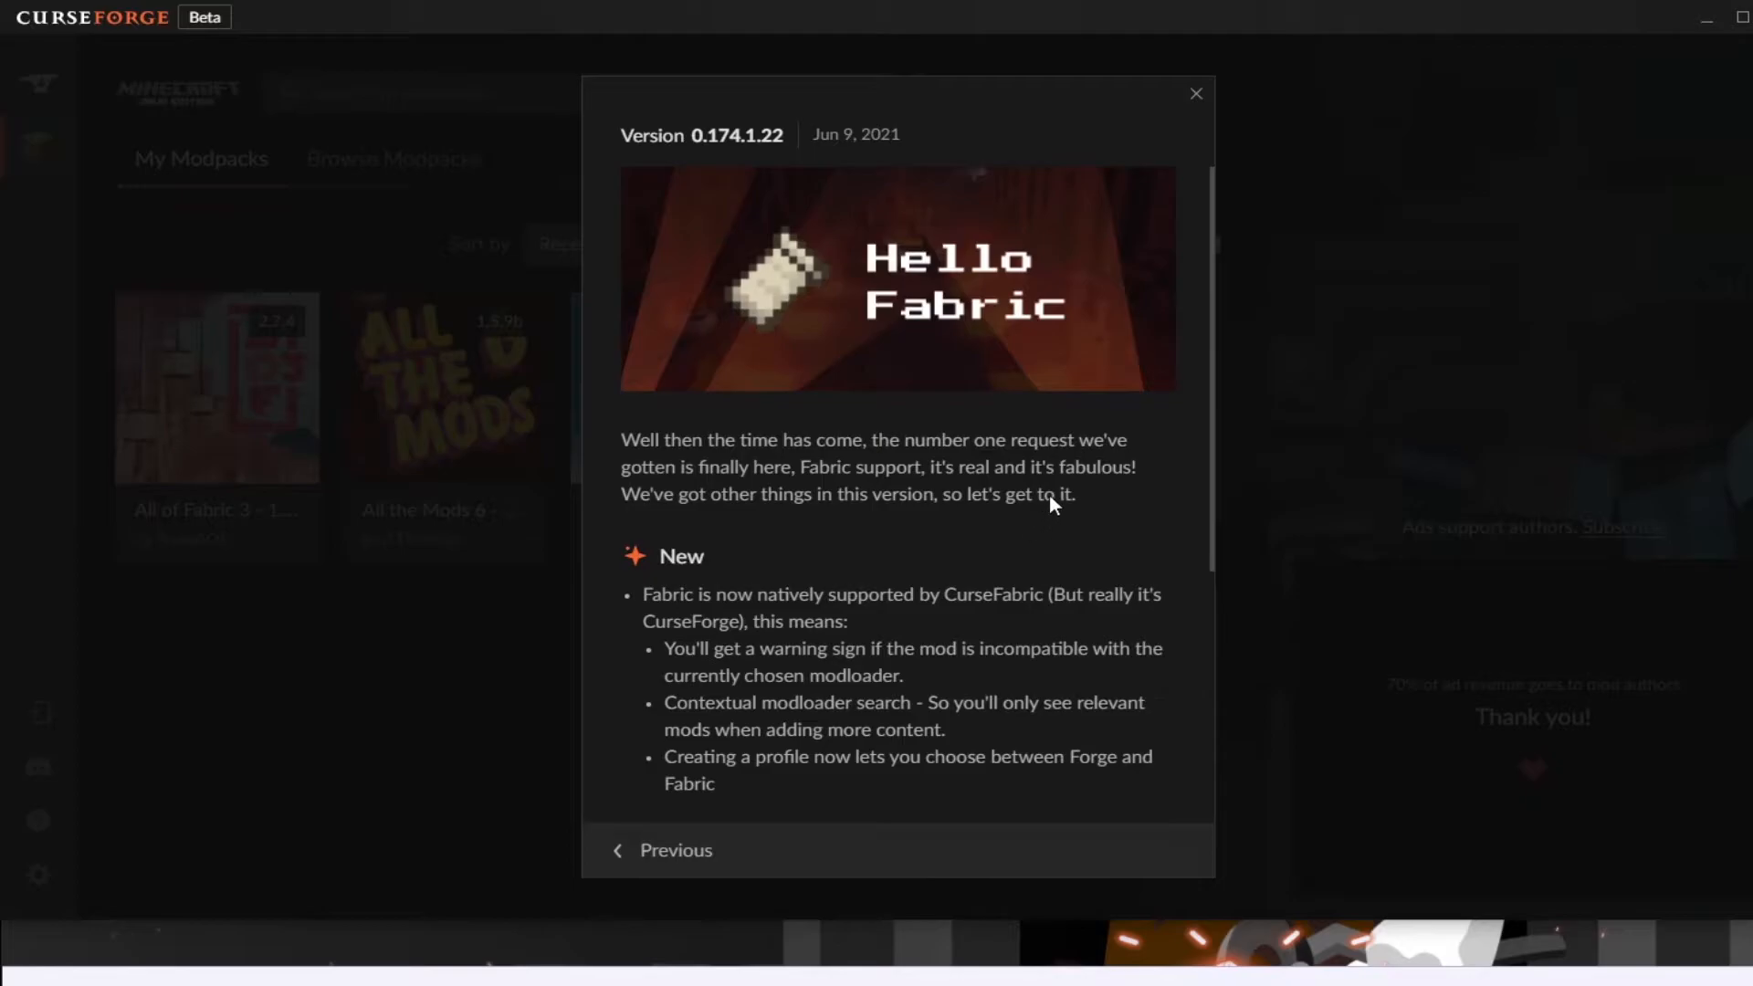
pyautogui.click(1194, 93)
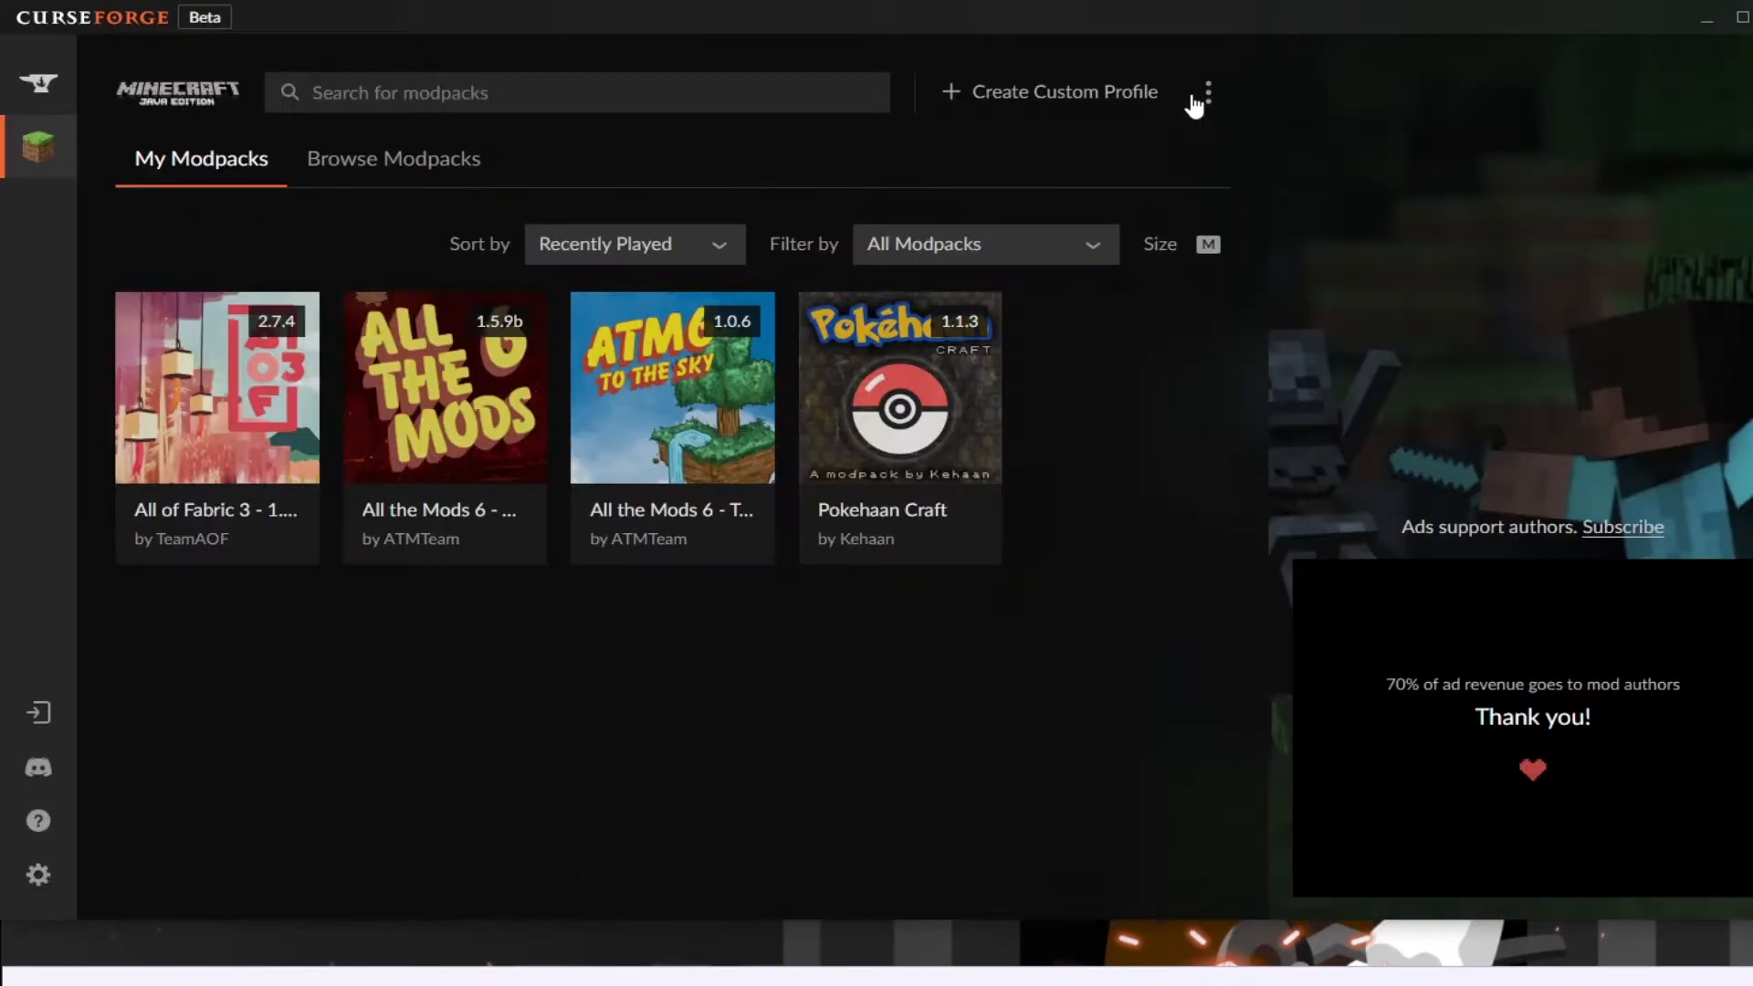
pyautogui.moveTo(175, 562)
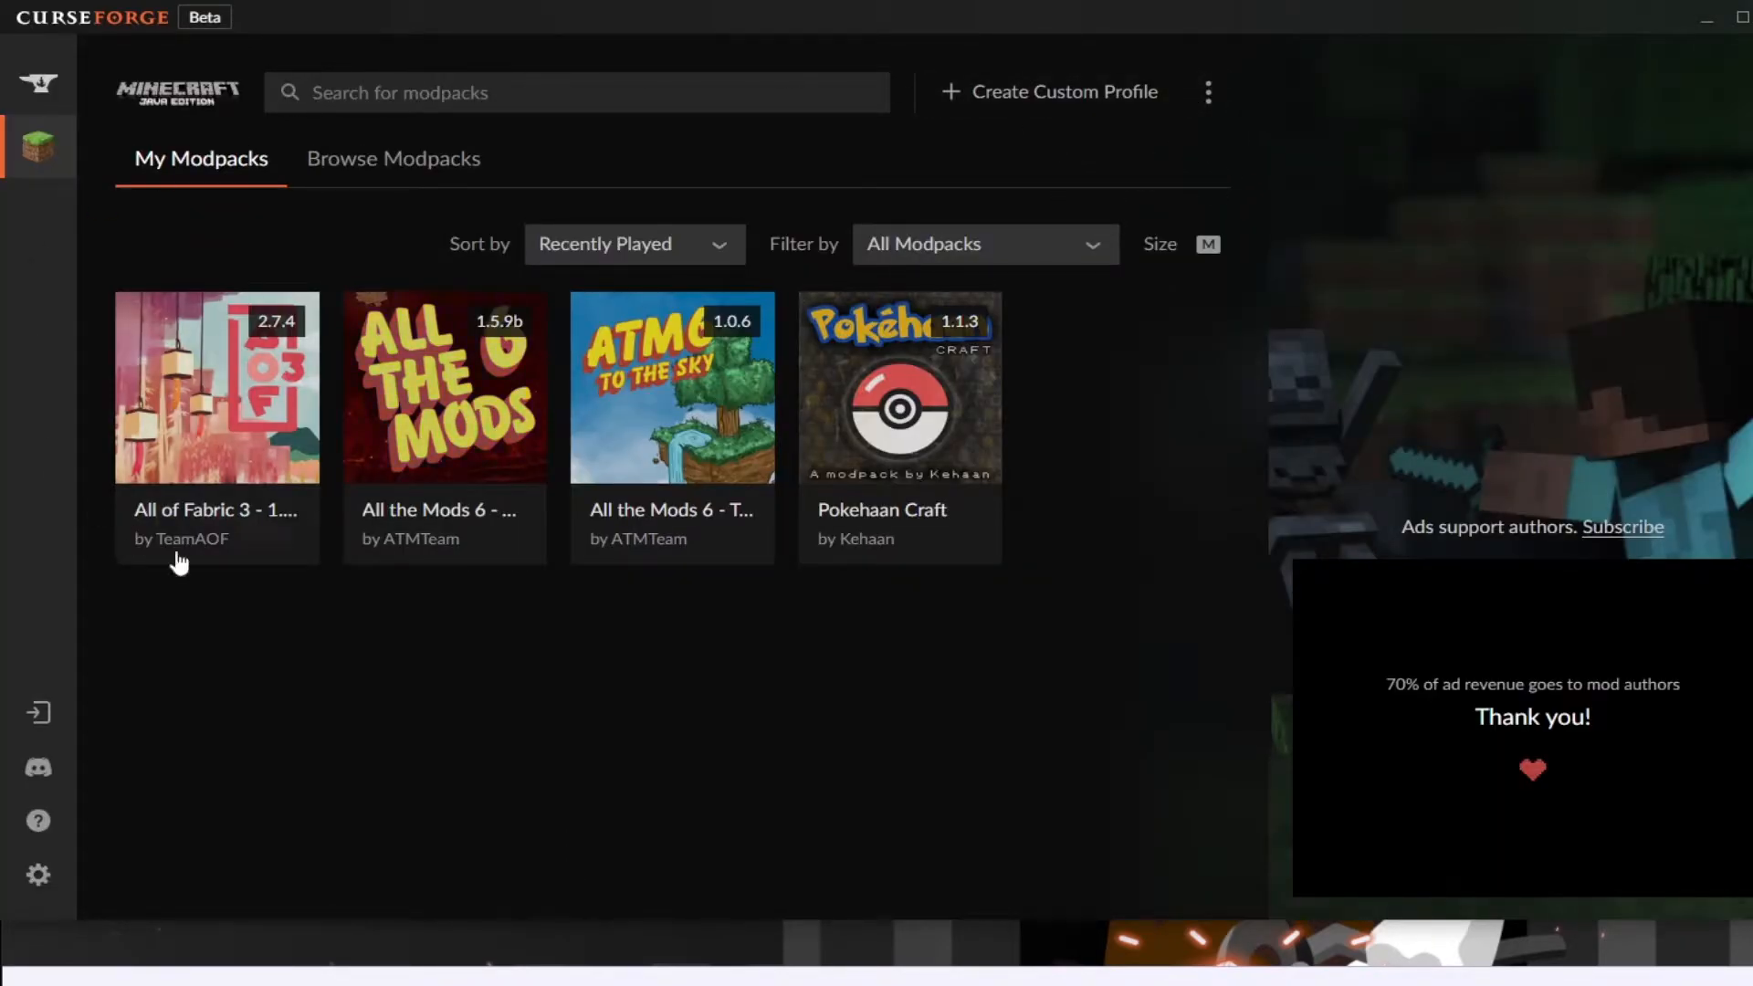
pyautogui.moveTo(1174, 409)
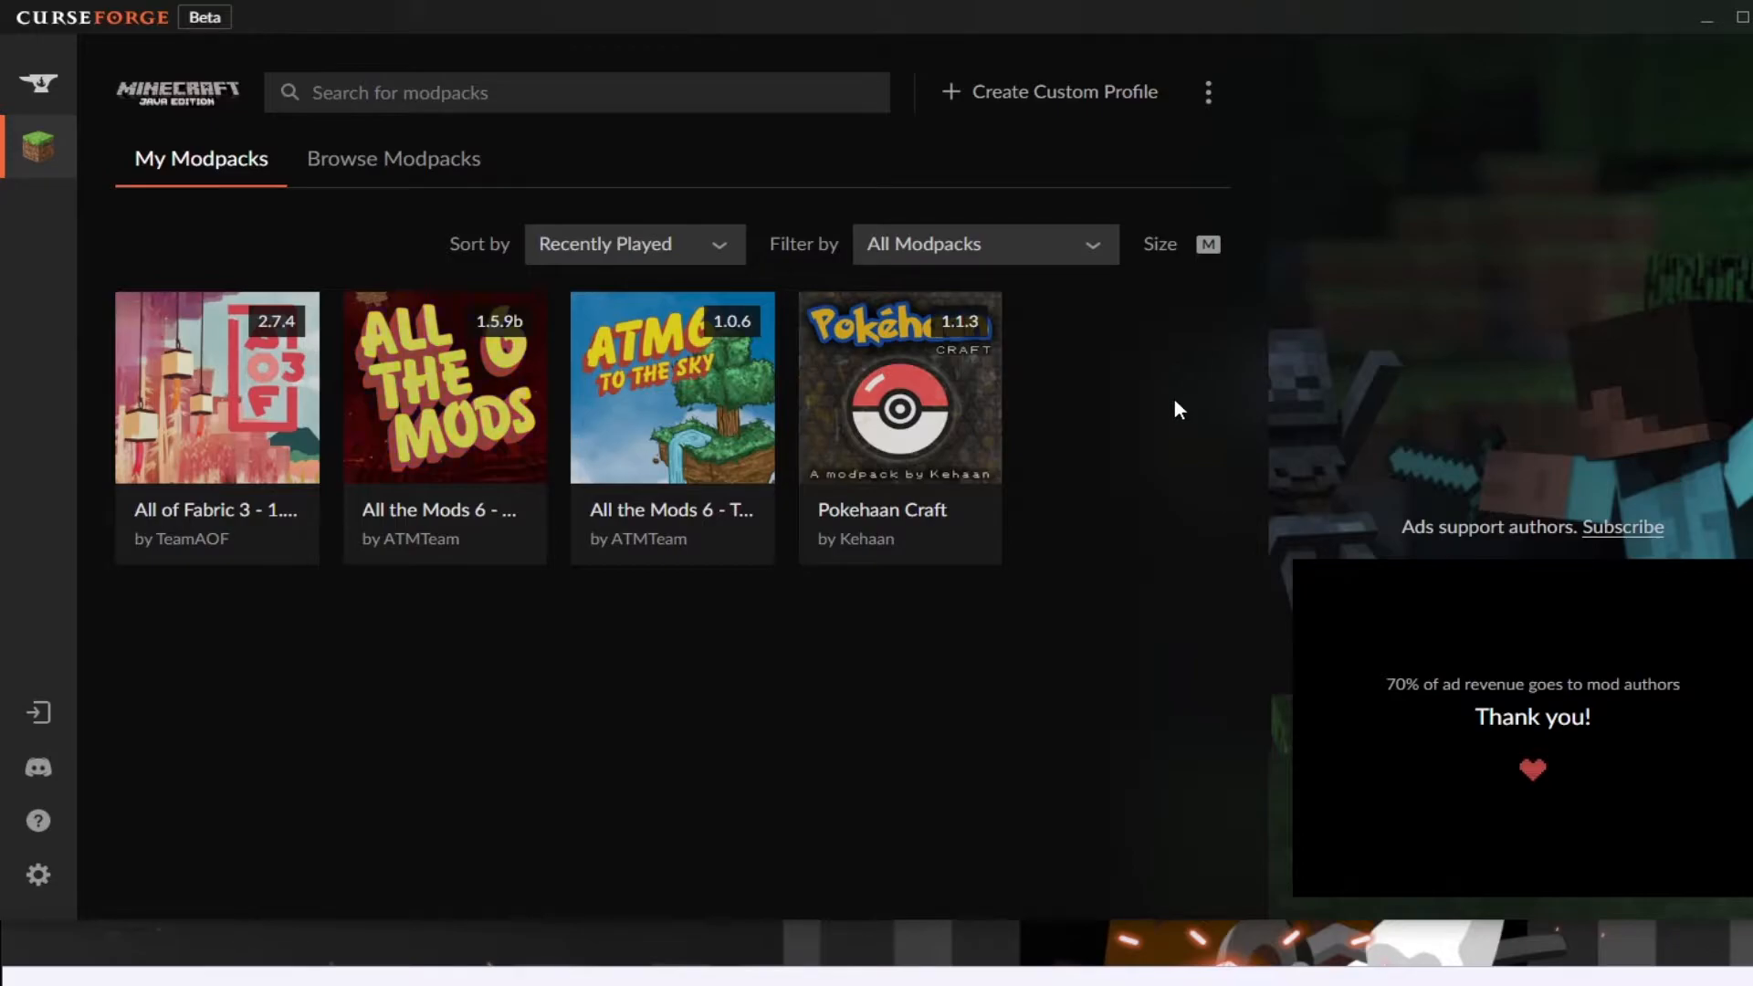
pyautogui.moveTo(476, 604)
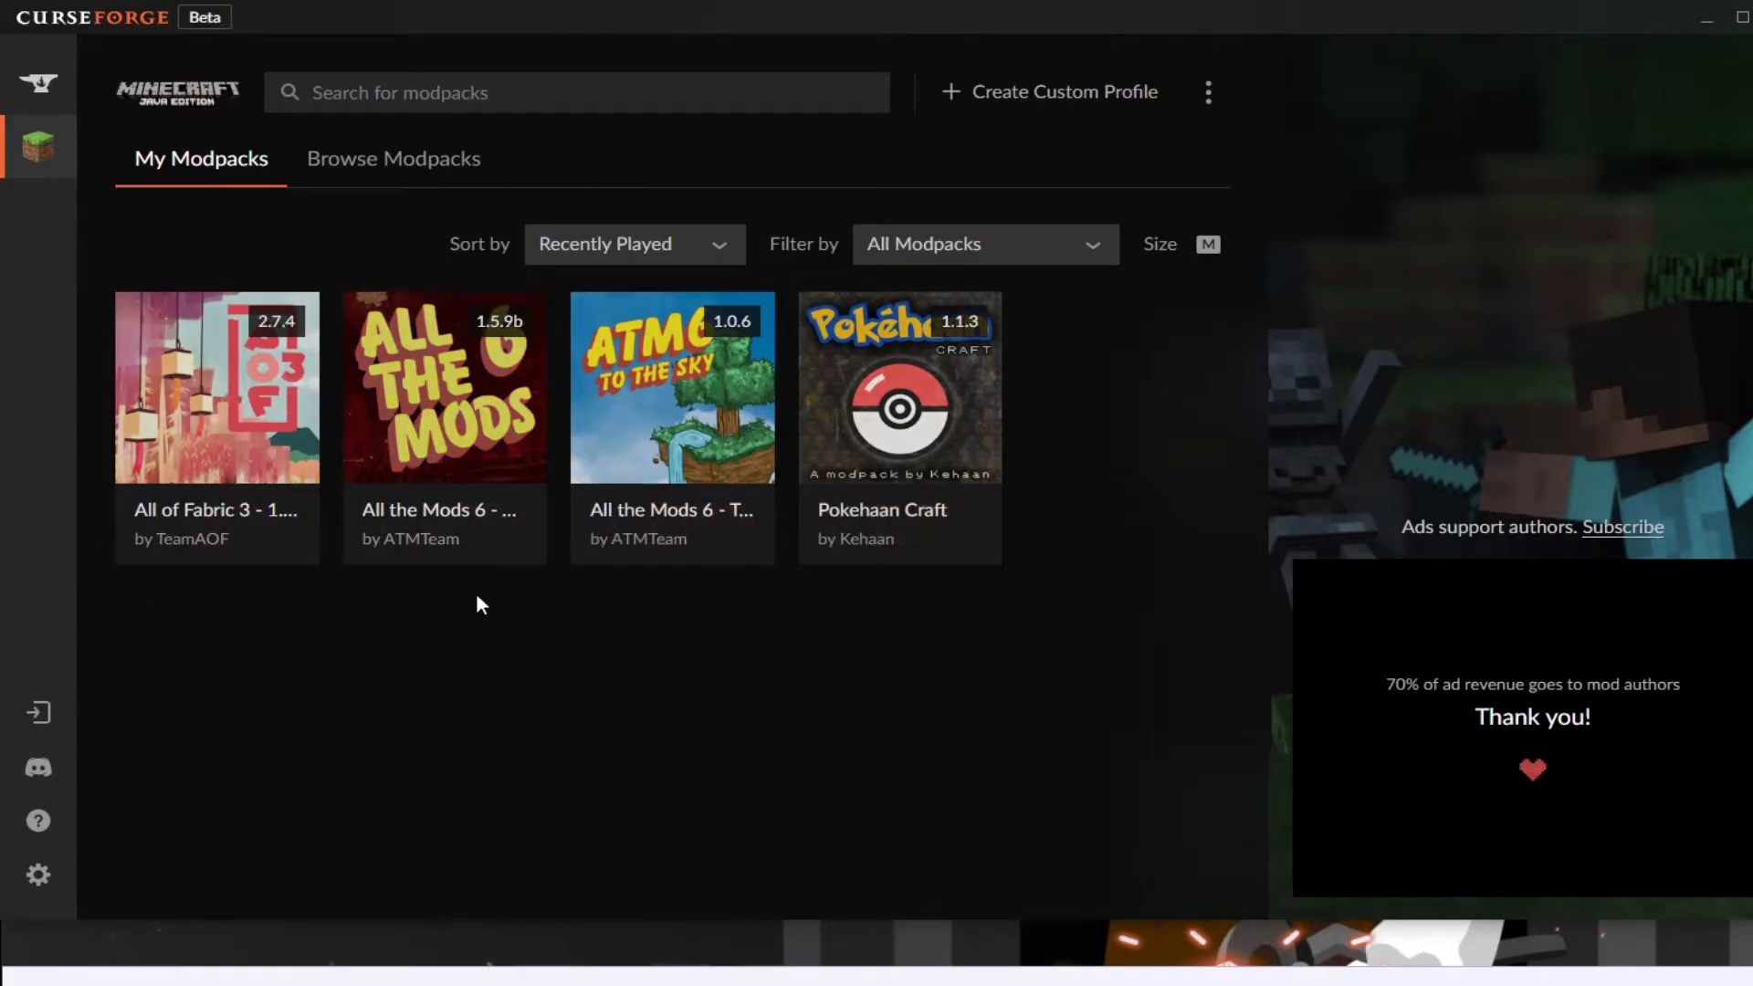
pyautogui.click(38, 83)
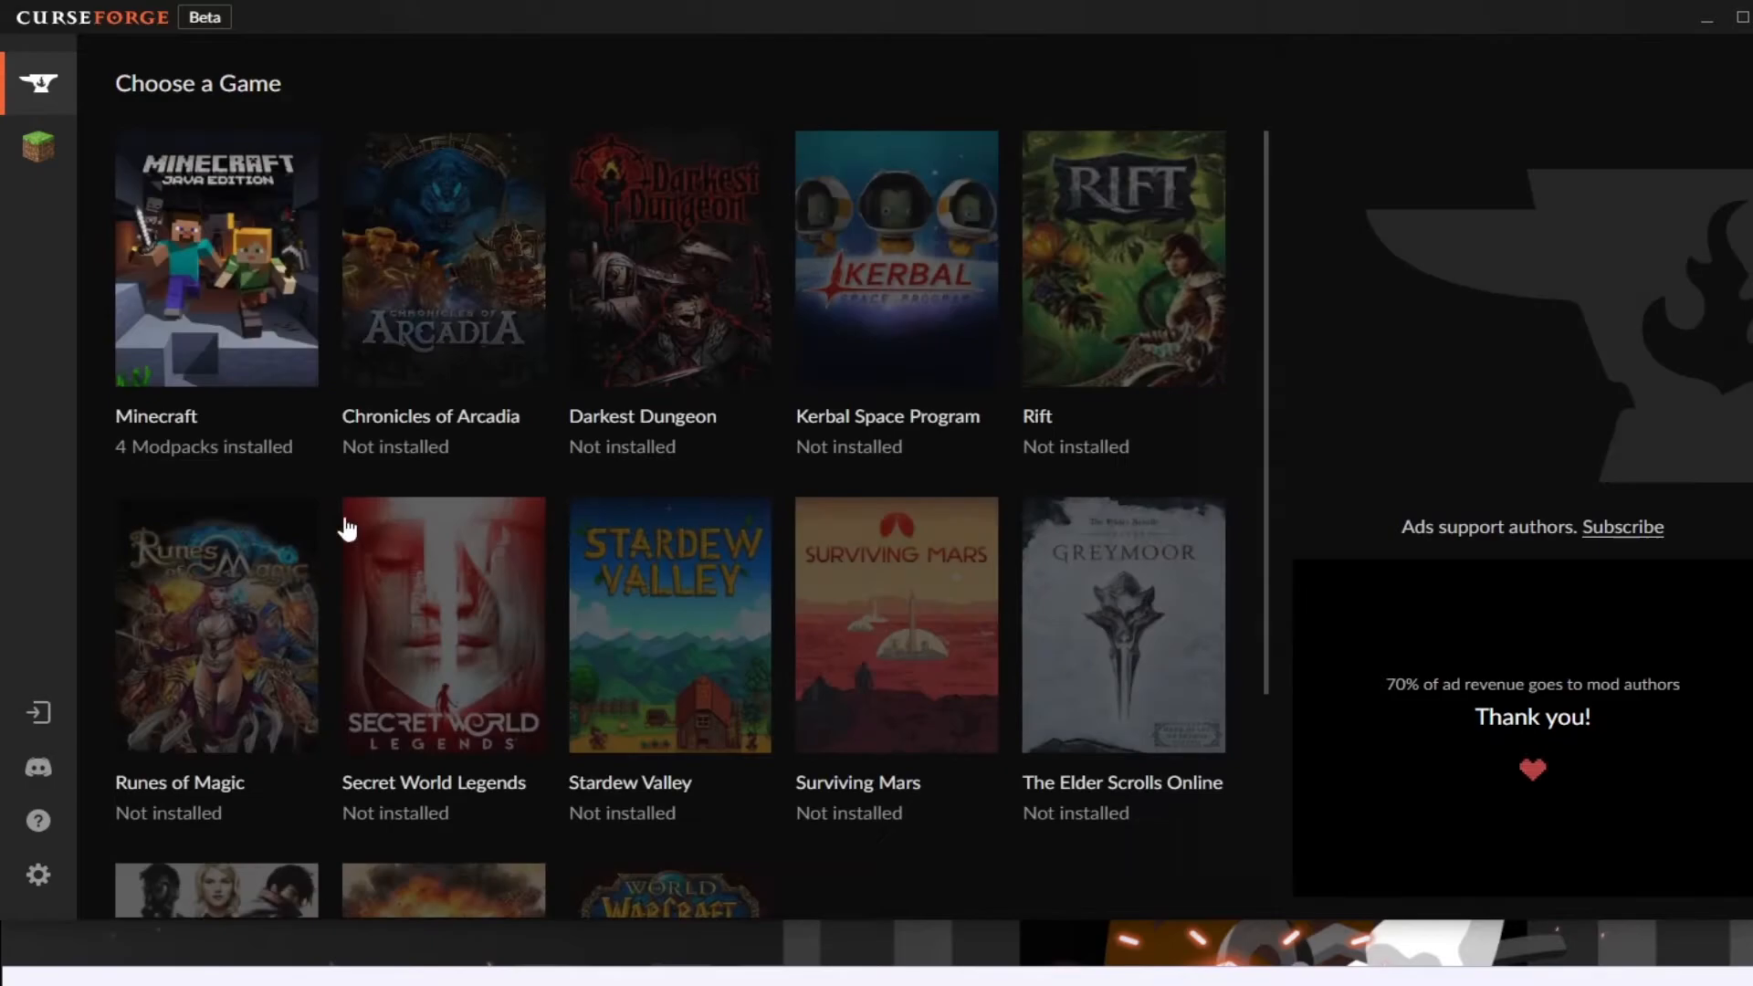
pyautogui.moveTo(215, 310)
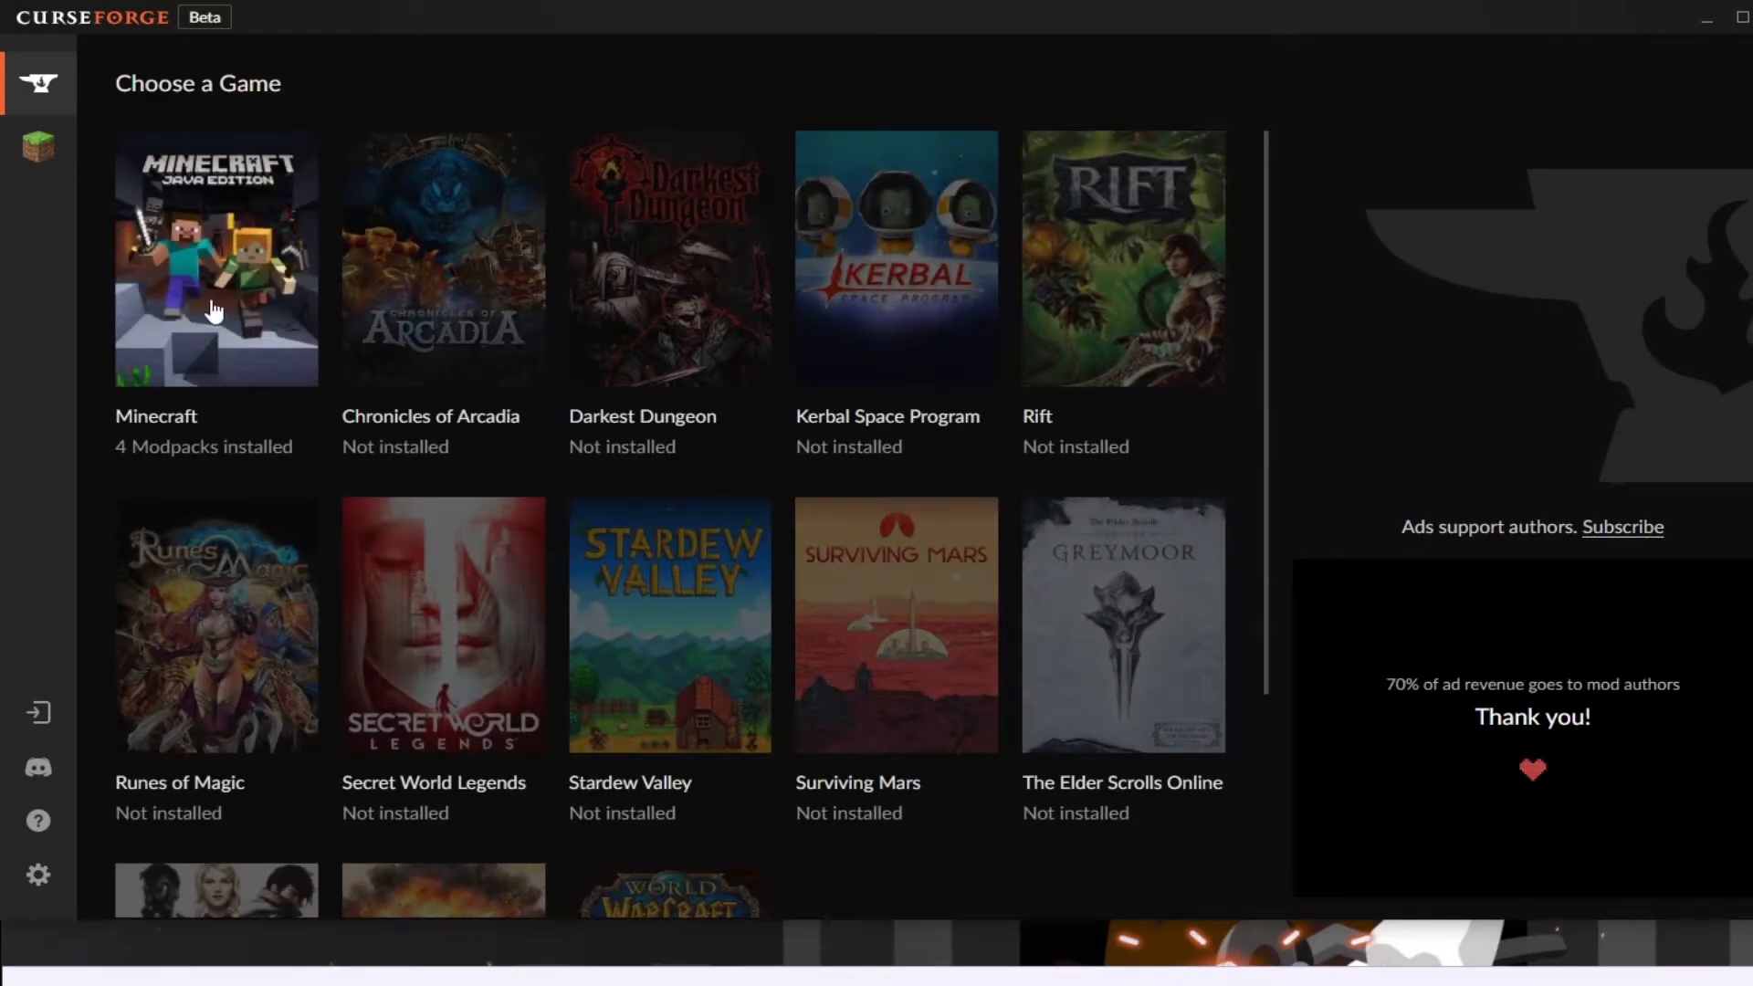
pyautogui.click(216, 258)
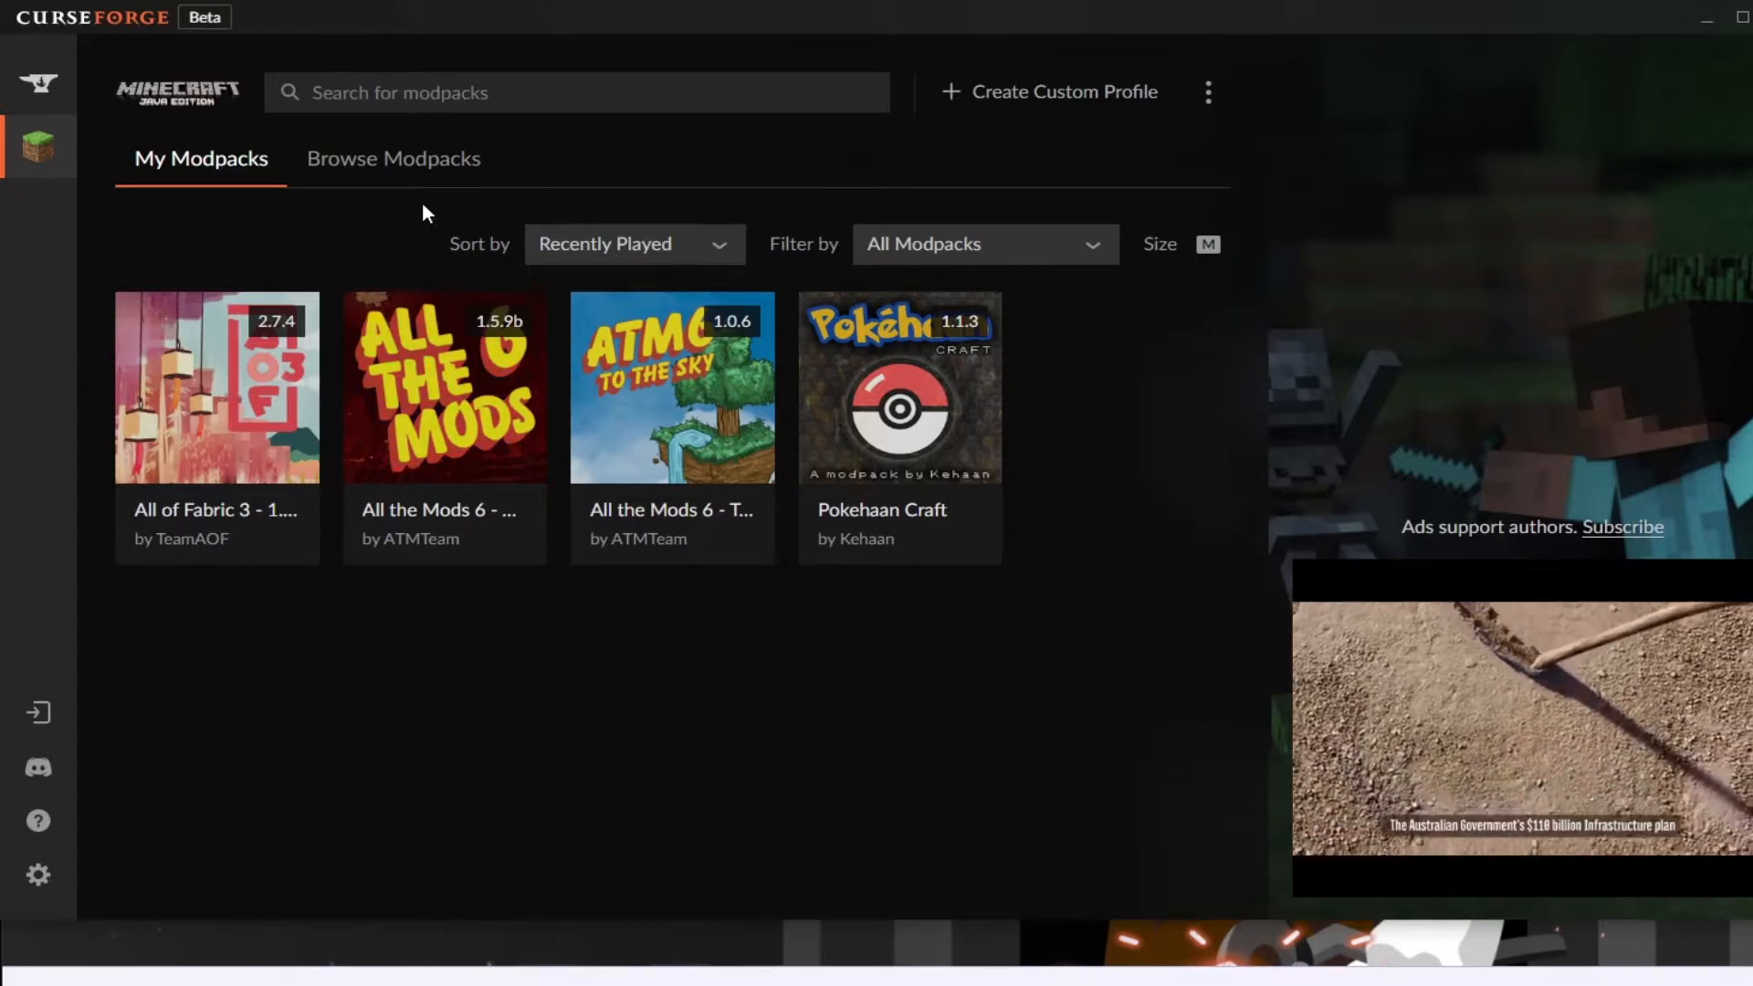
pyautogui.moveTo(212, 211)
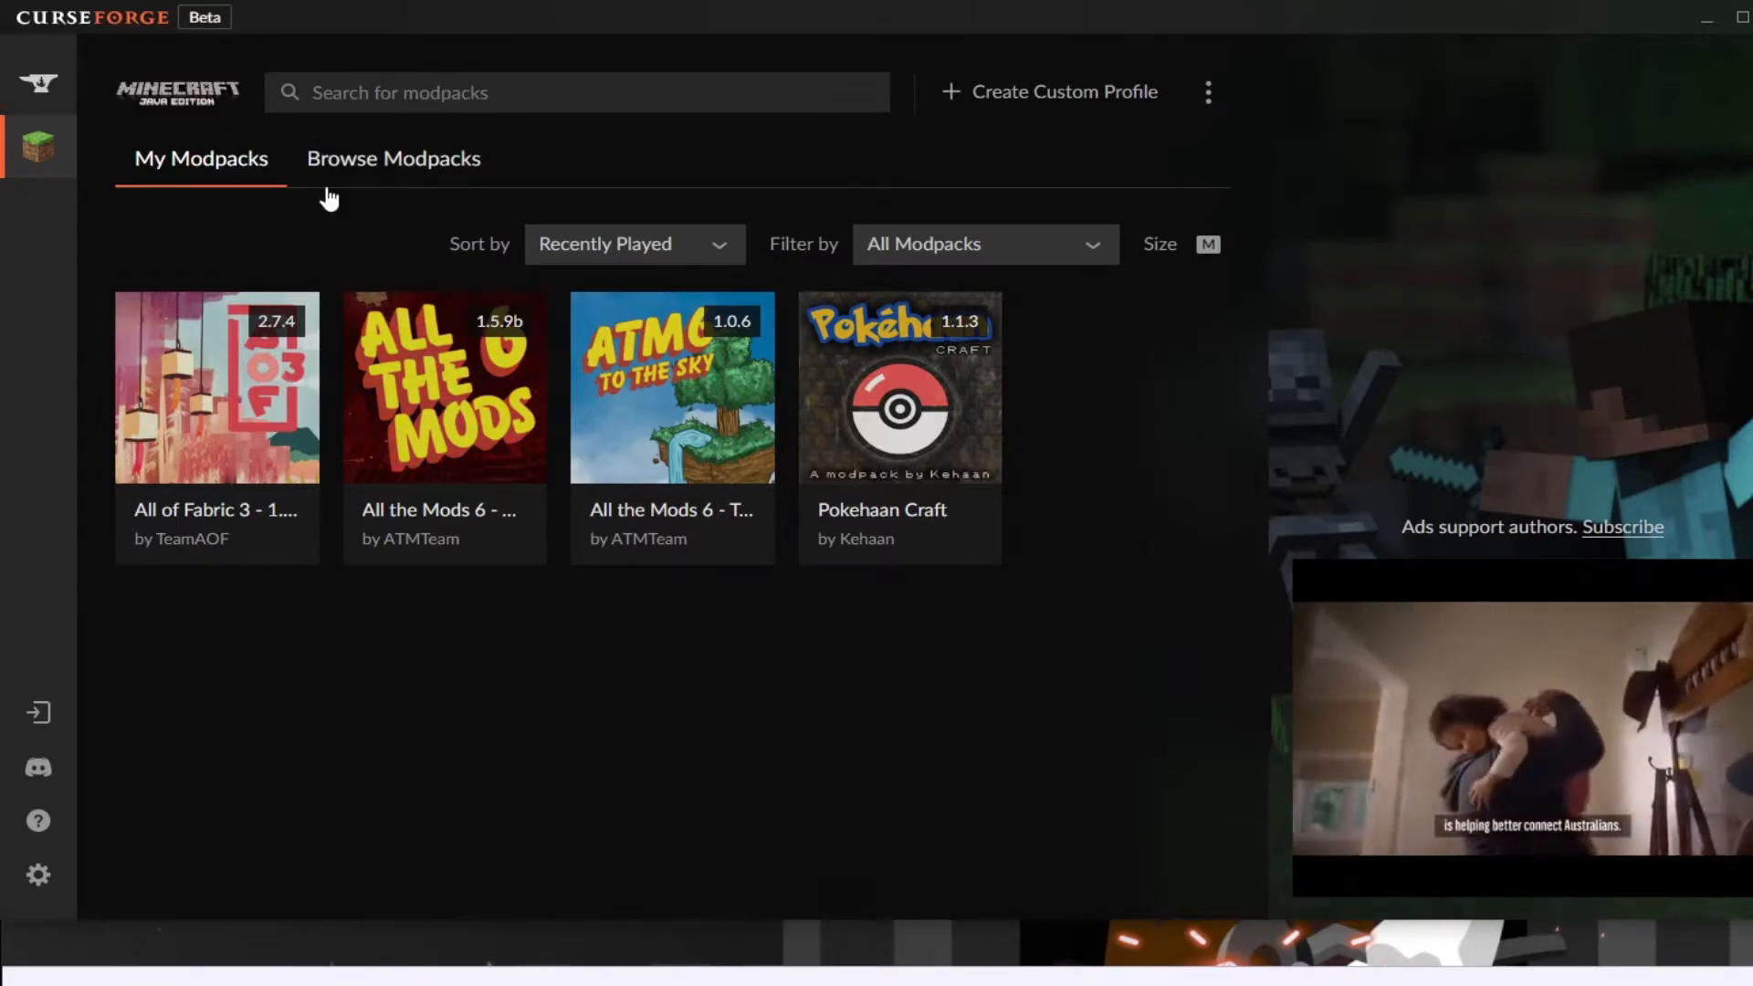
pyautogui.click(392, 157)
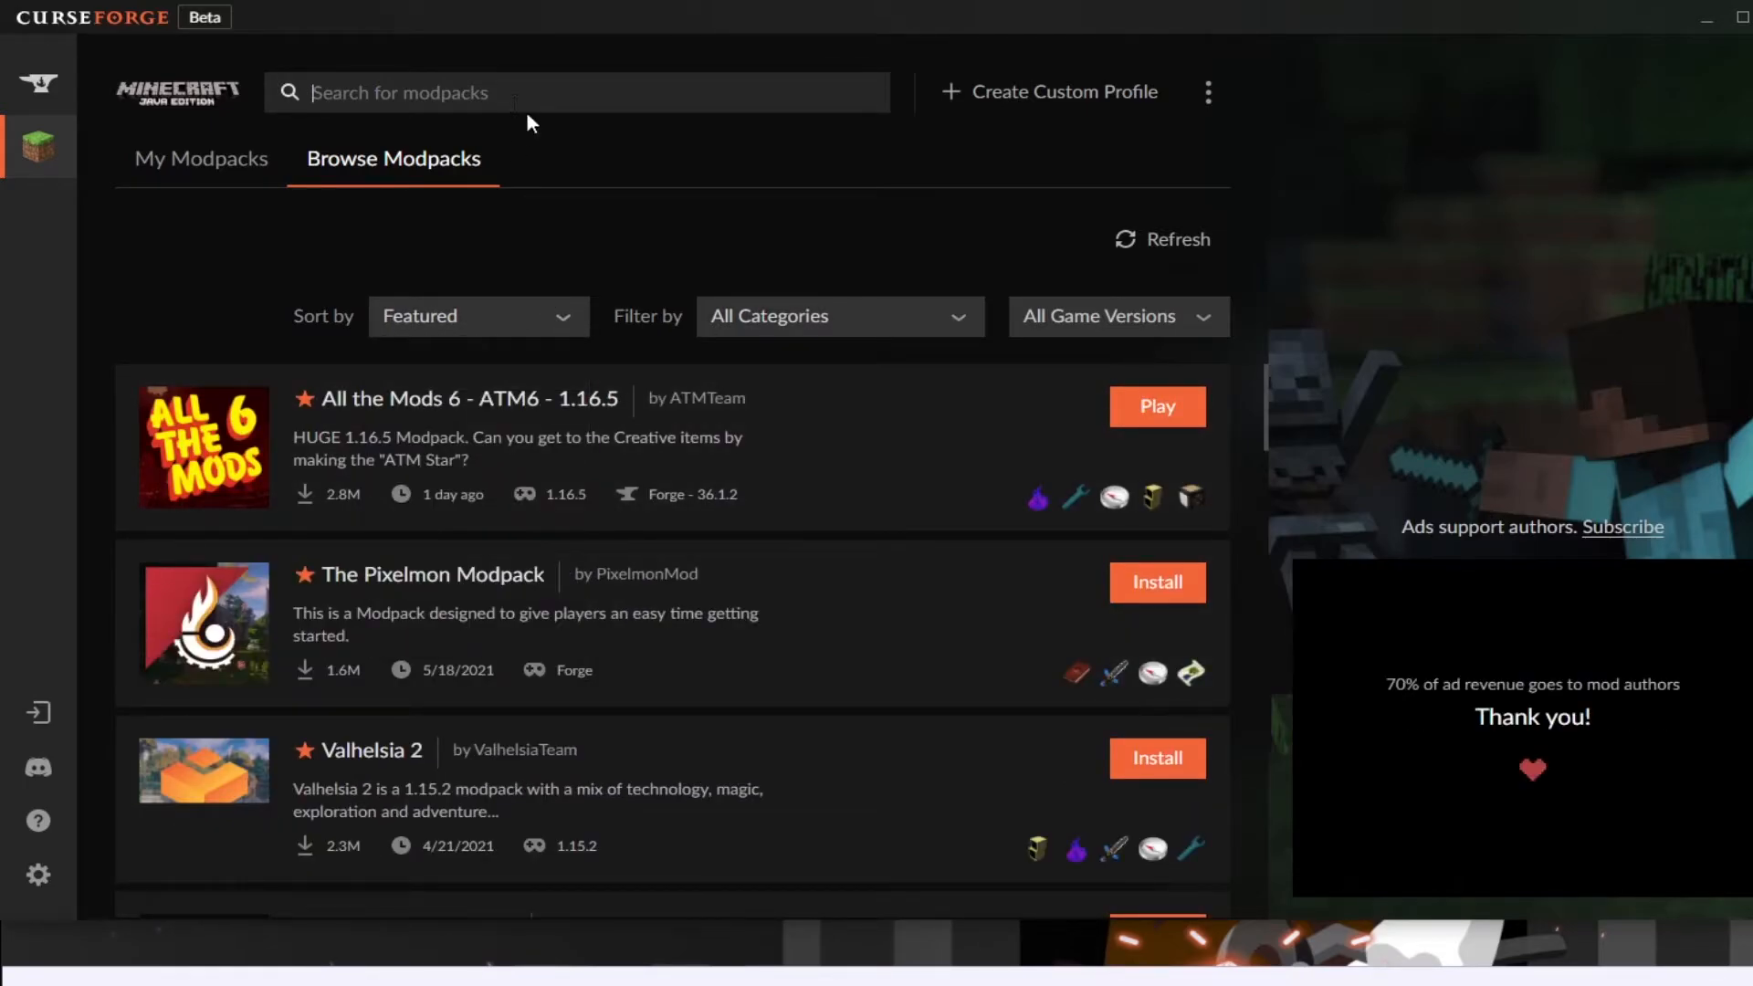
pyautogui.write('fabric')
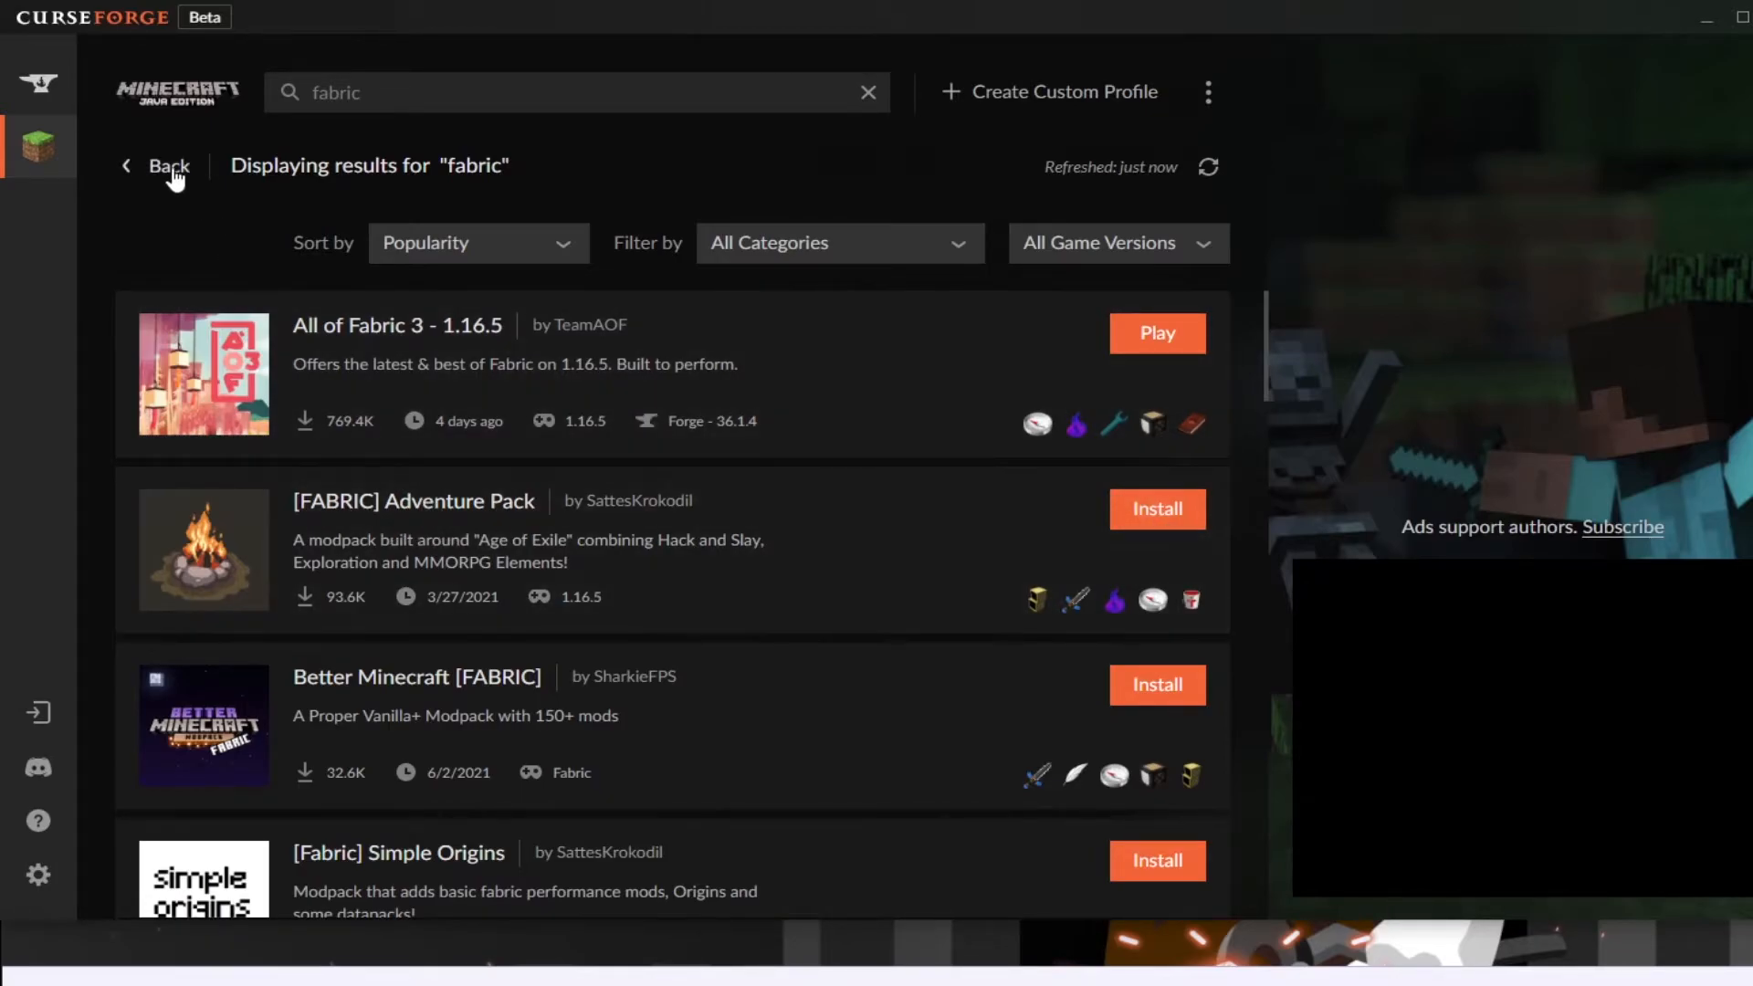
pyautogui.click(168, 167)
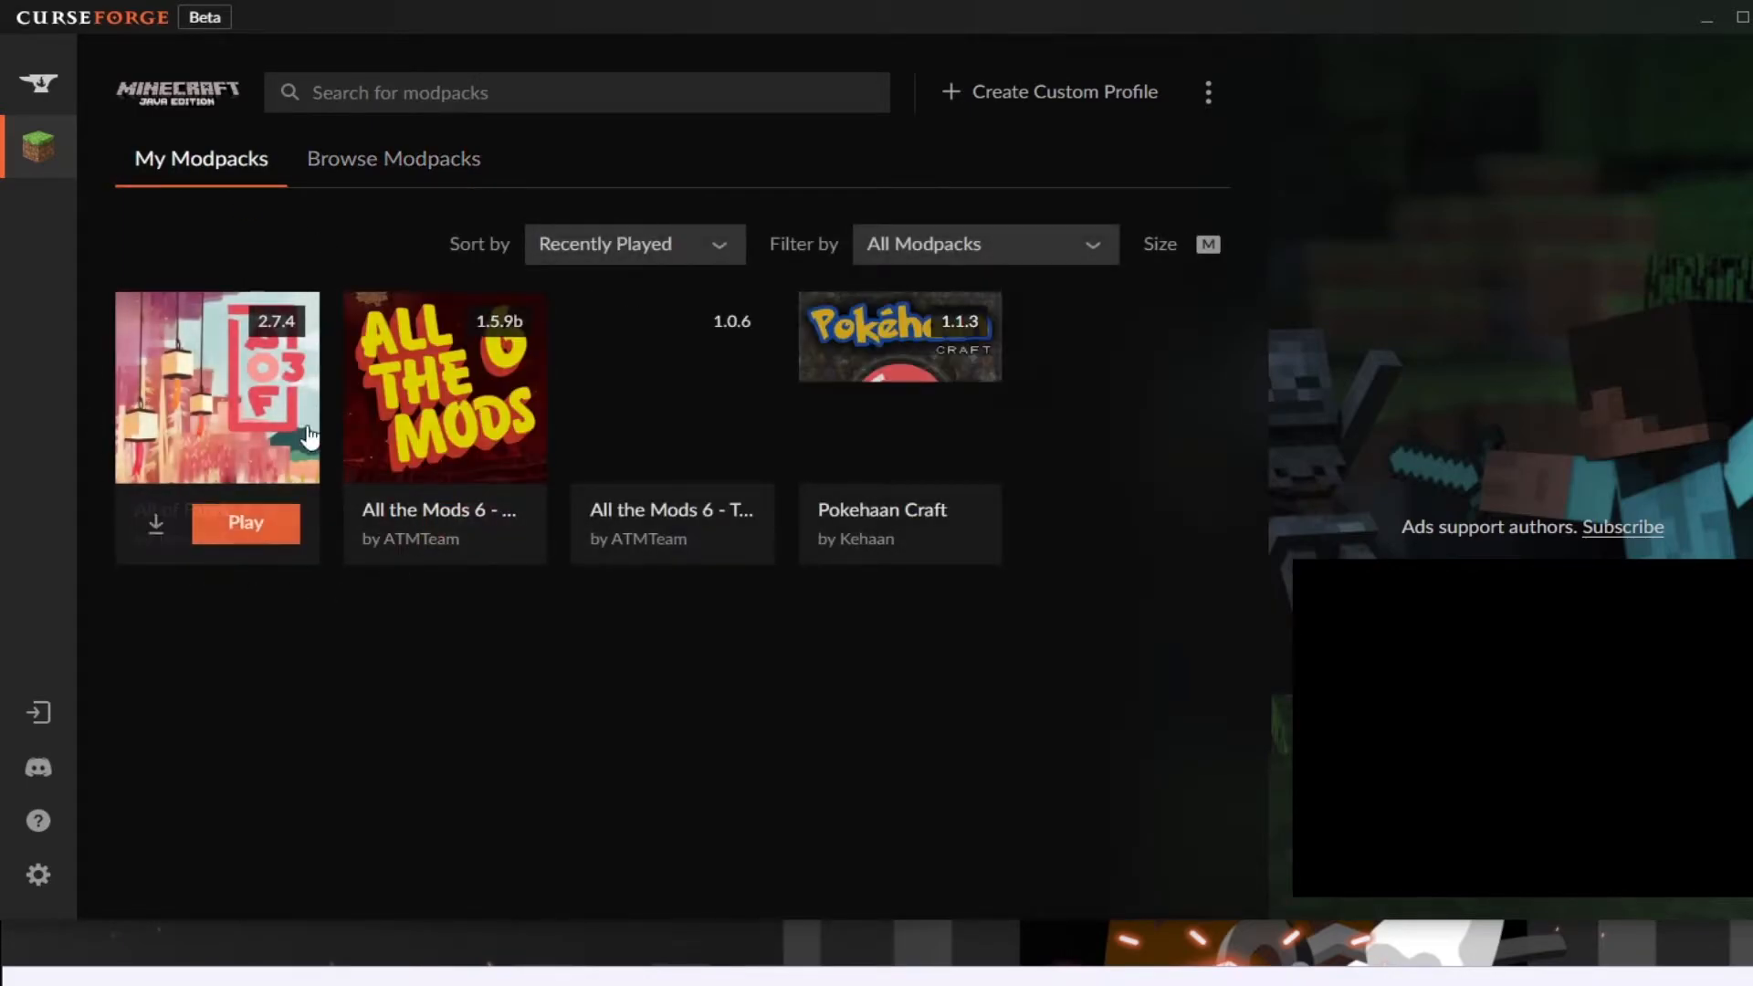
pyautogui.click(392, 157)
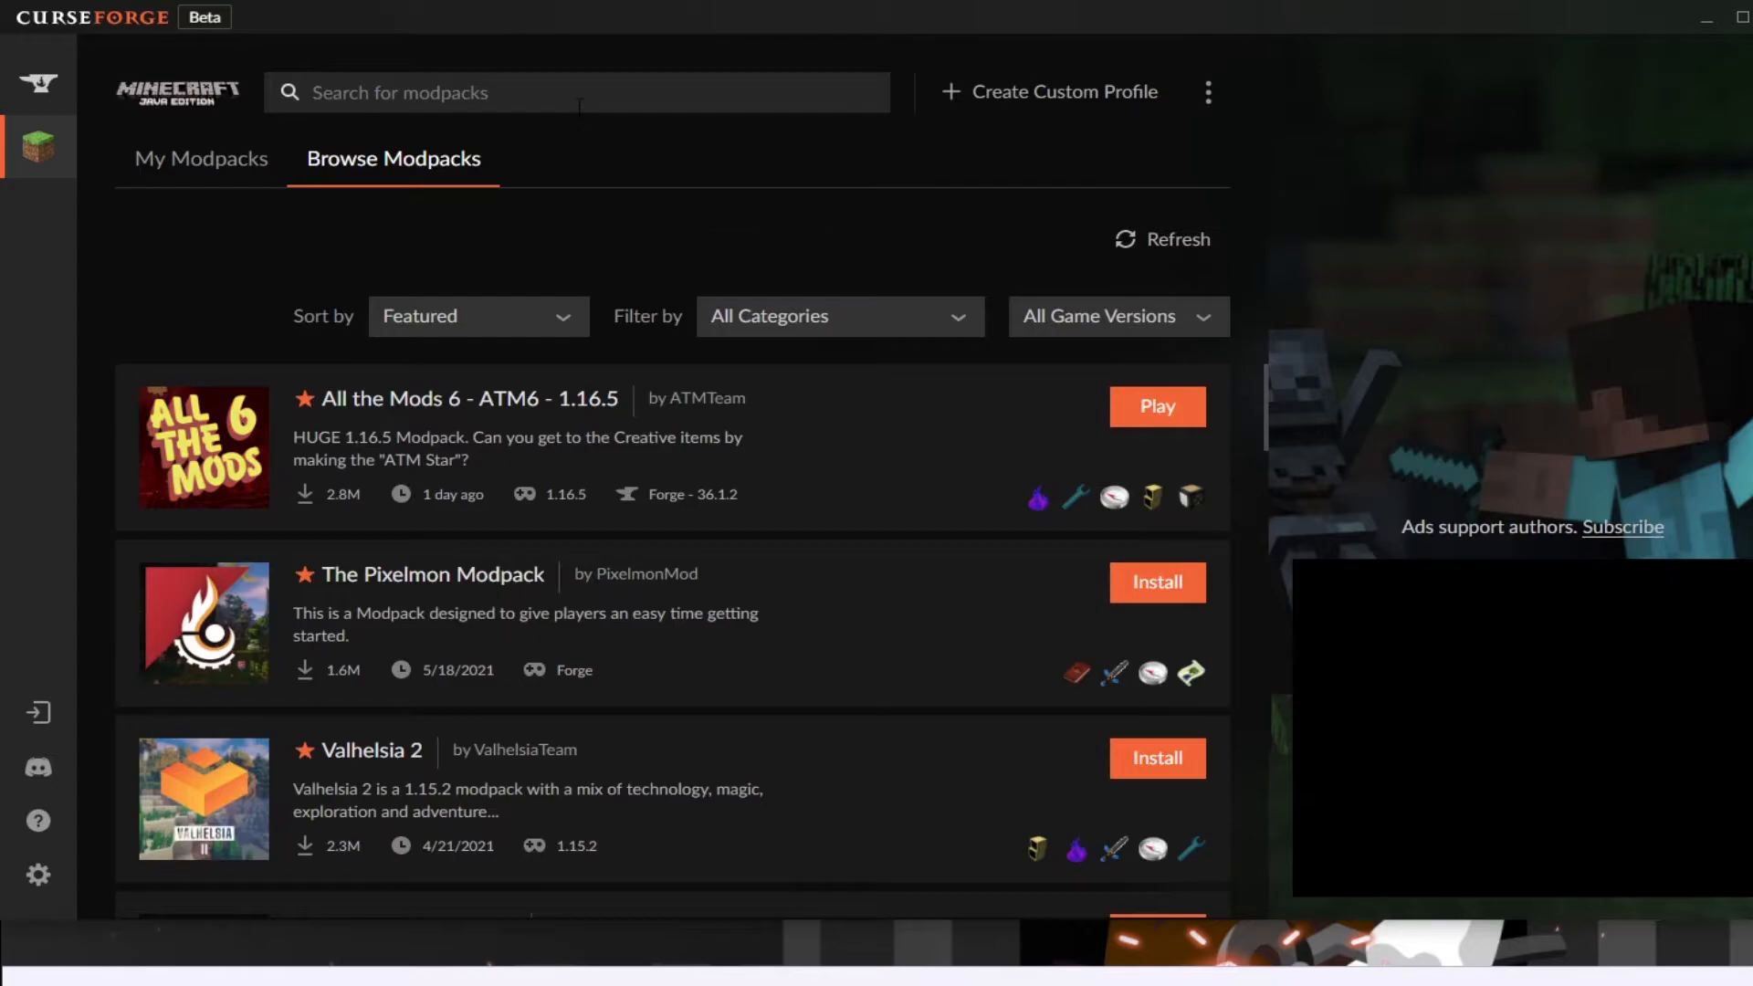
pyautogui.write('fabric')
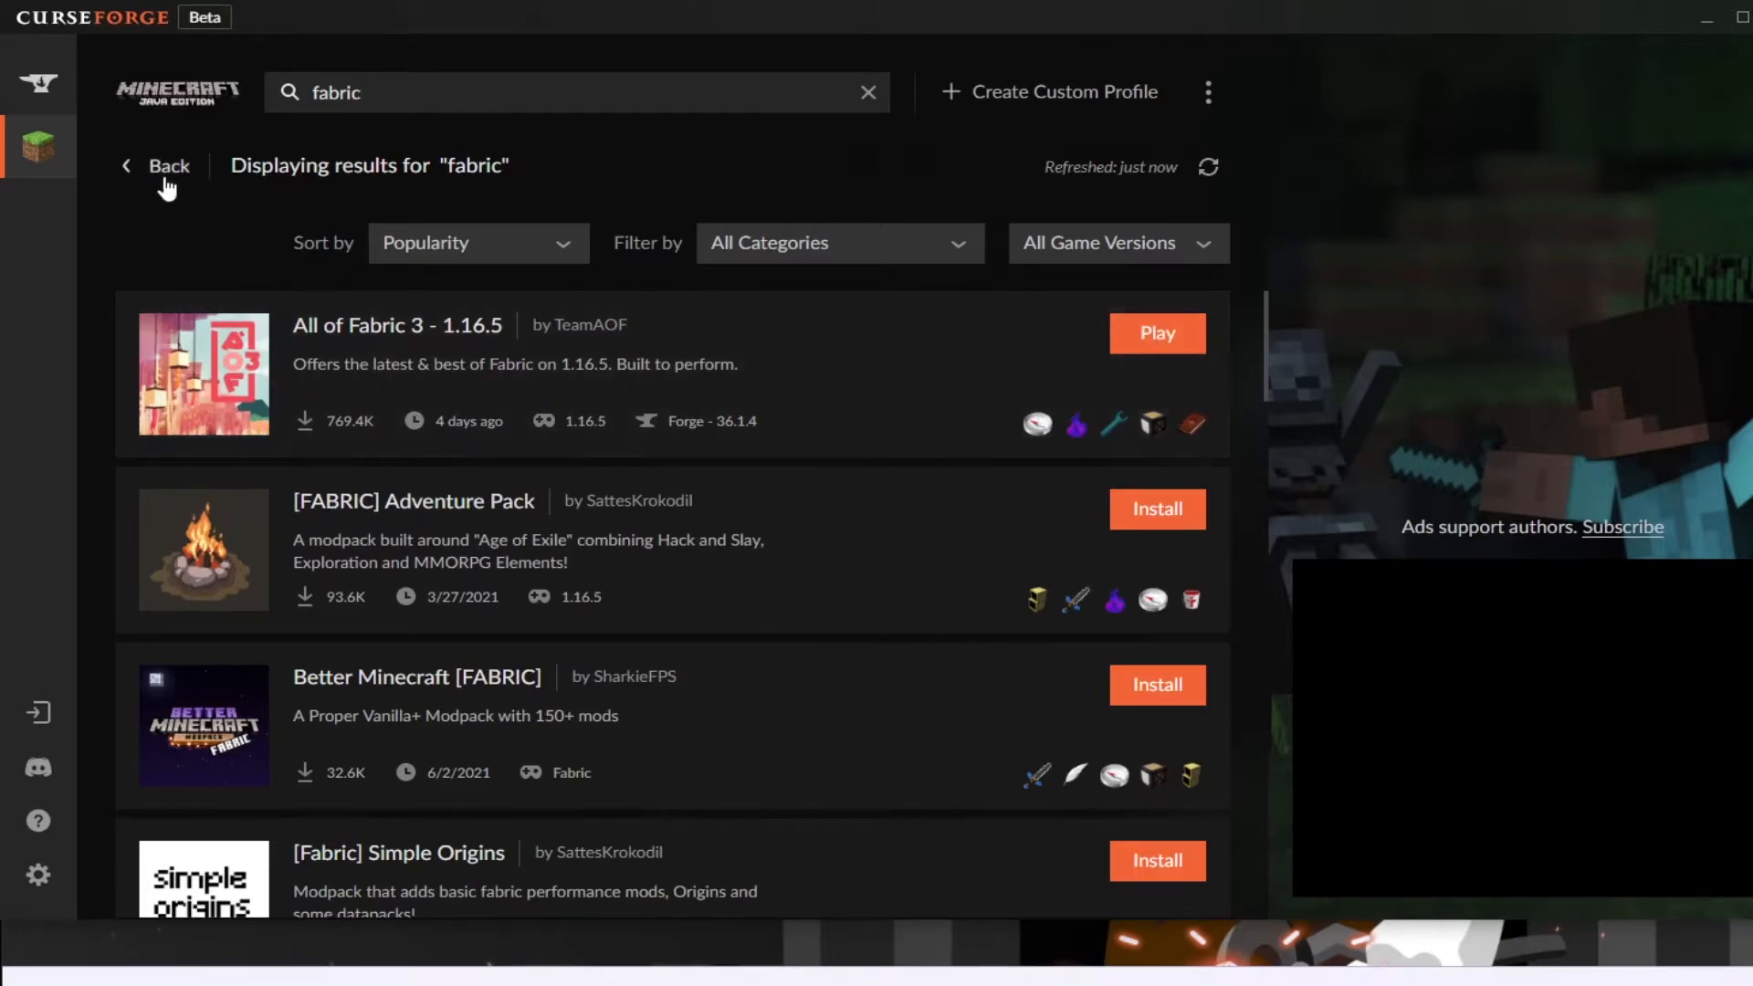
pyautogui.click(154, 166)
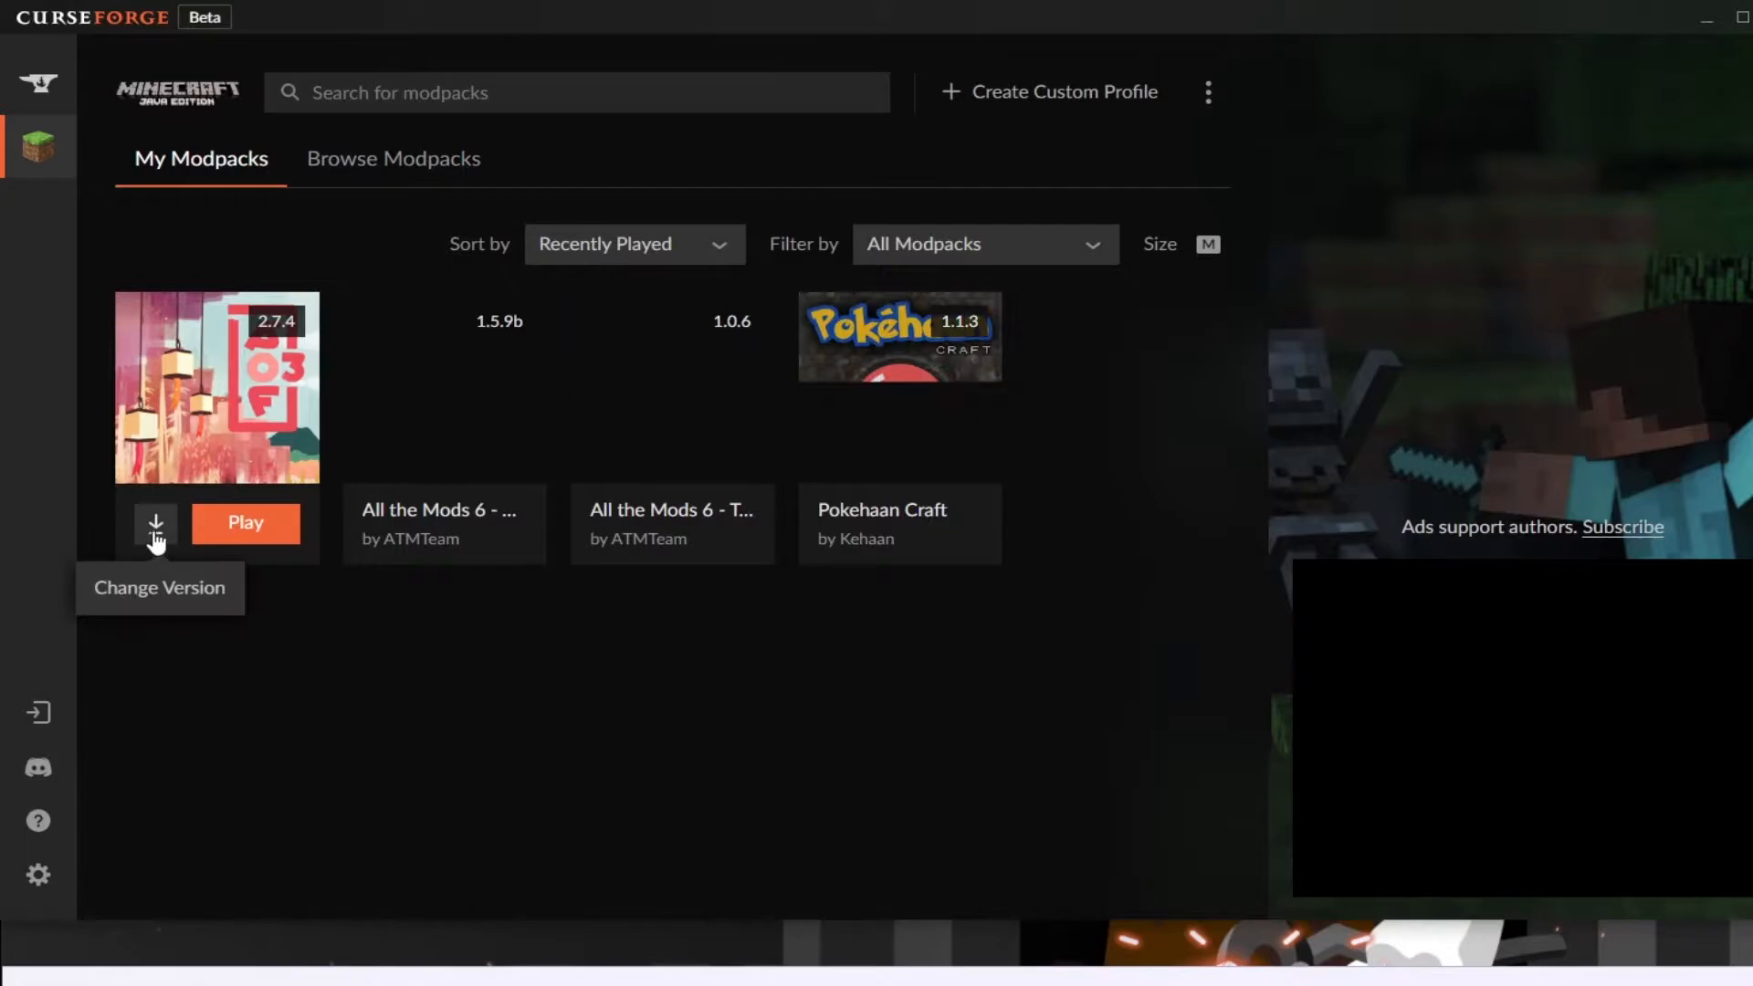
pyautogui.click(154, 526)
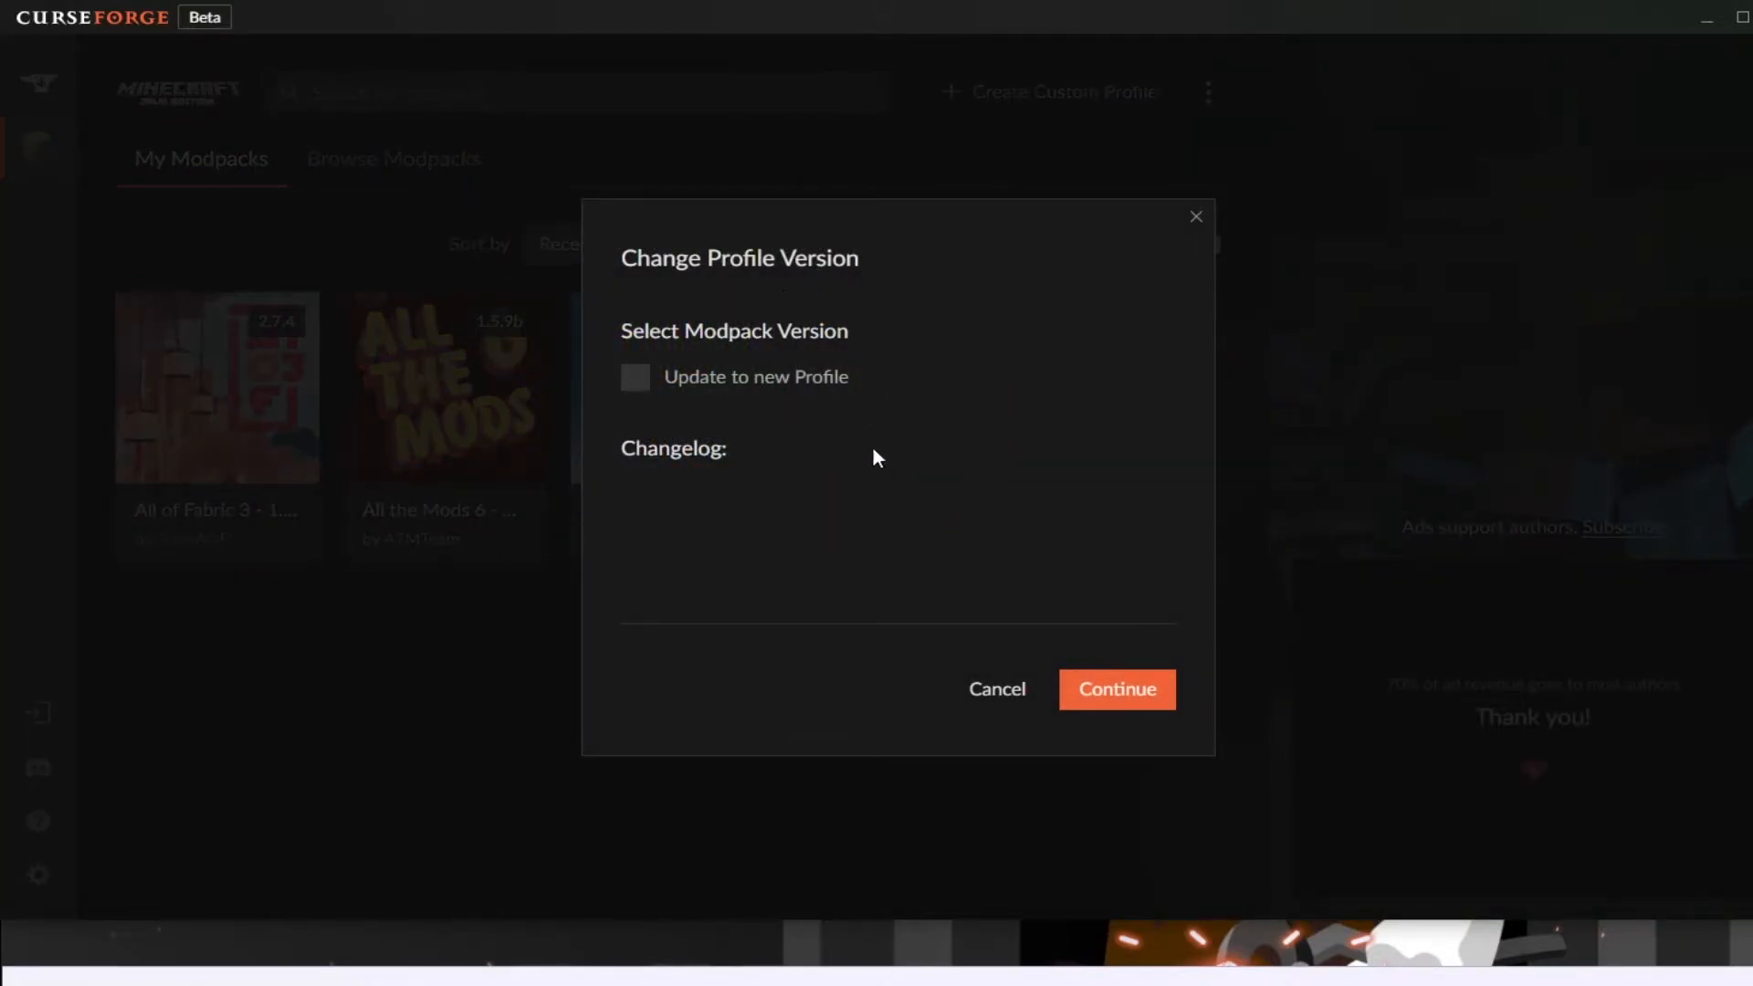
pyautogui.moveTo(860, 559)
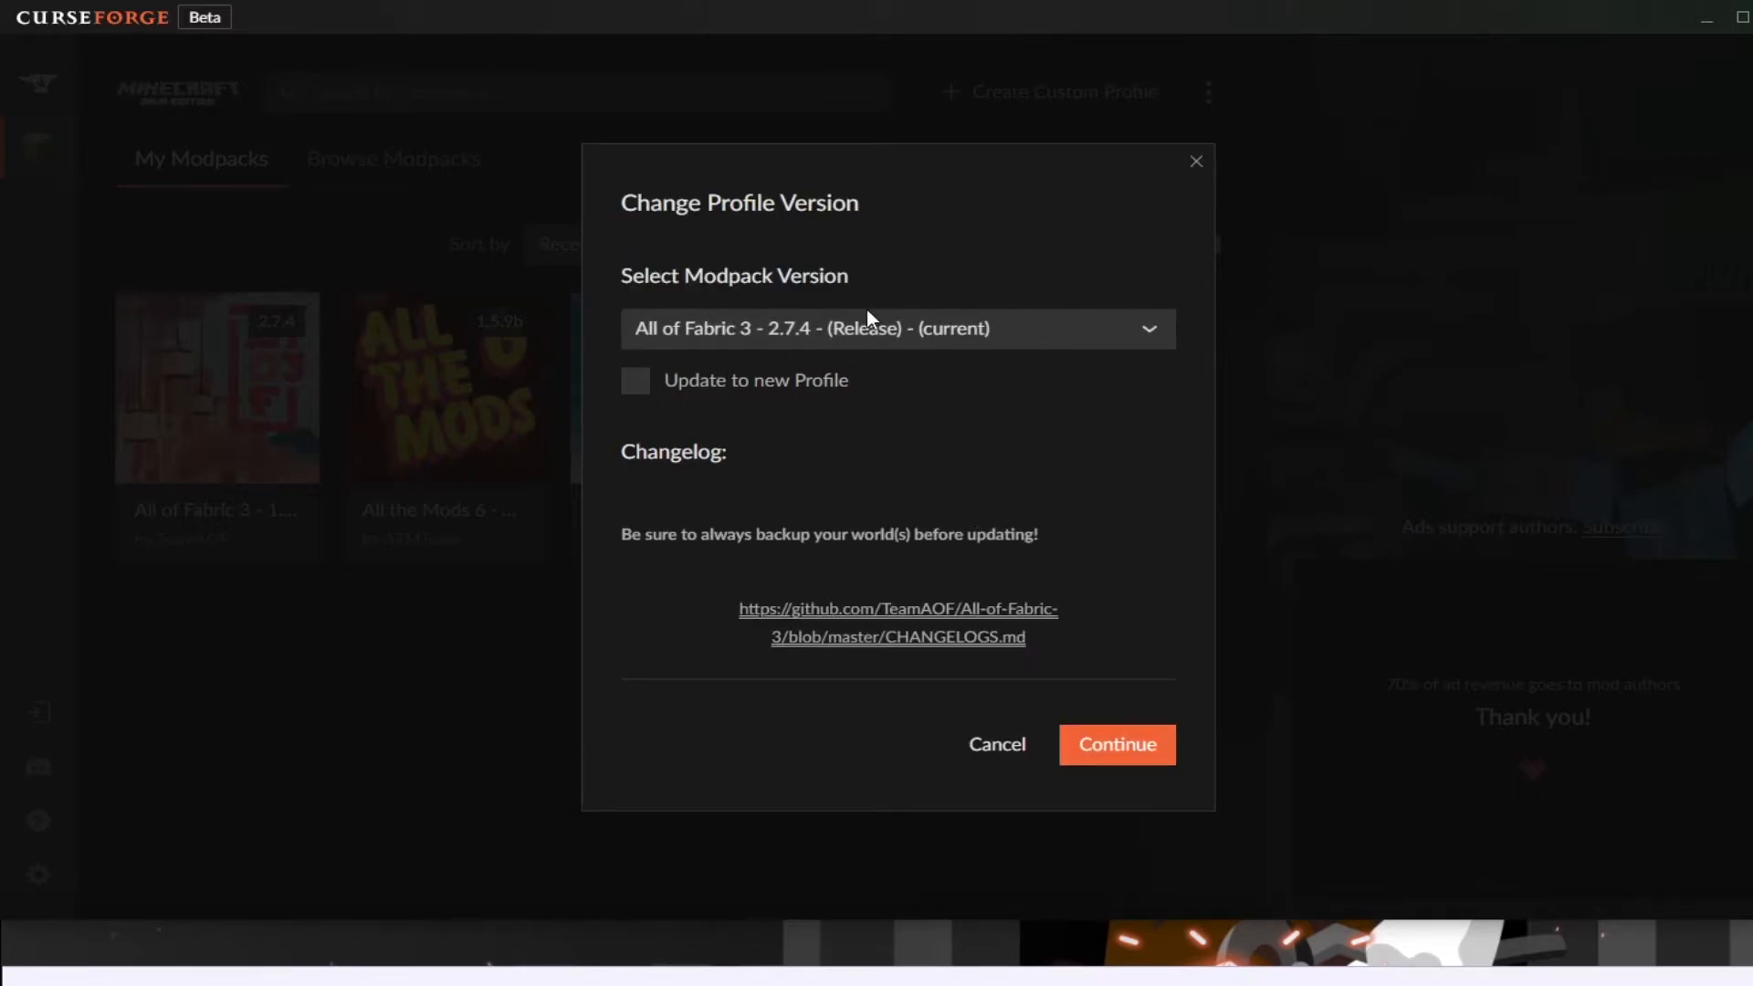
pyautogui.click(895, 327)
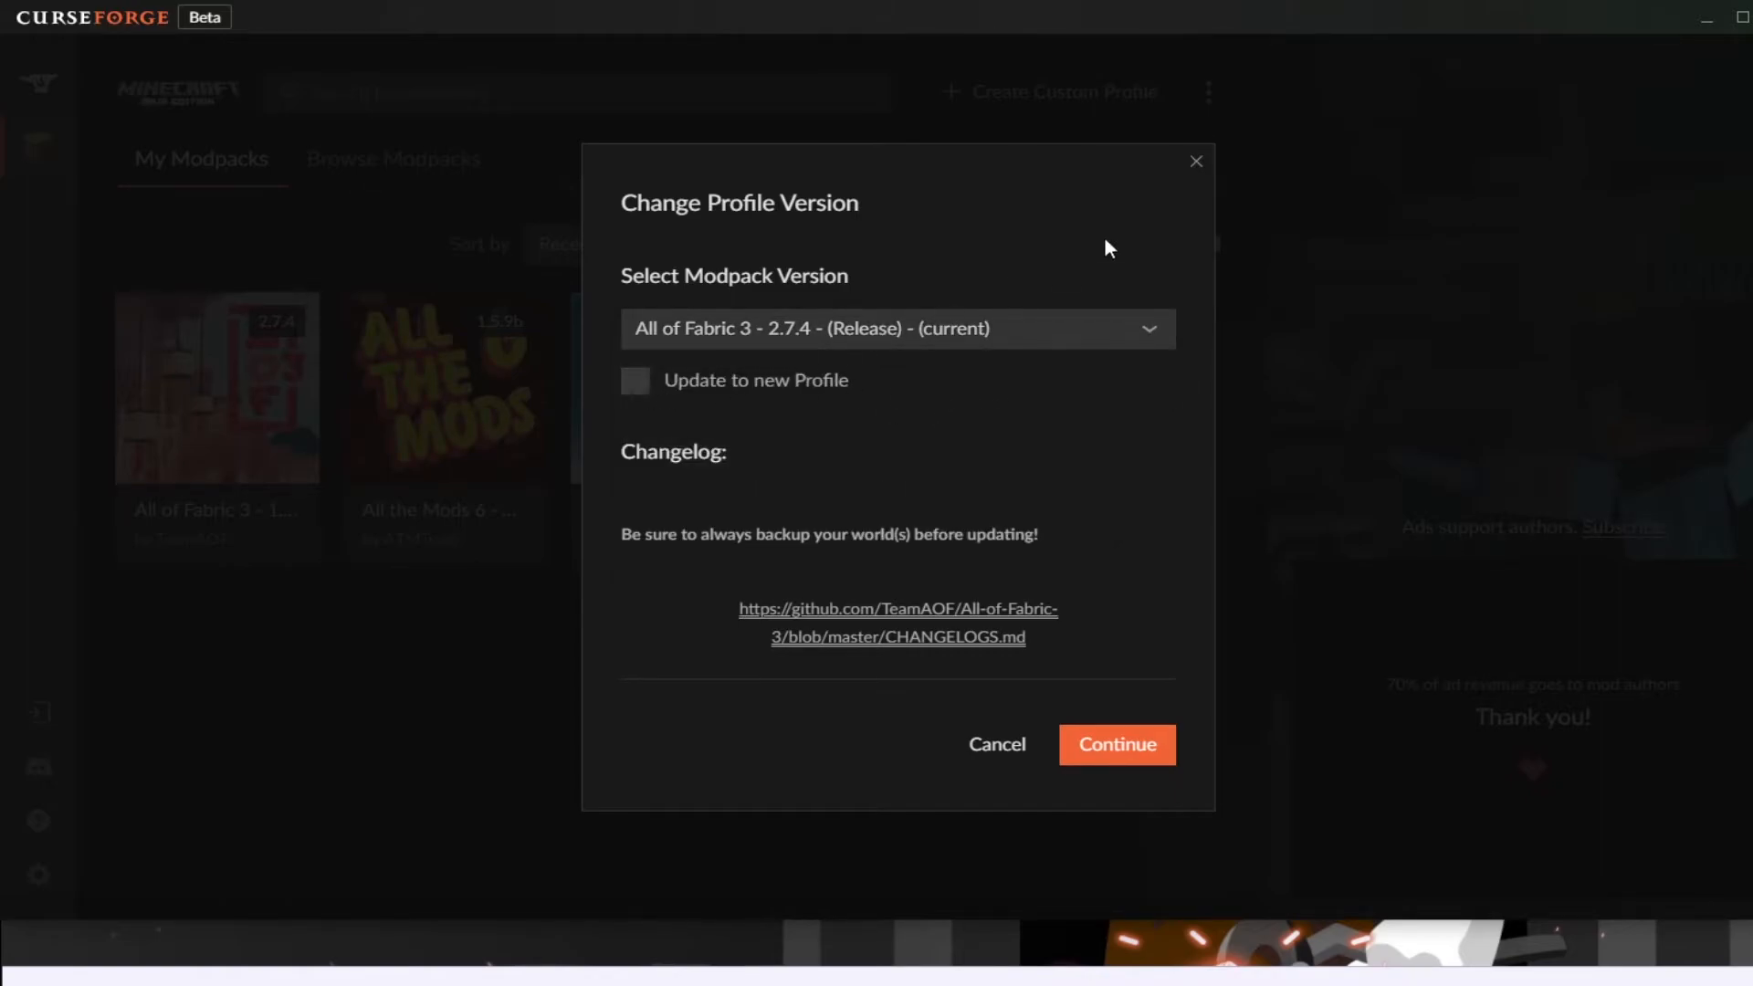
pyautogui.click(995, 744)
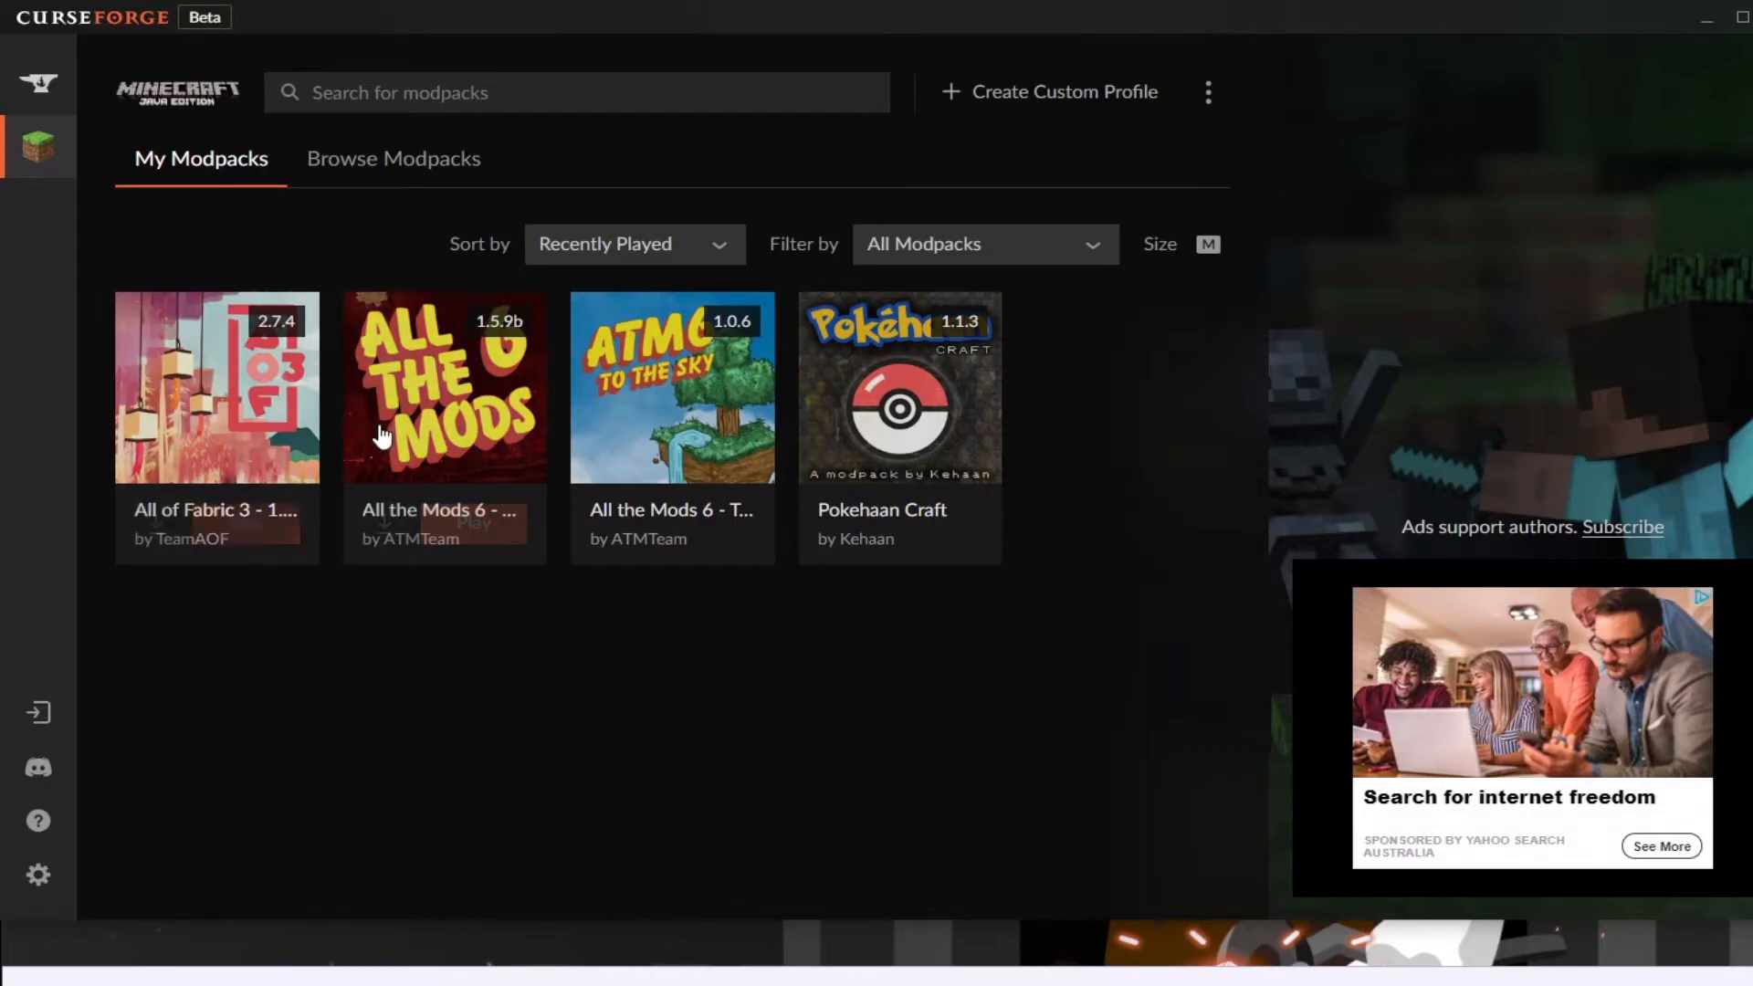
# Step: Search Browse Modpacks for 'fabric' and look at the All of Fabric 3 - 1.16.5 result
pyautogui.click(393, 157)
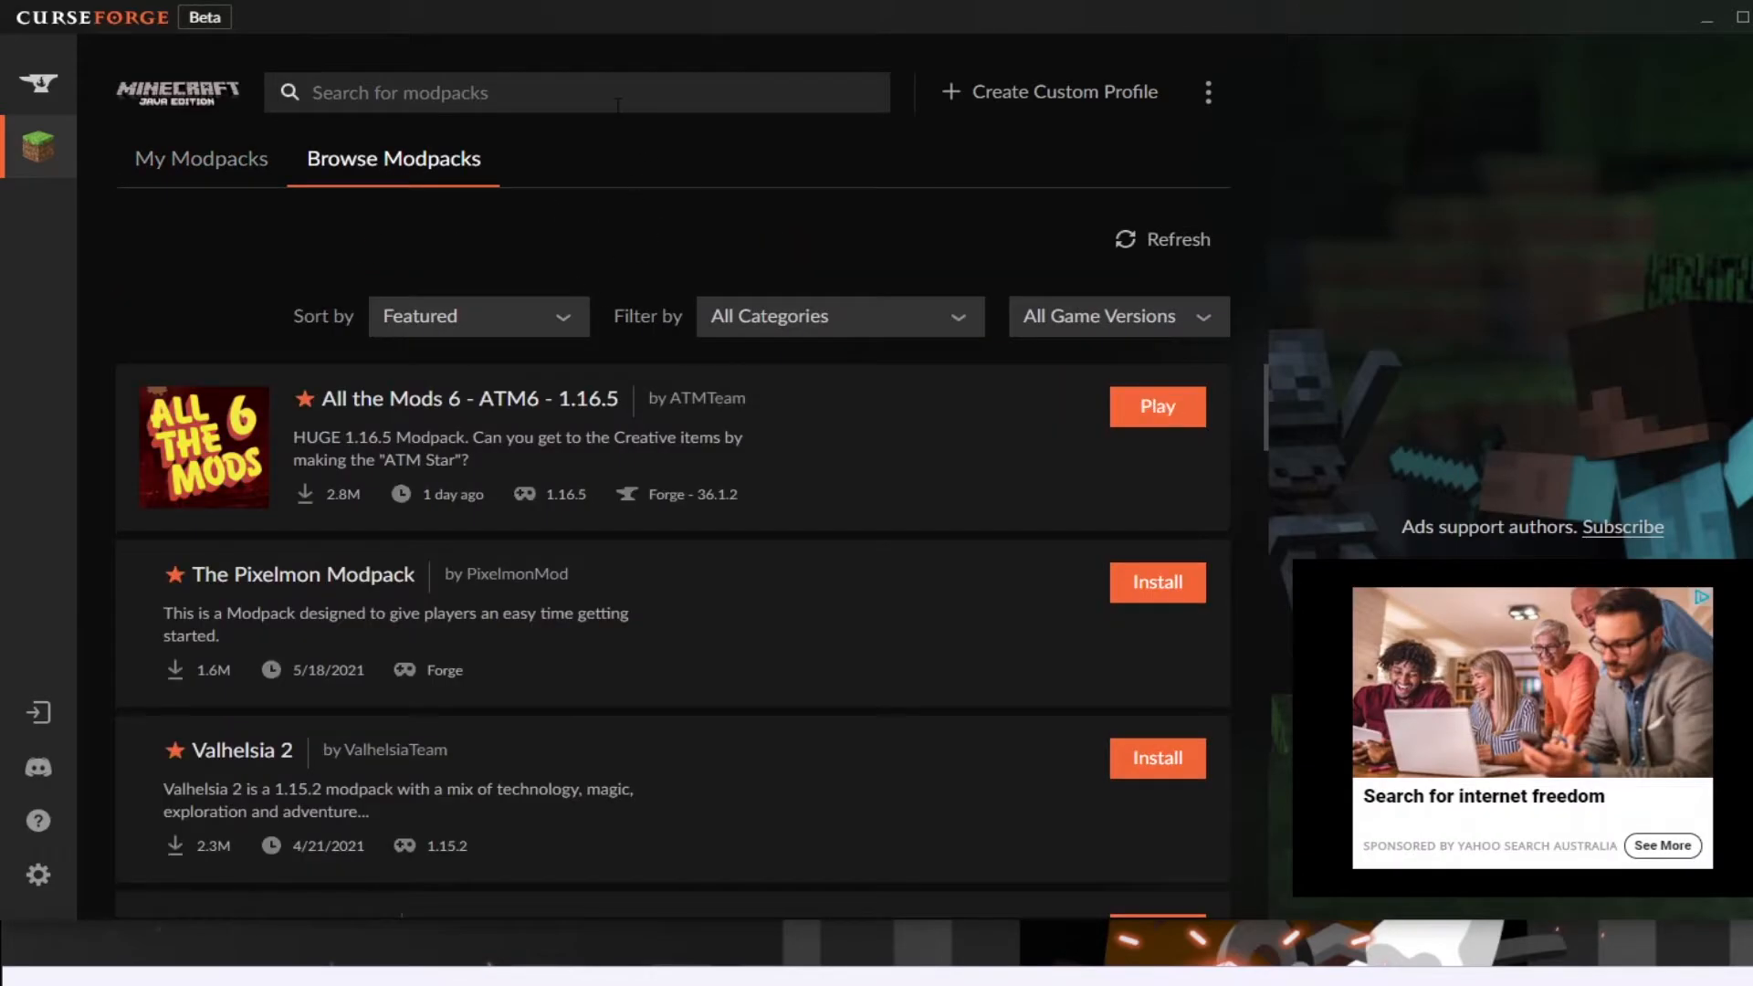
pyautogui.write('fabric')
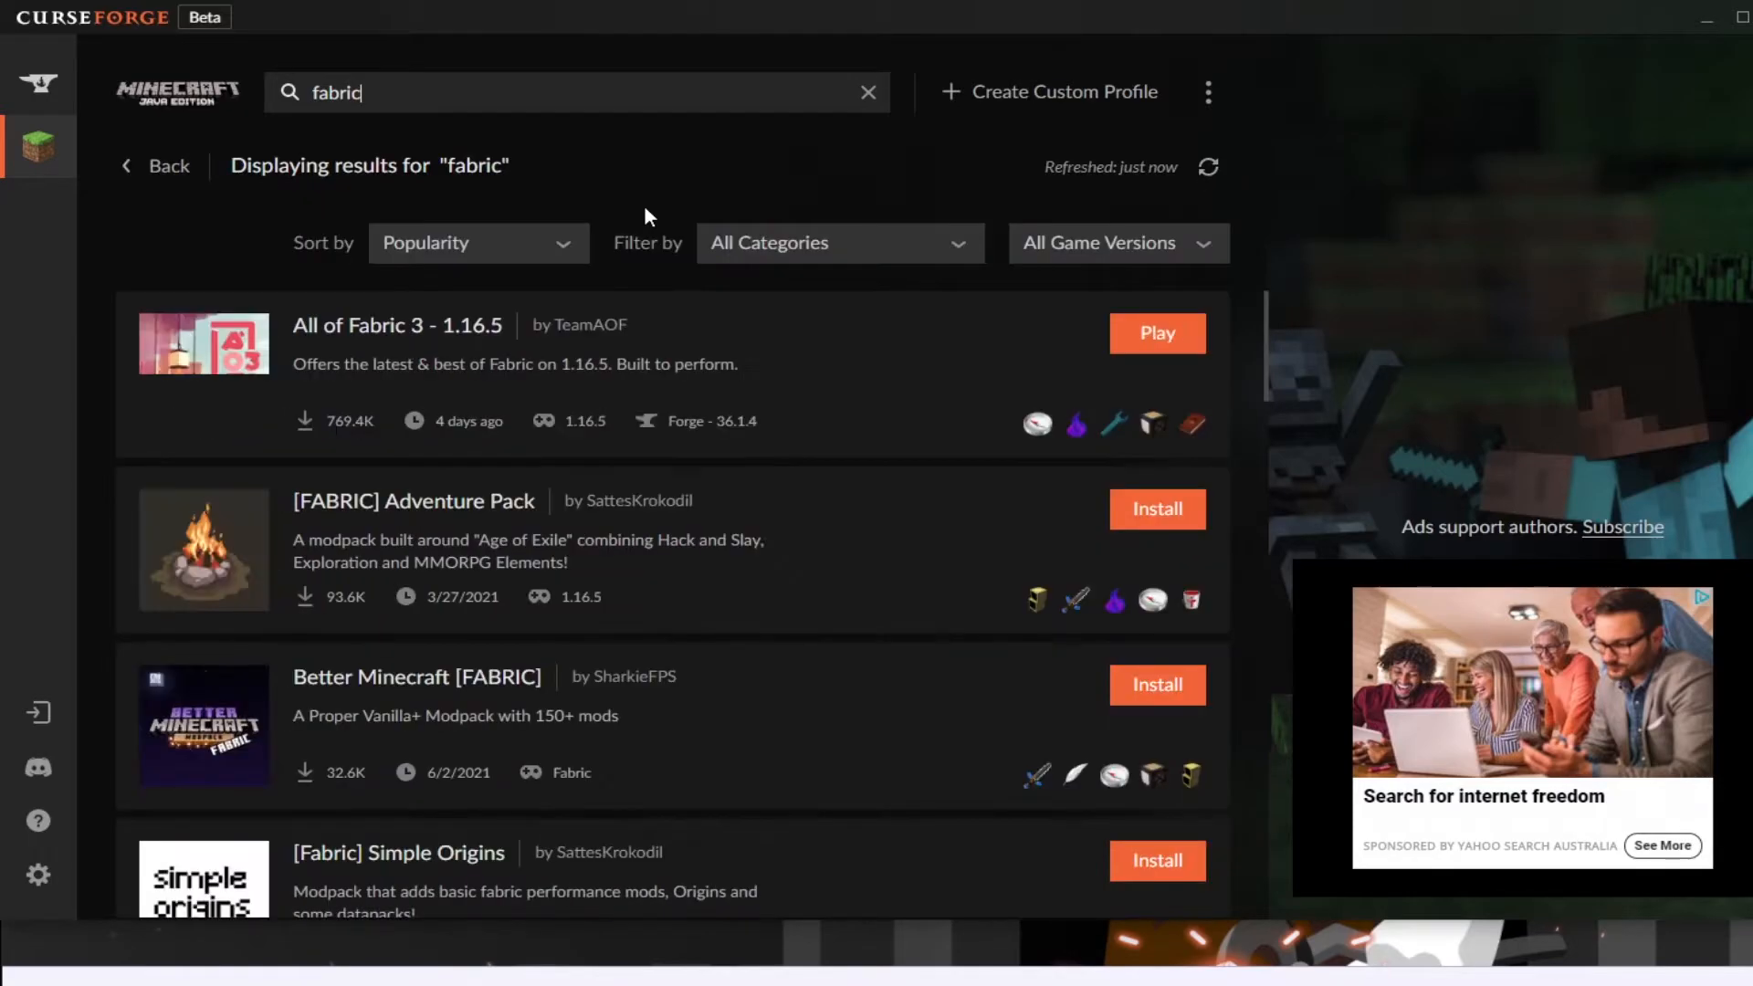
pyautogui.click(396, 325)
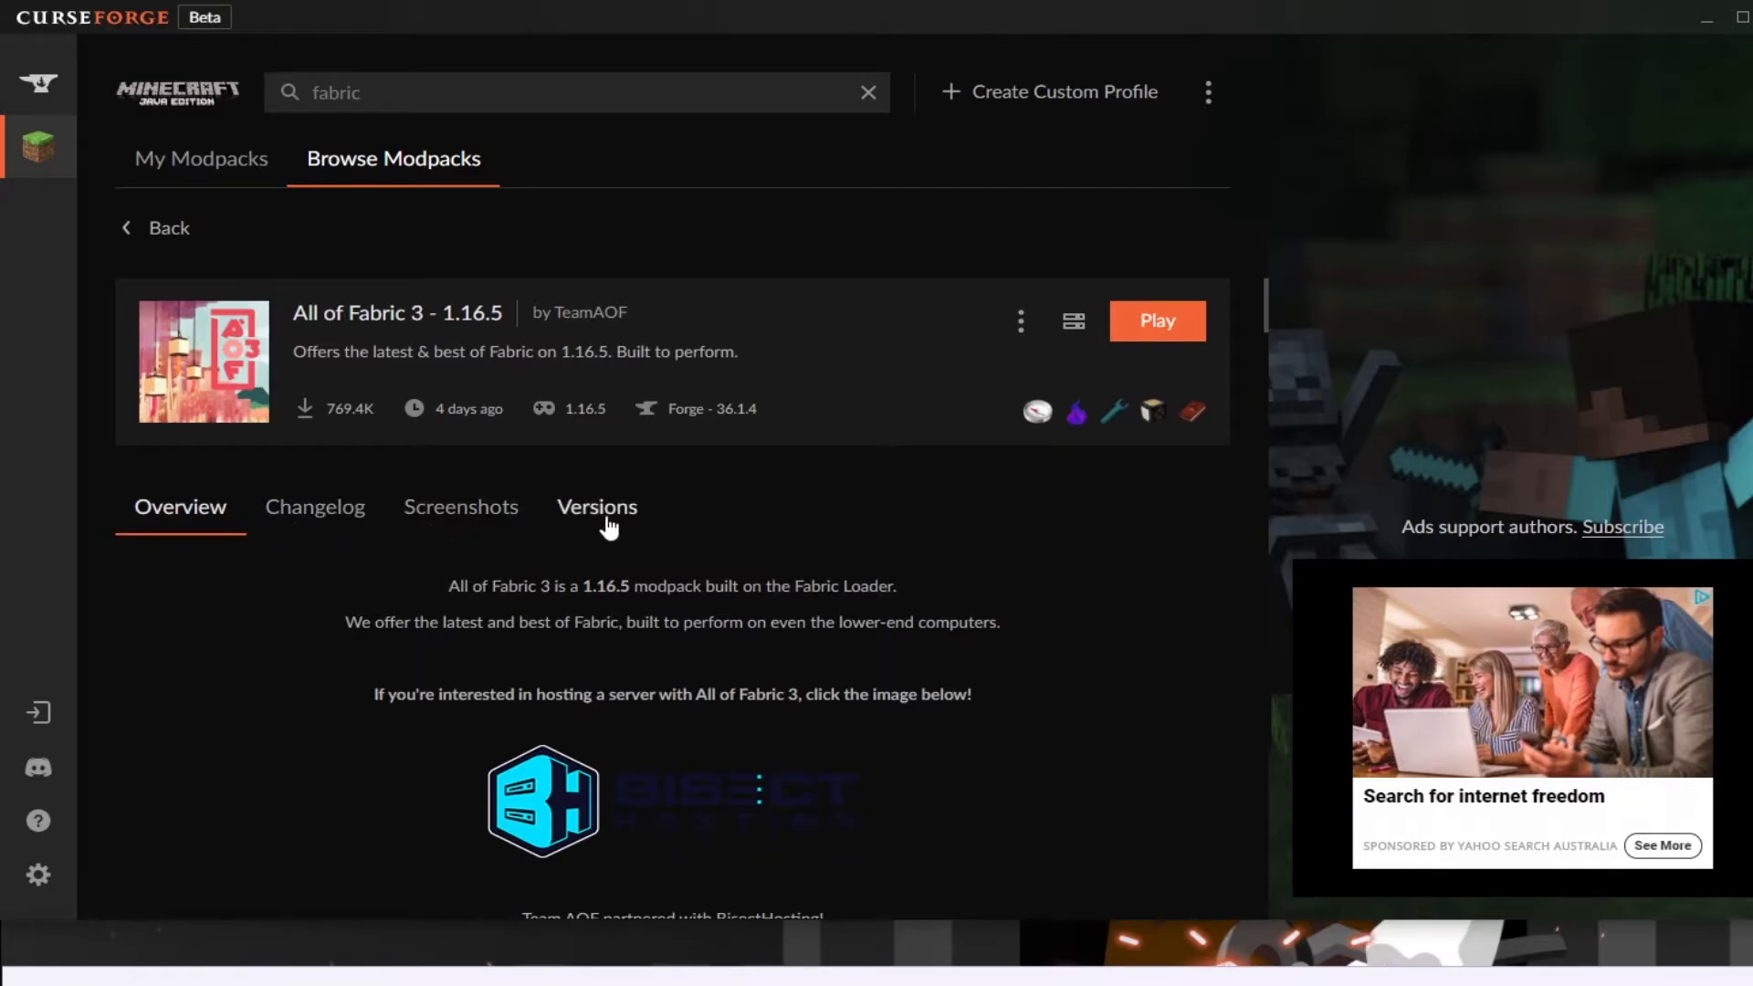
pyautogui.click(155, 226)
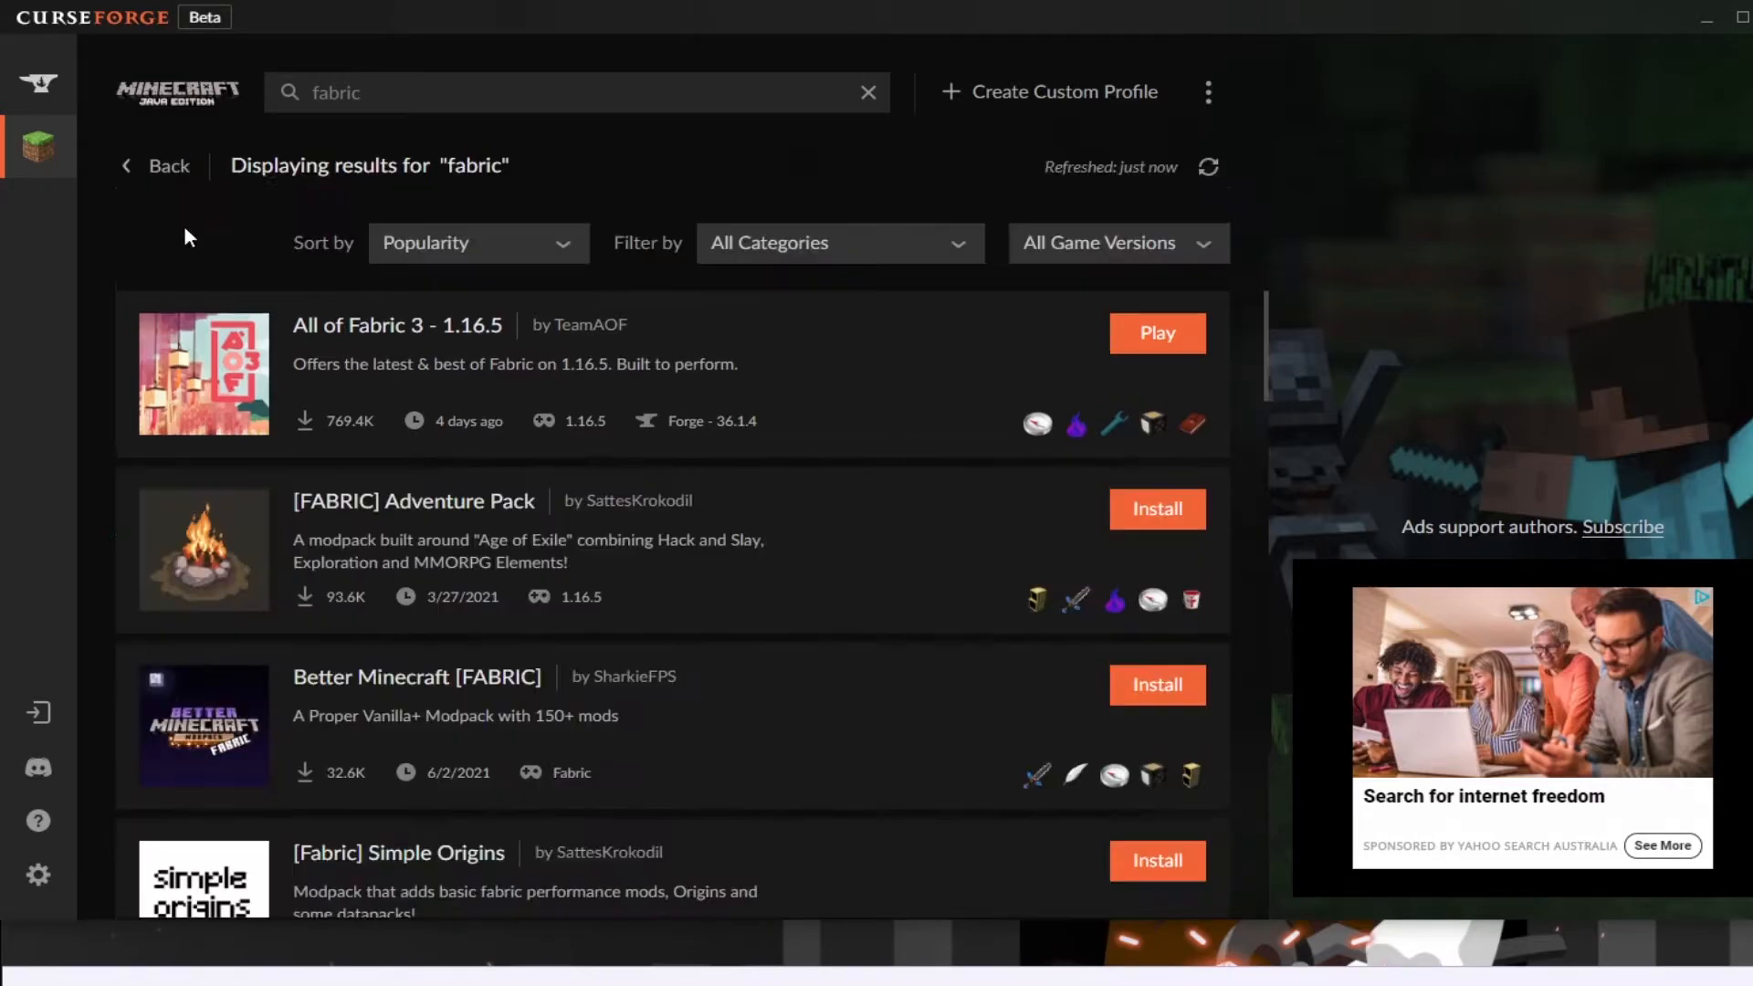
pyautogui.moveTo(590, 350)
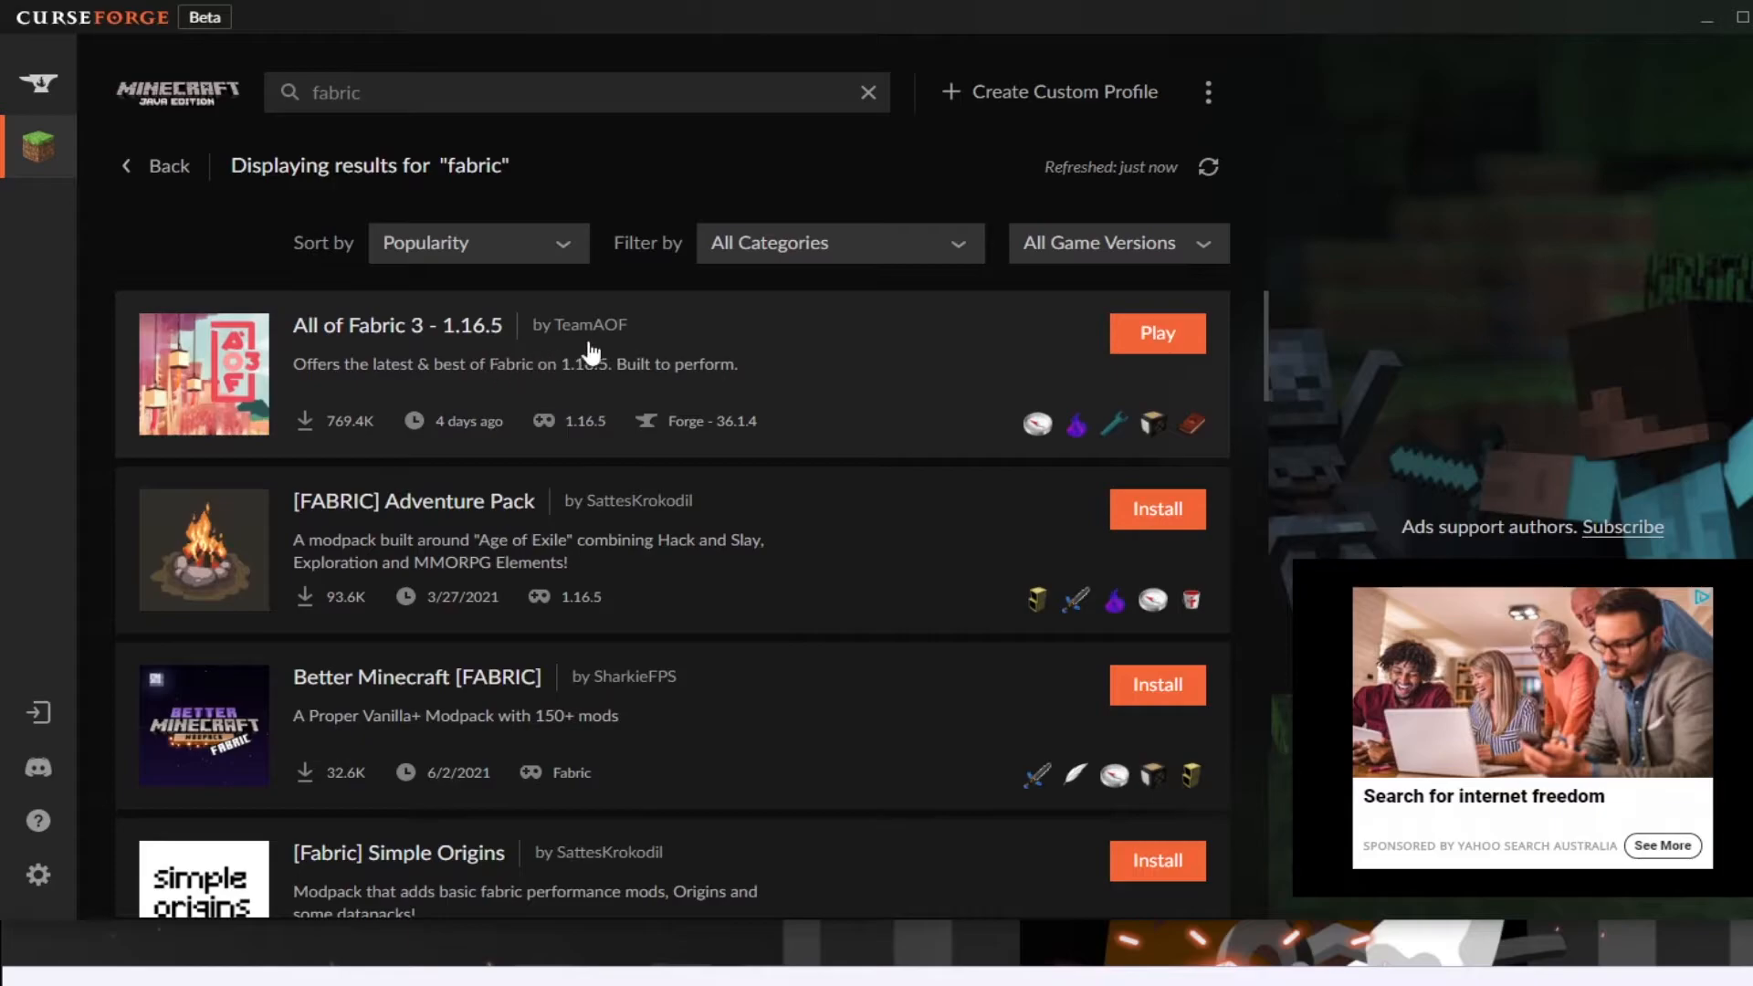
# Step: Reopen All of Fabric 3 and show its Versions list with 2.8.4 at the top
pyautogui.click(397, 325)
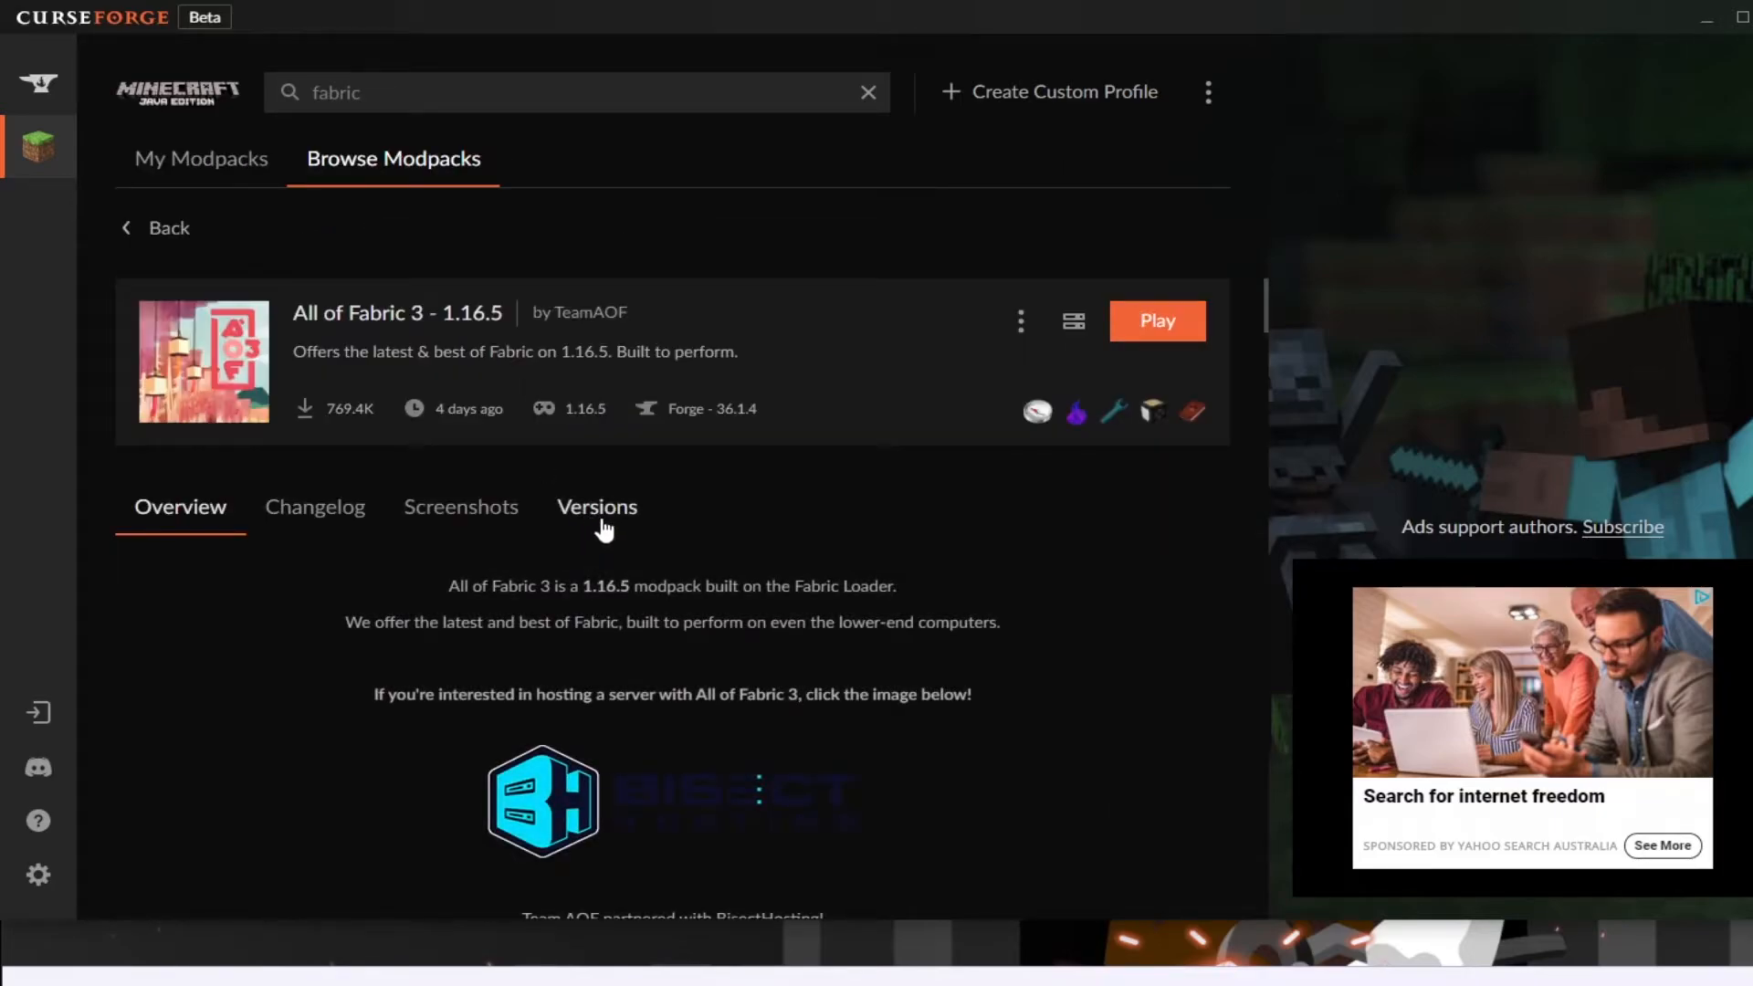
pyautogui.click(595, 506)
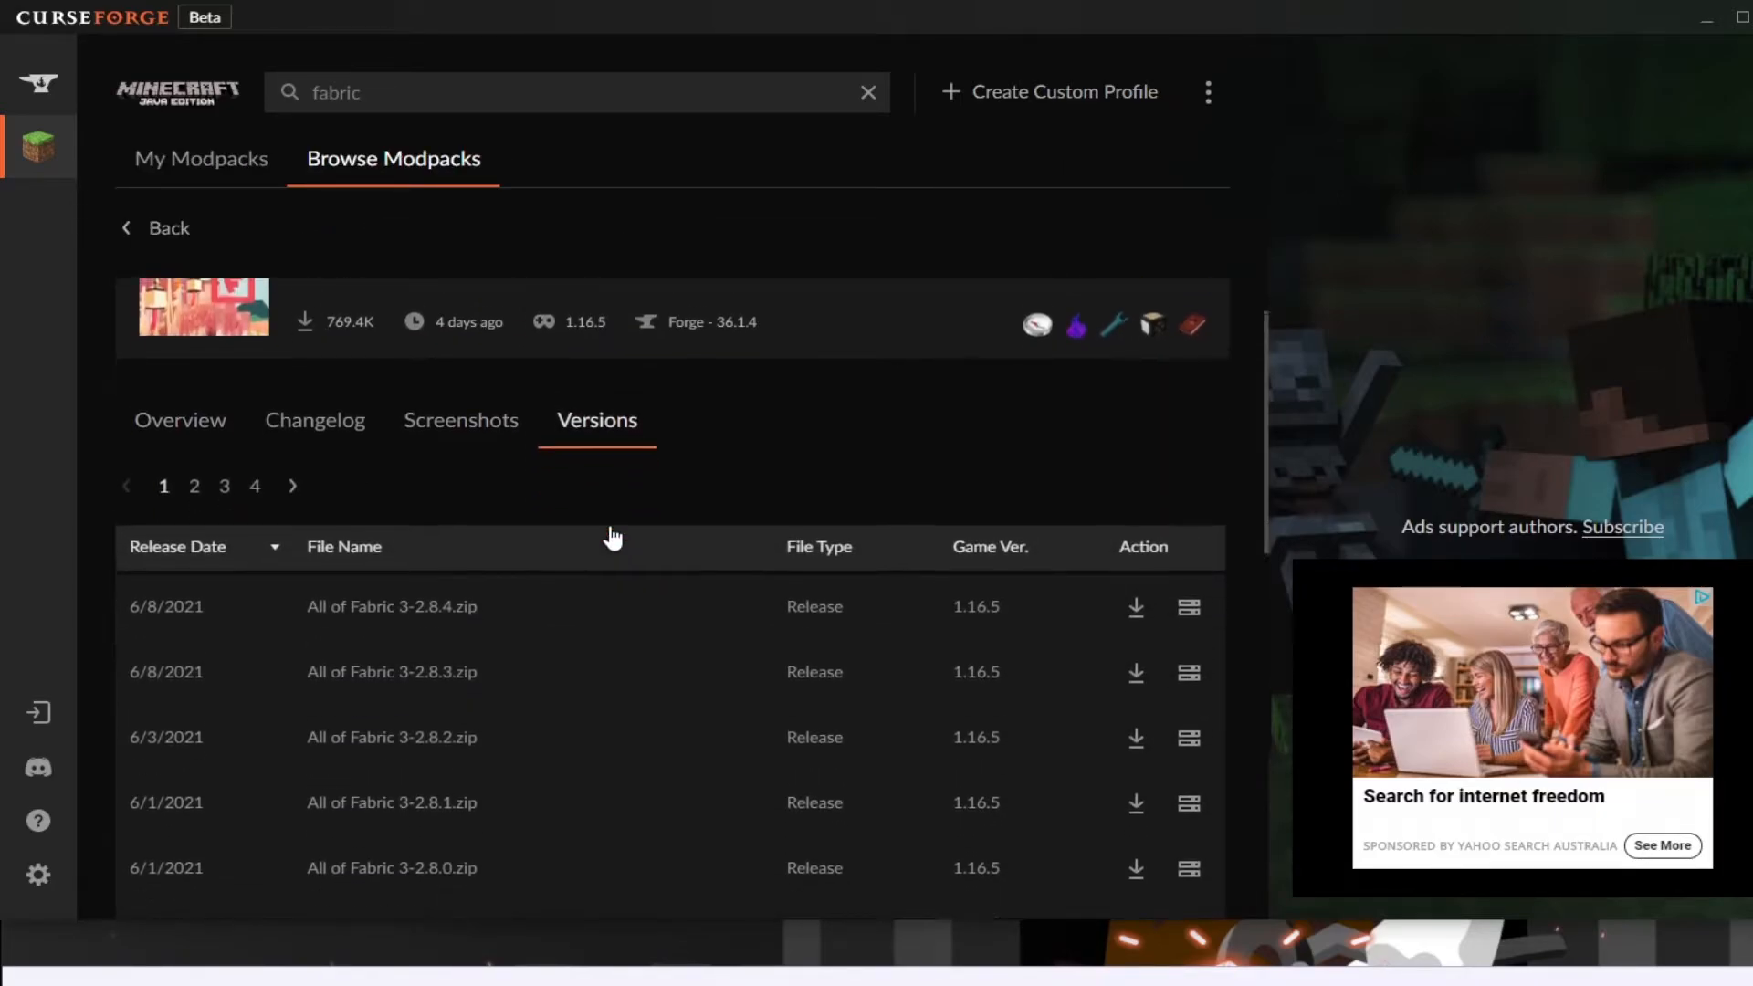
# Step: Review the versions and overview, then go to My Modpacks where All of Fabric 3 is still 2.7.4
pyautogui.scroll(-3)
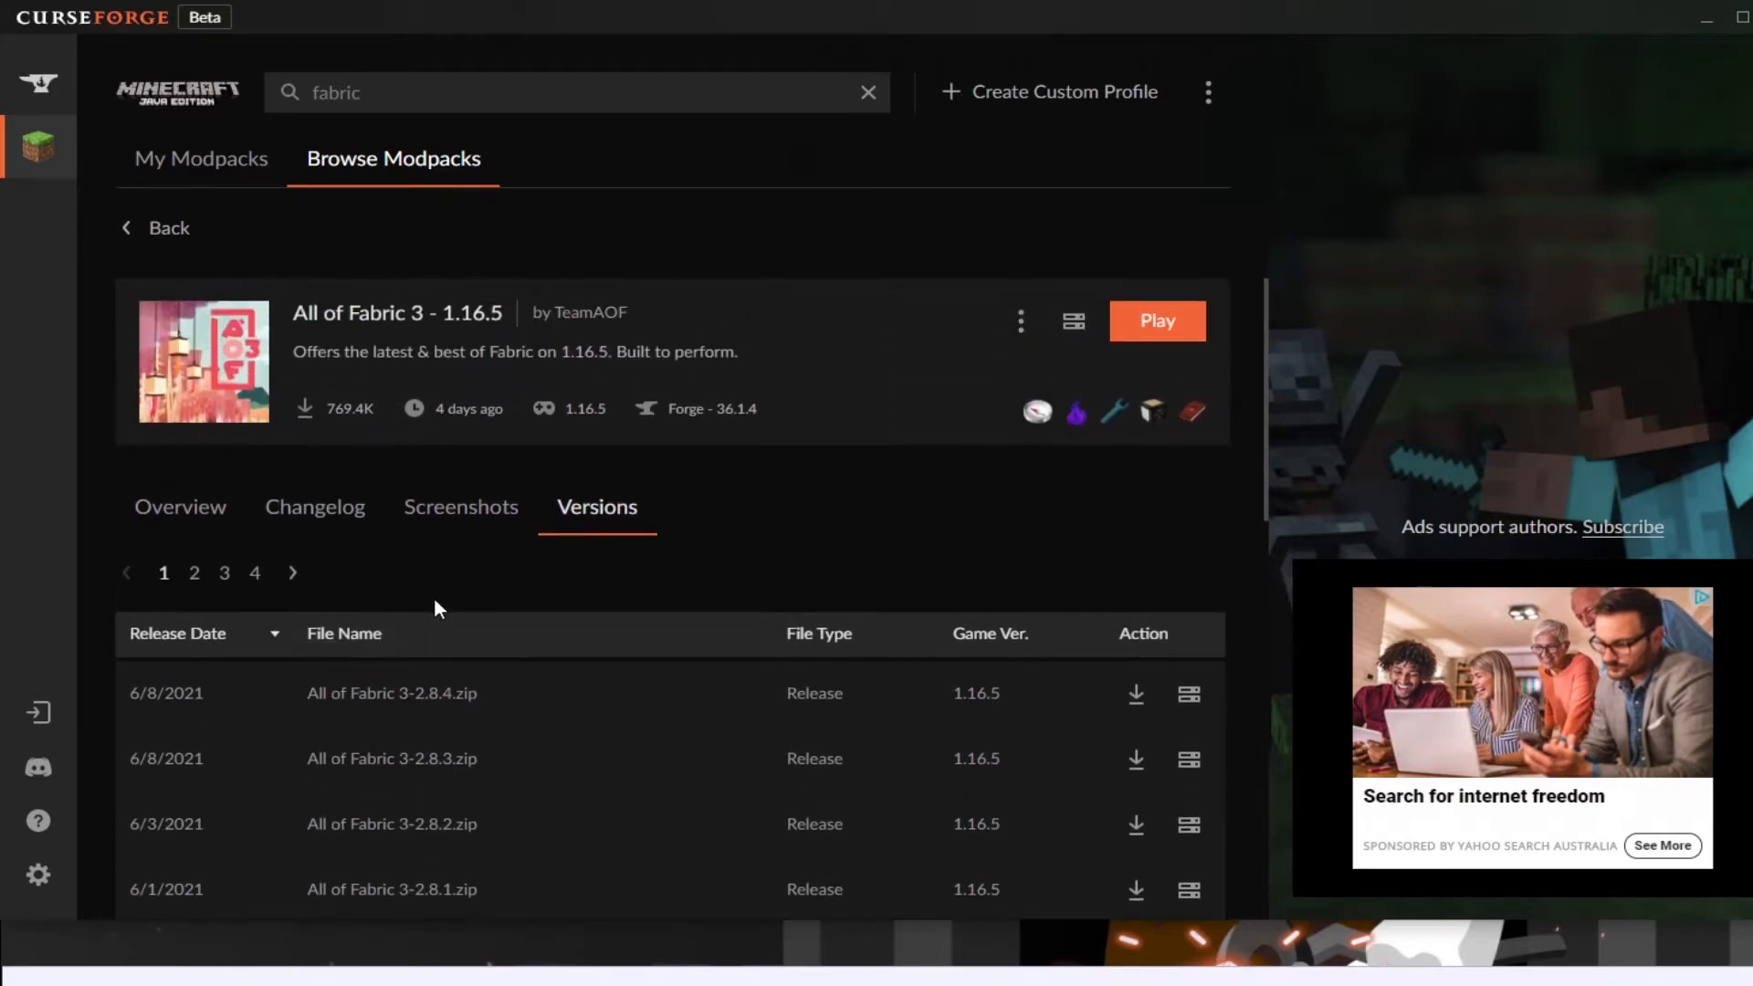
pyautogui.click(179, 505)
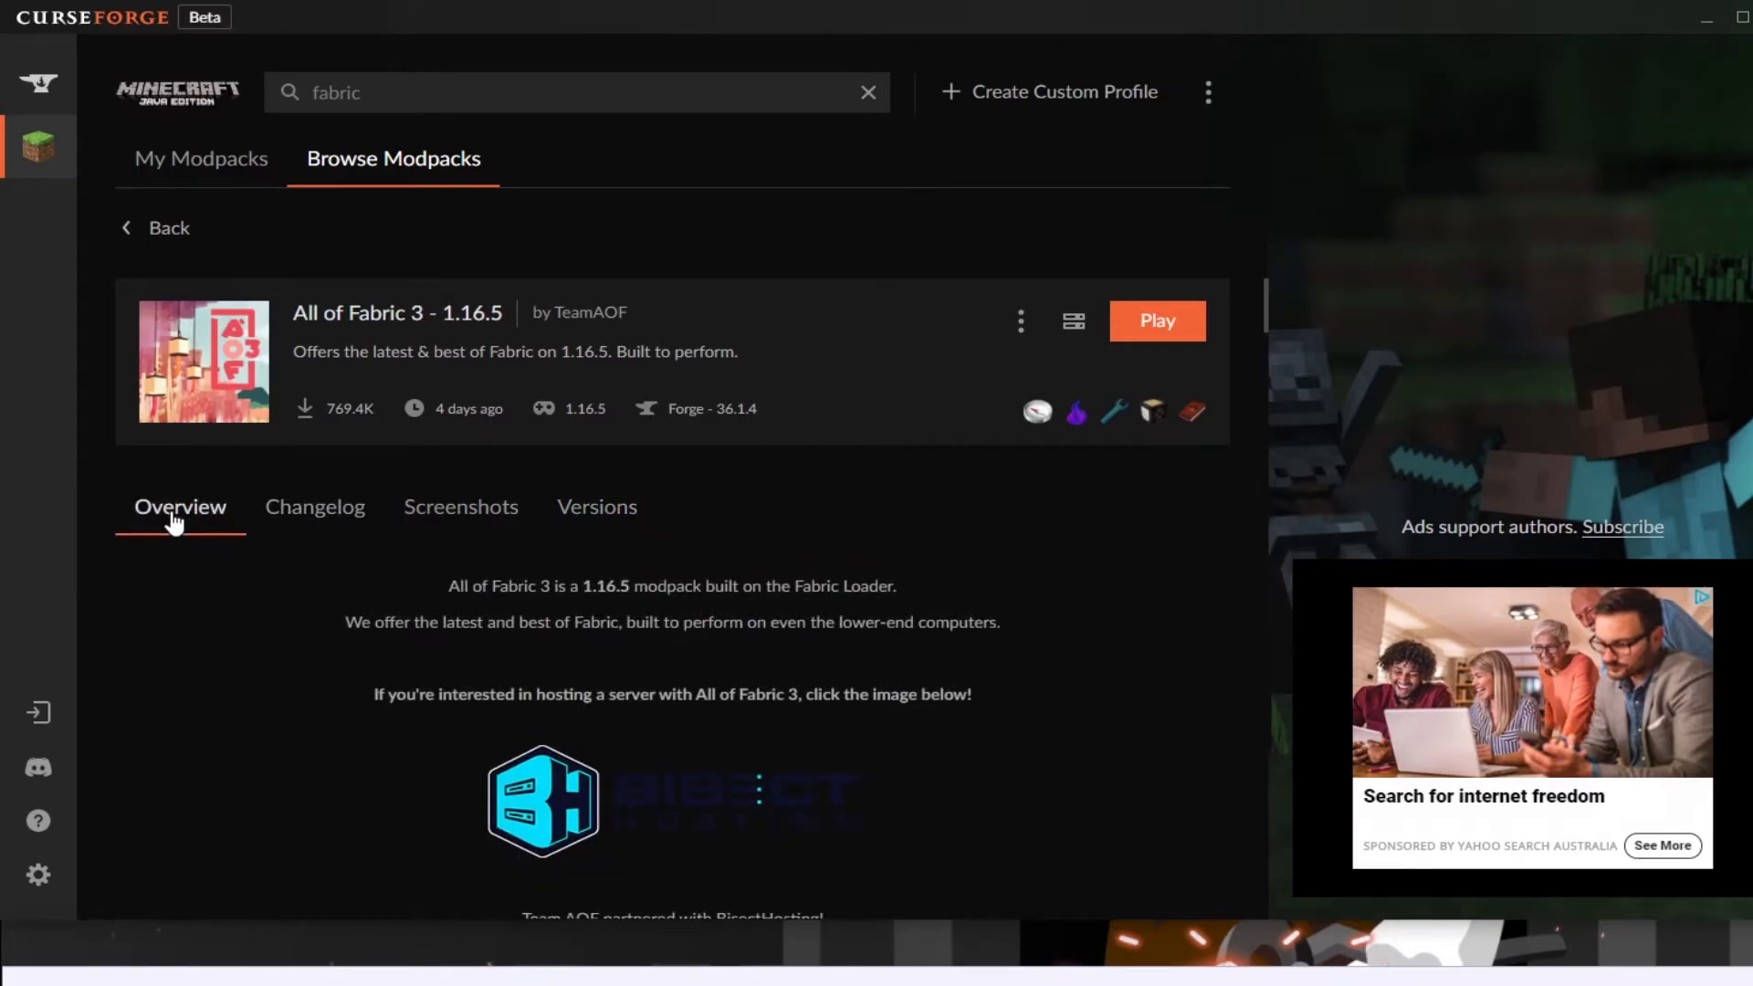
pyautogui.click(201, 157)
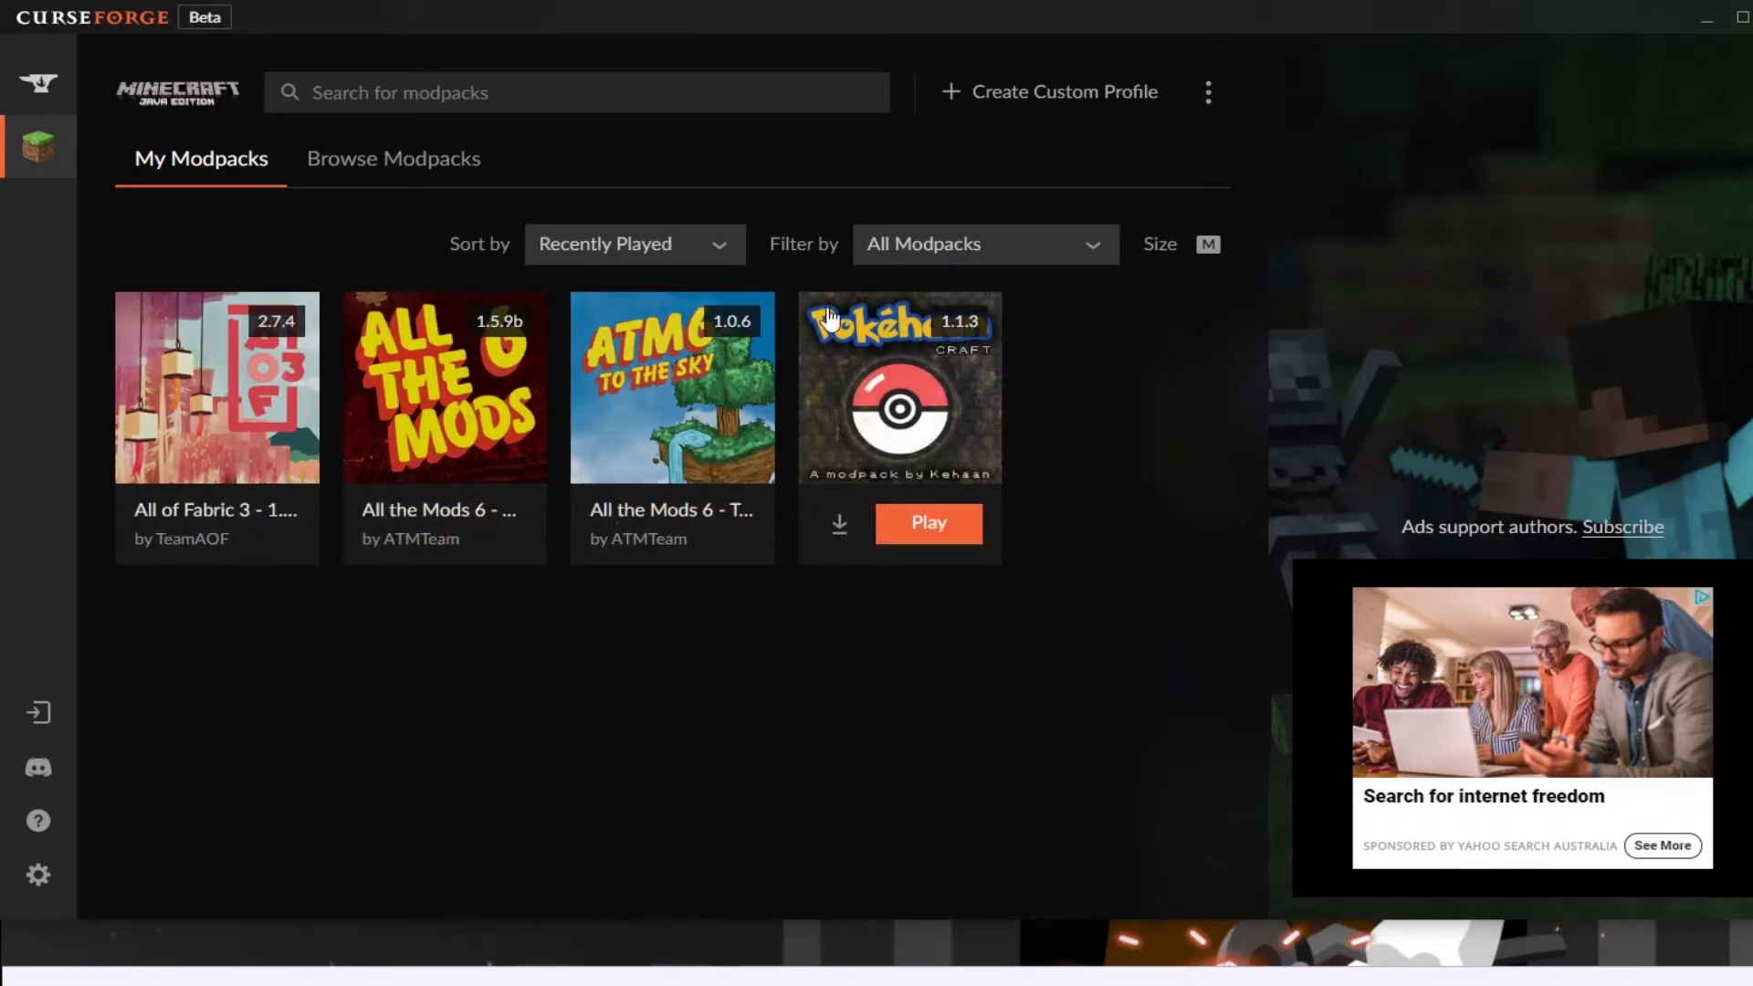
# Step: Return via Browse Modpacks to the All of Fabric 3 Versions list headed by 2.8.4
pyautogui.click(392, 157)
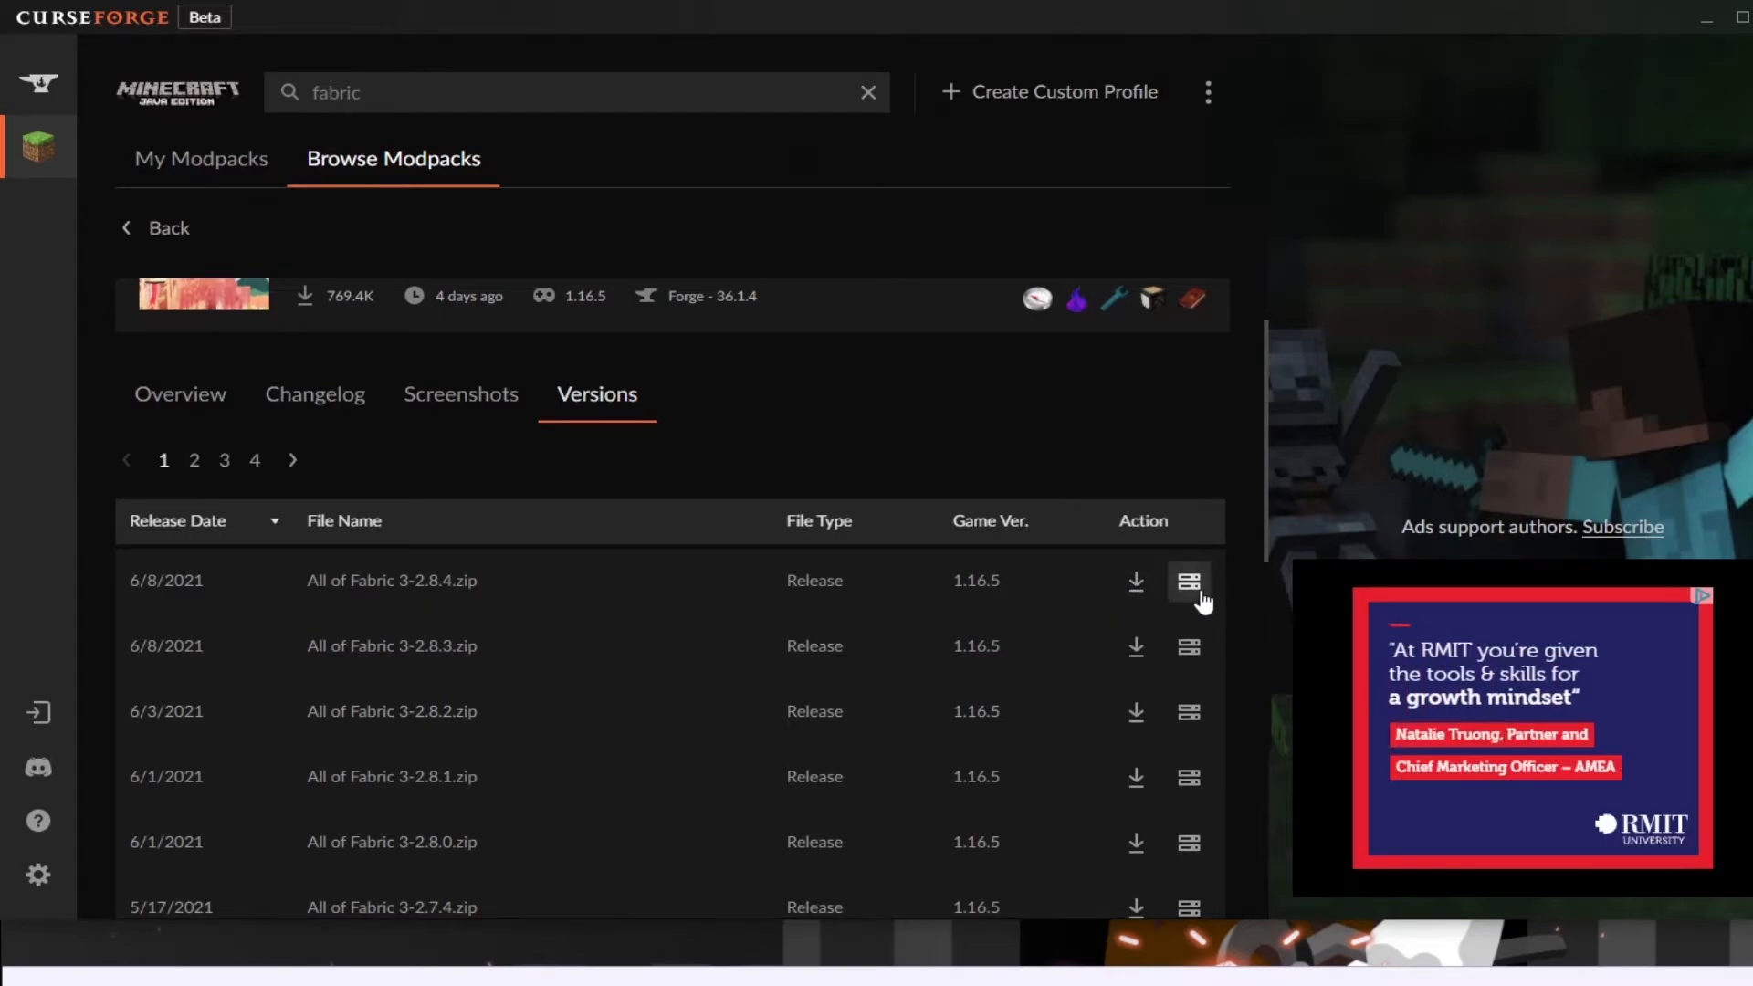
pyautogui.moveTo(1189, 582)
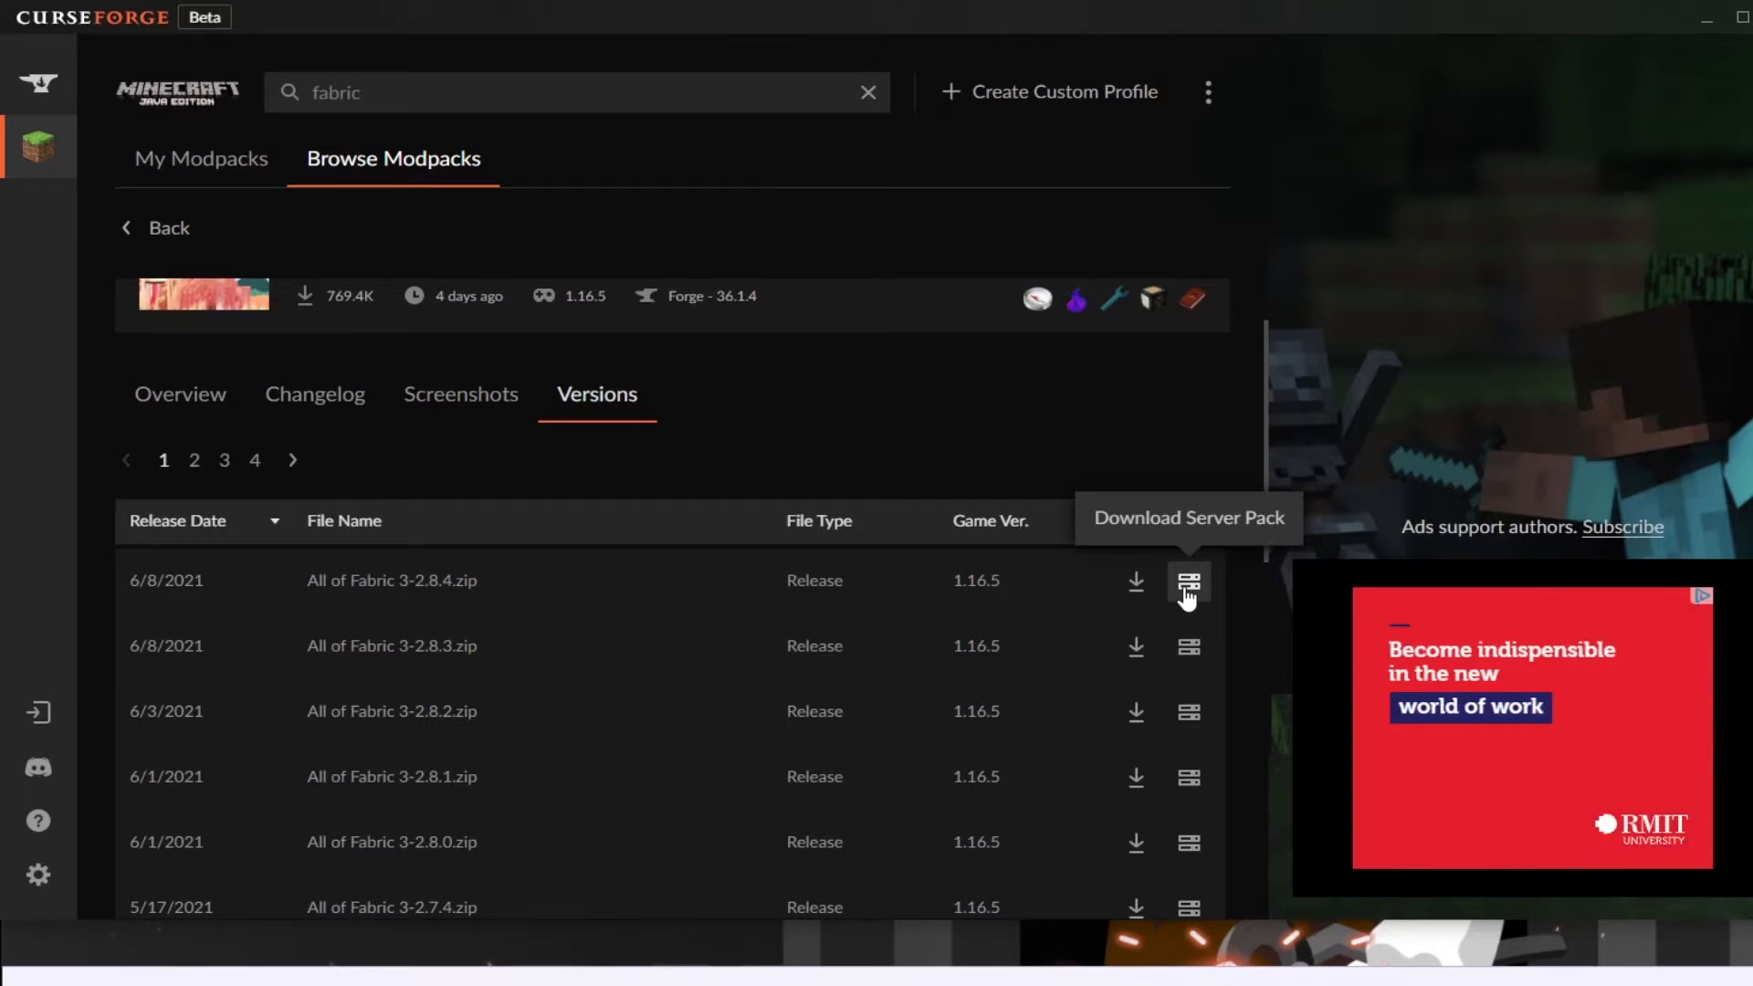
pyautogui.moveTo(1136, 583)
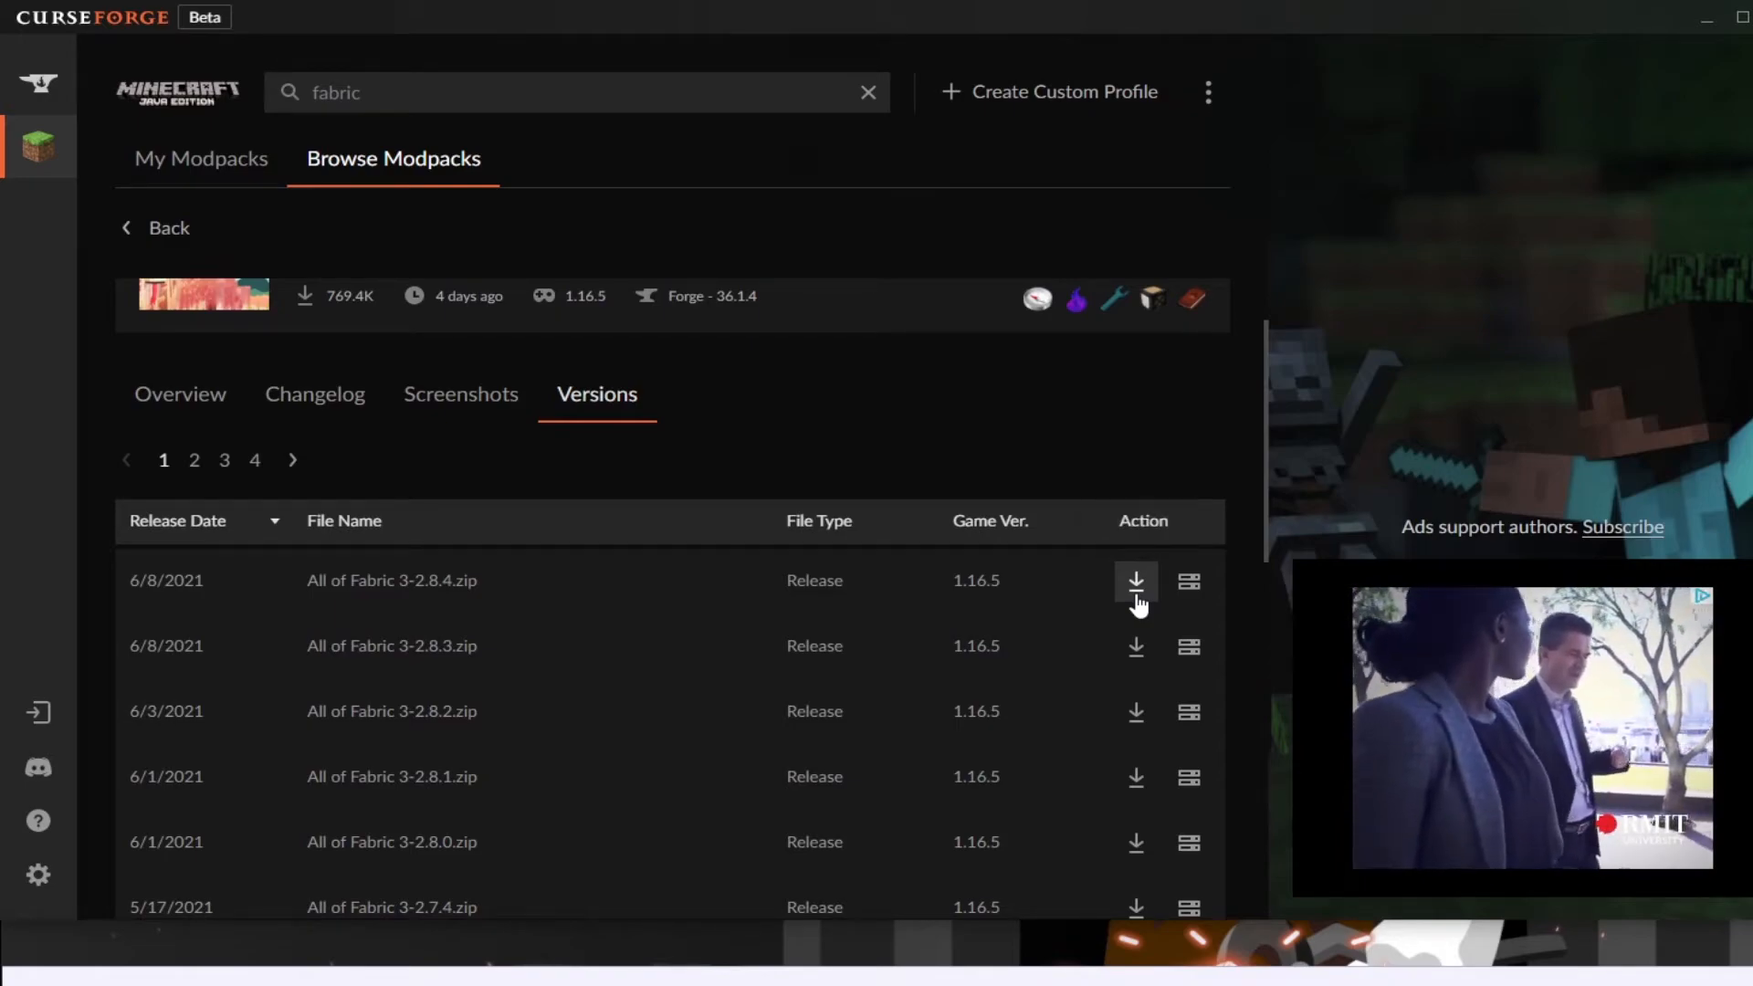
# Step: Install All of Fabric 3-2.8.4.zip and see it listed in My Modpacks beside the 2.7.4 copy
pyautogui.click(1134, 580)
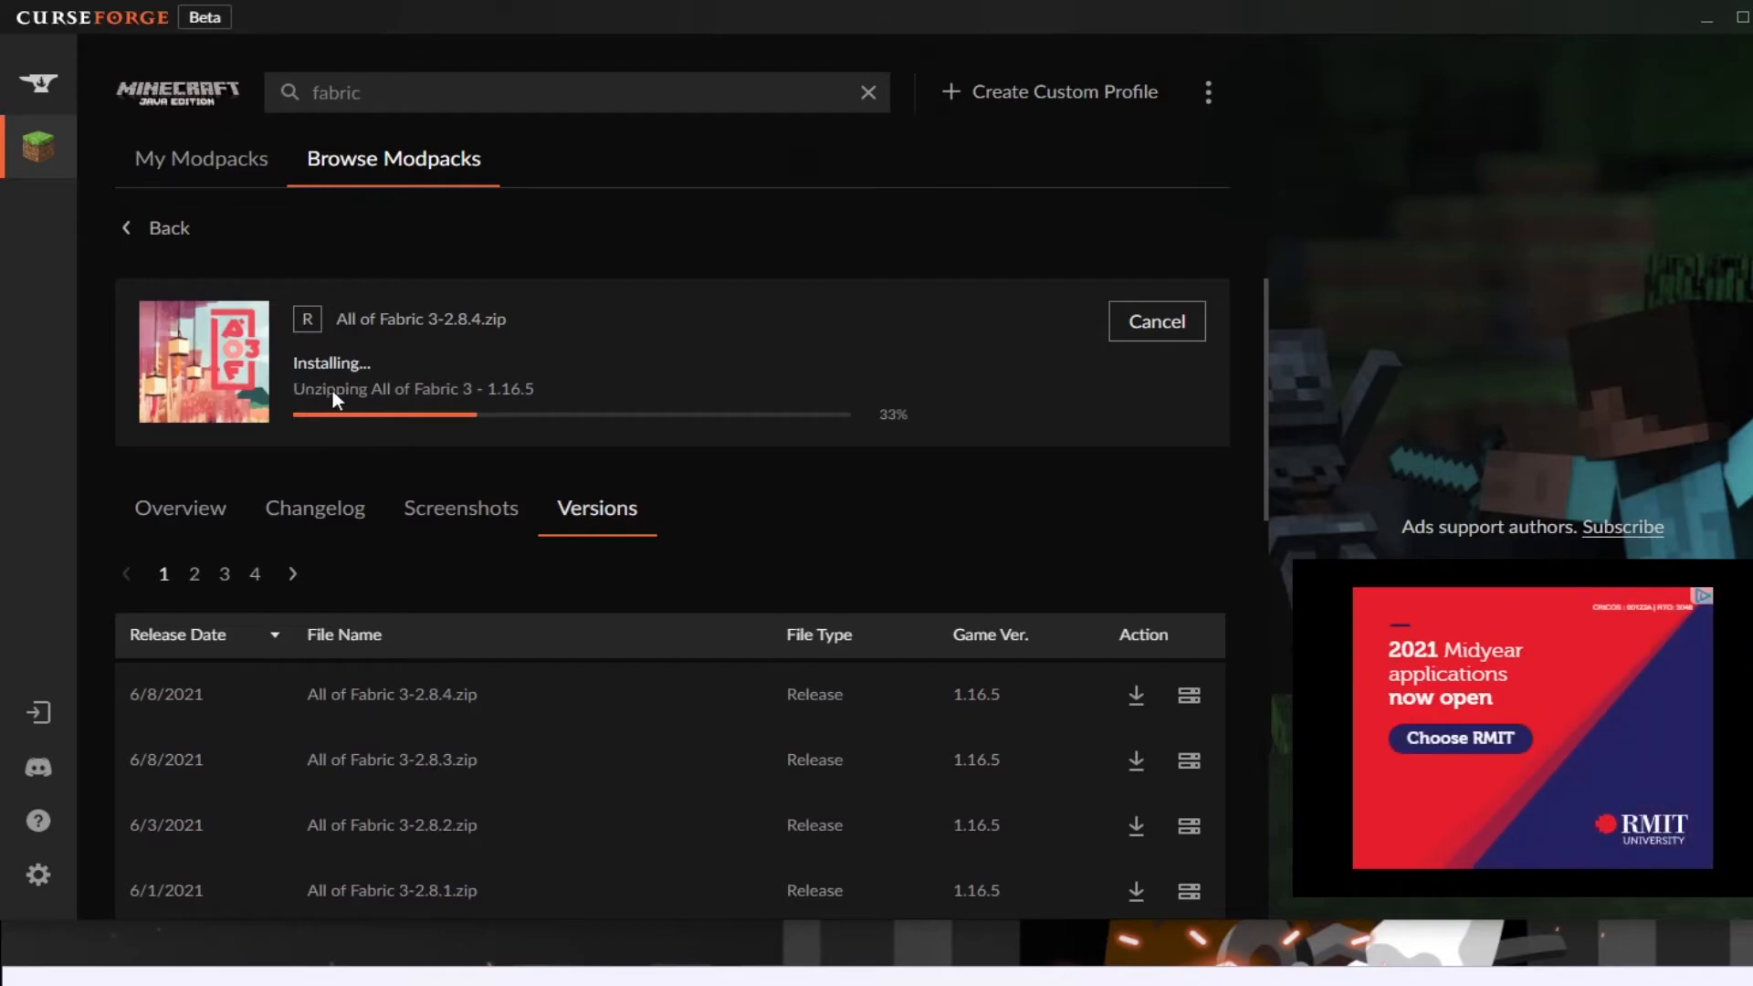
pyautogui.moveTo(360, 422)
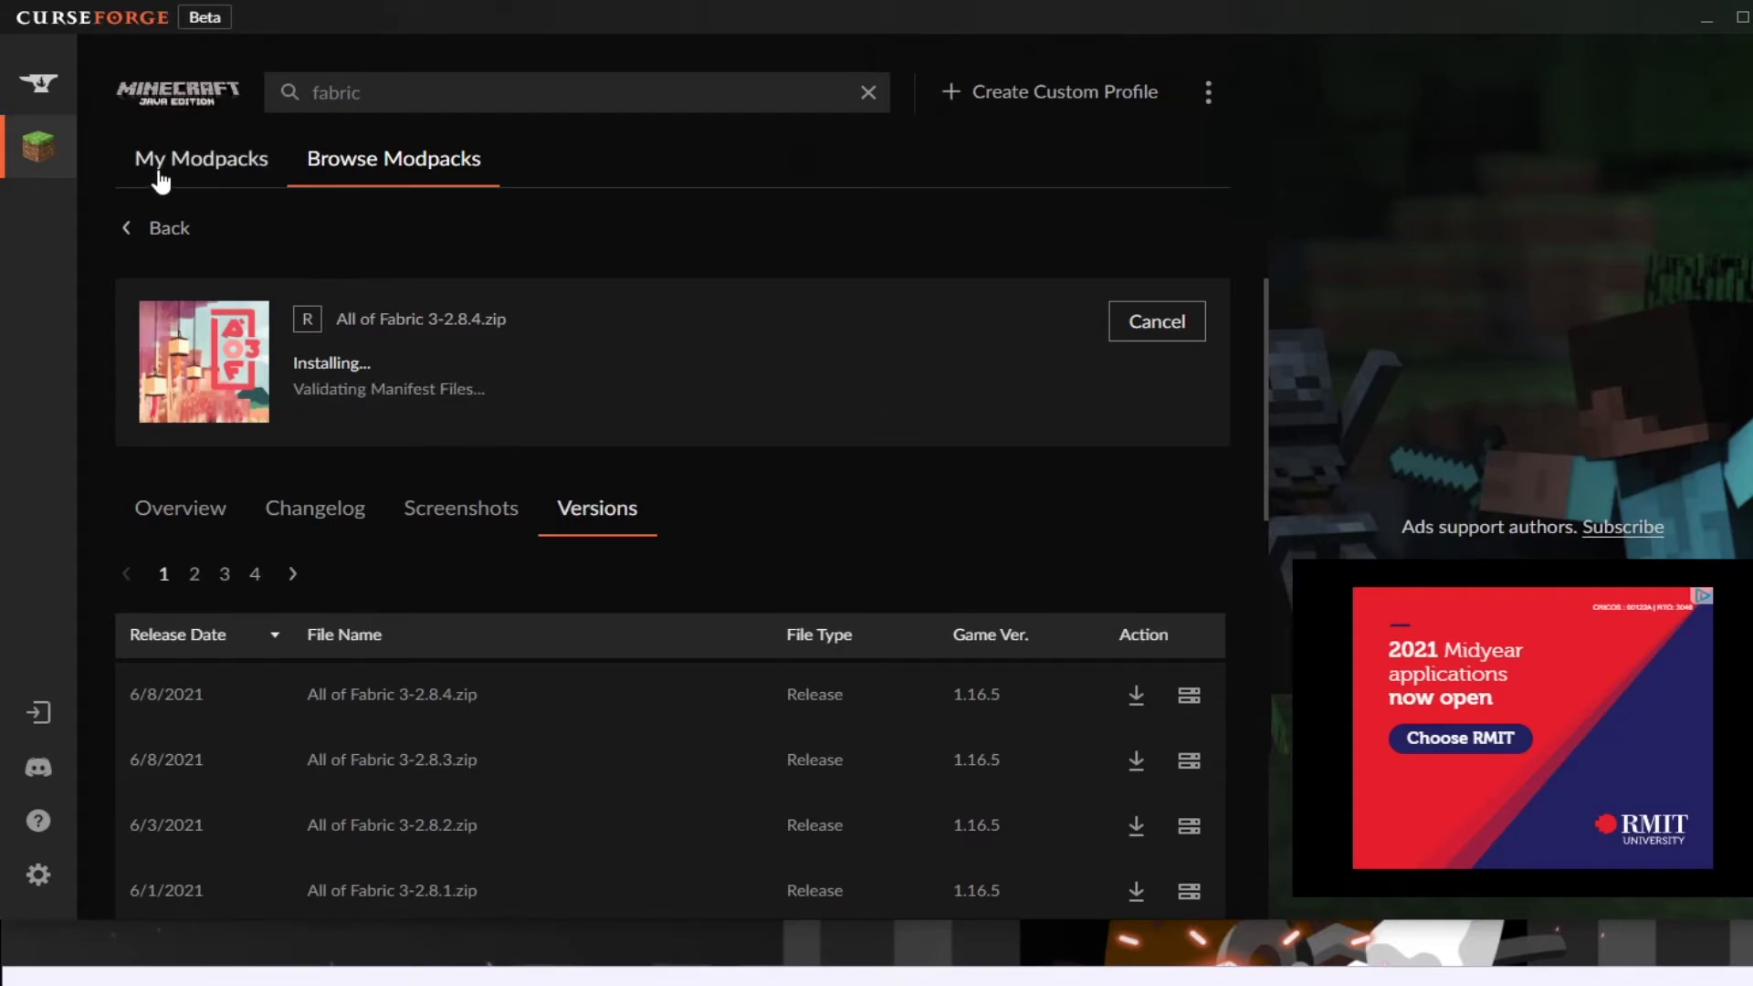
pyautogui.click(201, 157)
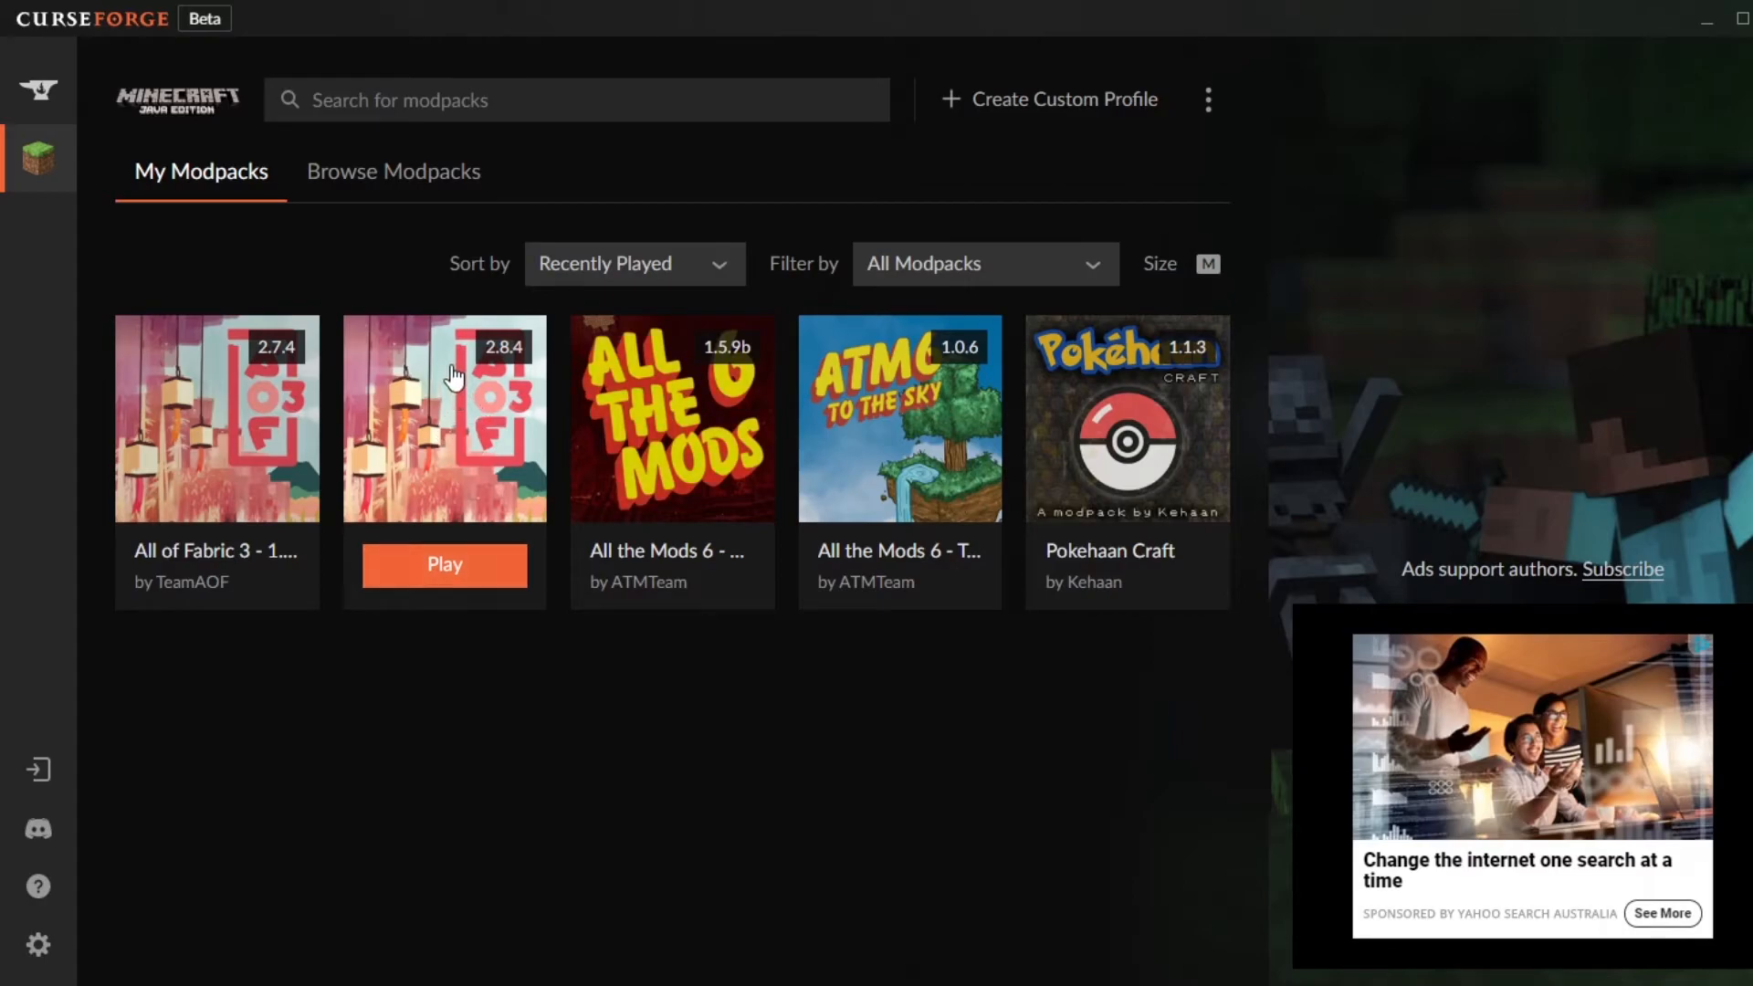
pyautogui.moveTo(482, 600)
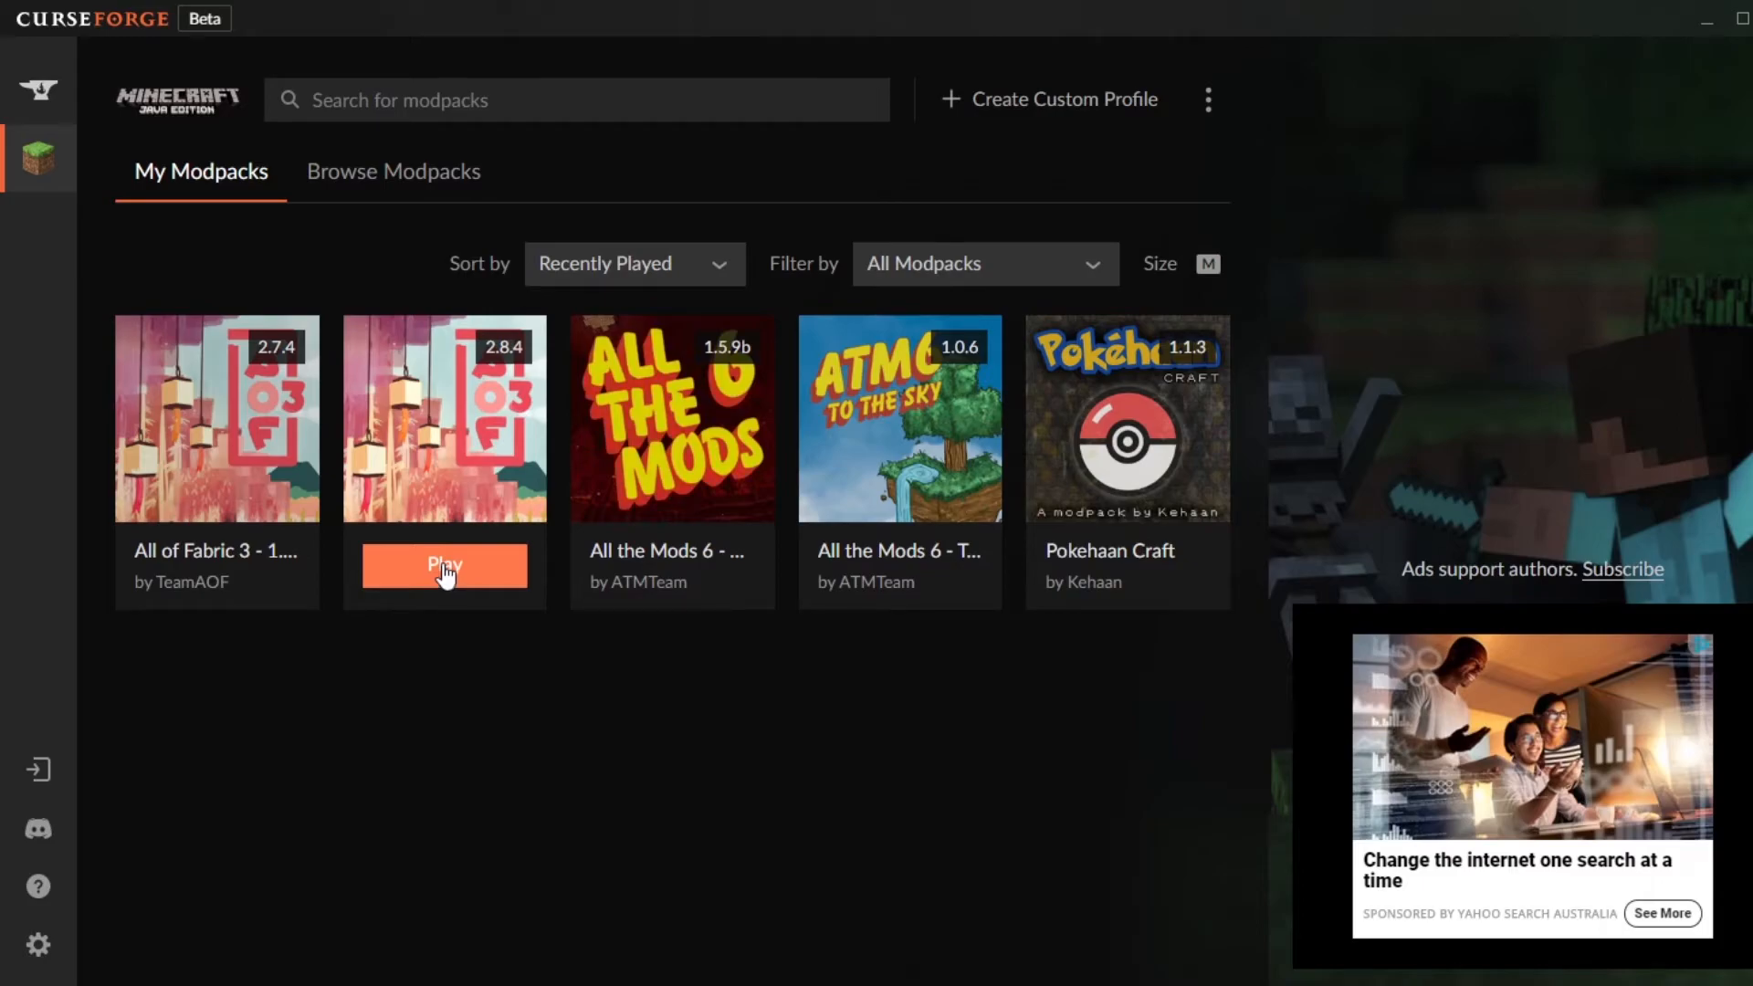
# Step: Launch the All of Fabric 3 2.8.4 pack so the Minecraft Launcher starts updating
pyautogui.click(444, 564)
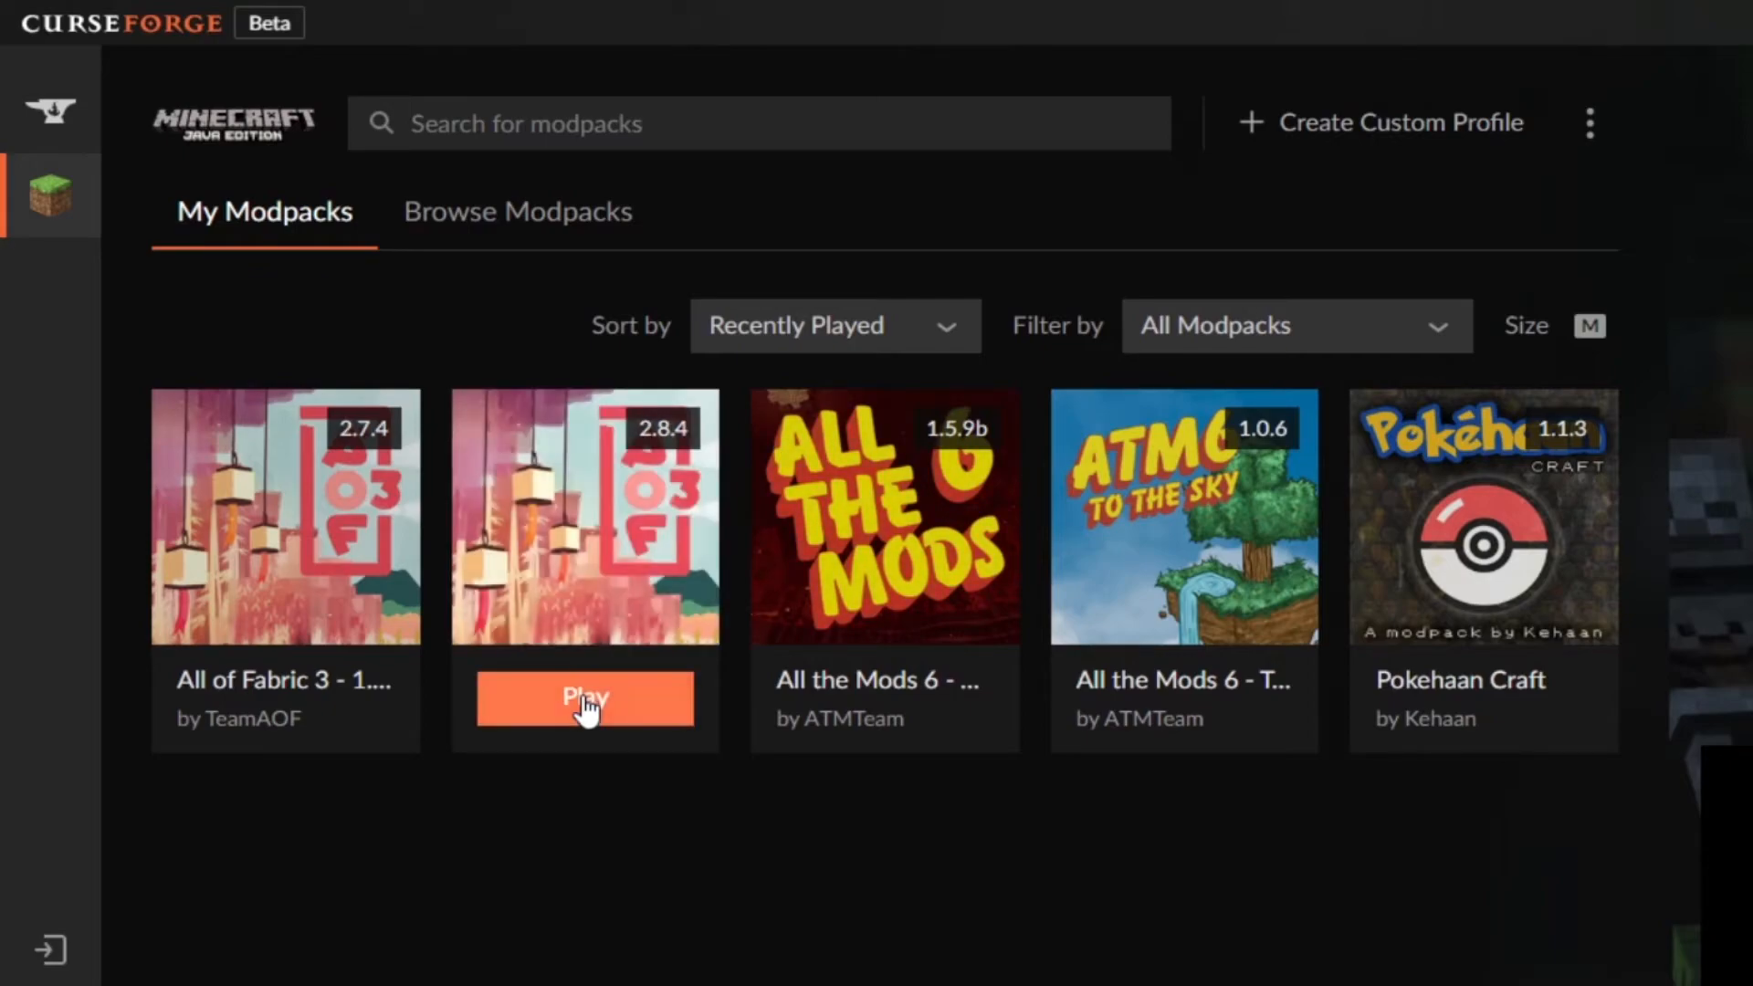
pyautogui.click(585, 697)
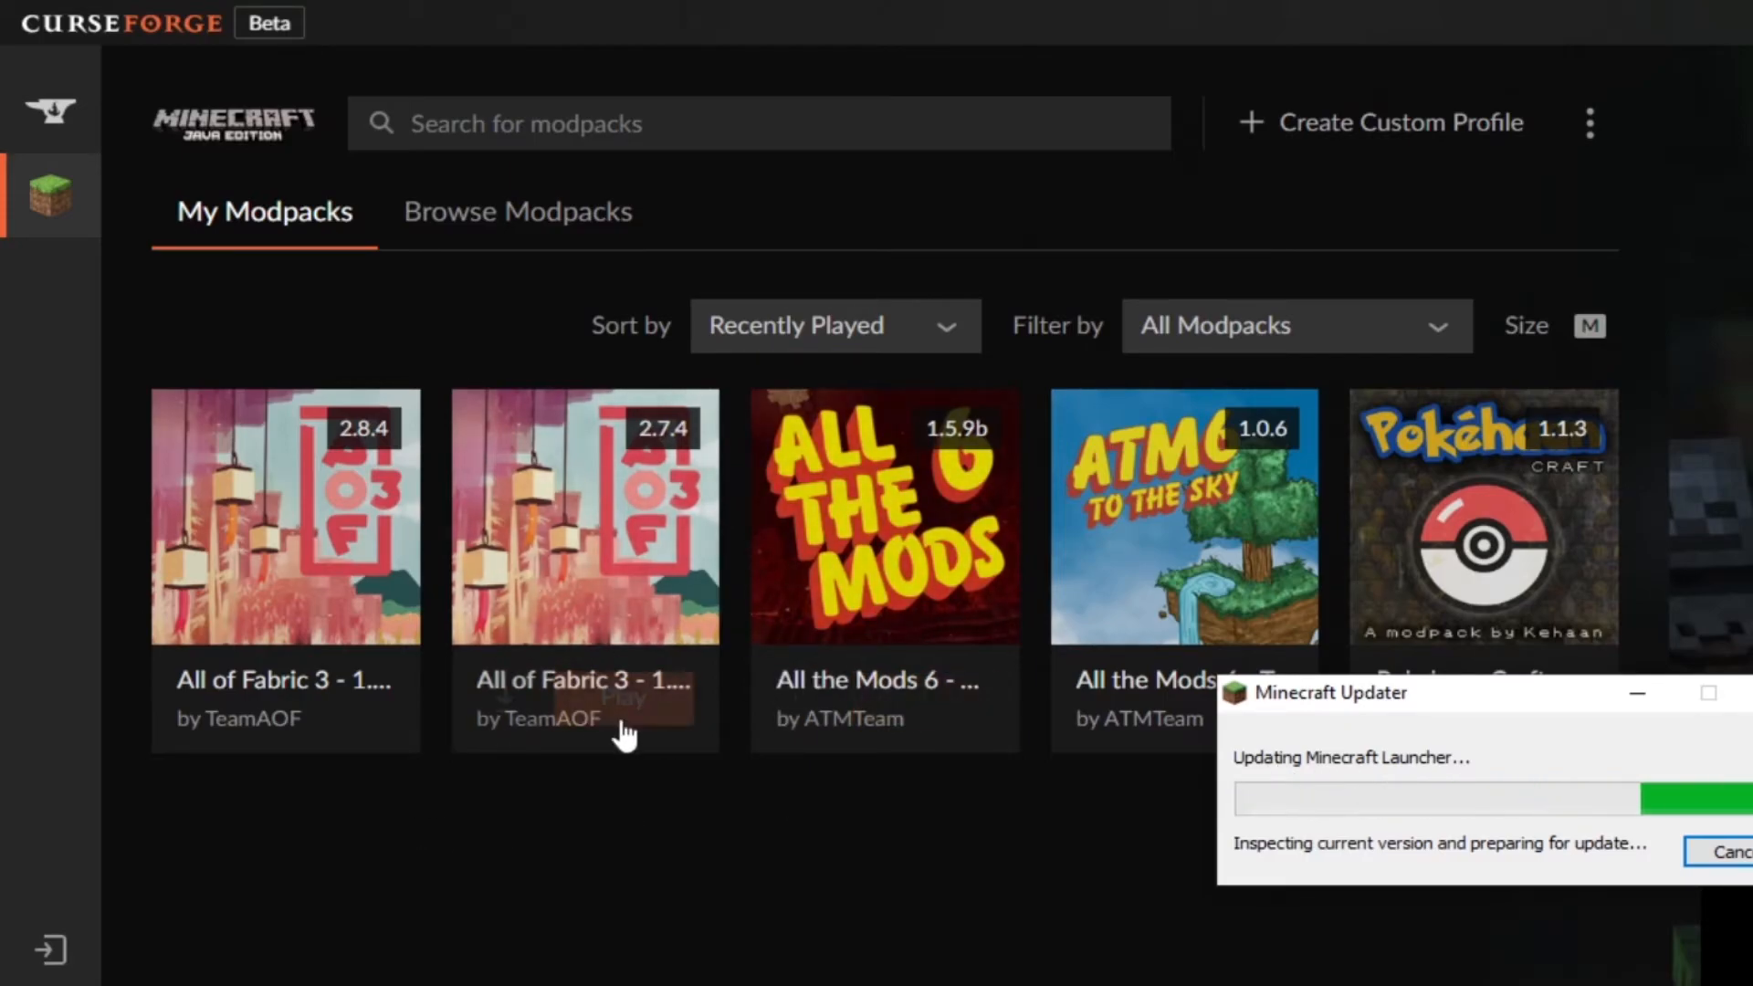
pyautogui.moveTo(1143, 891)
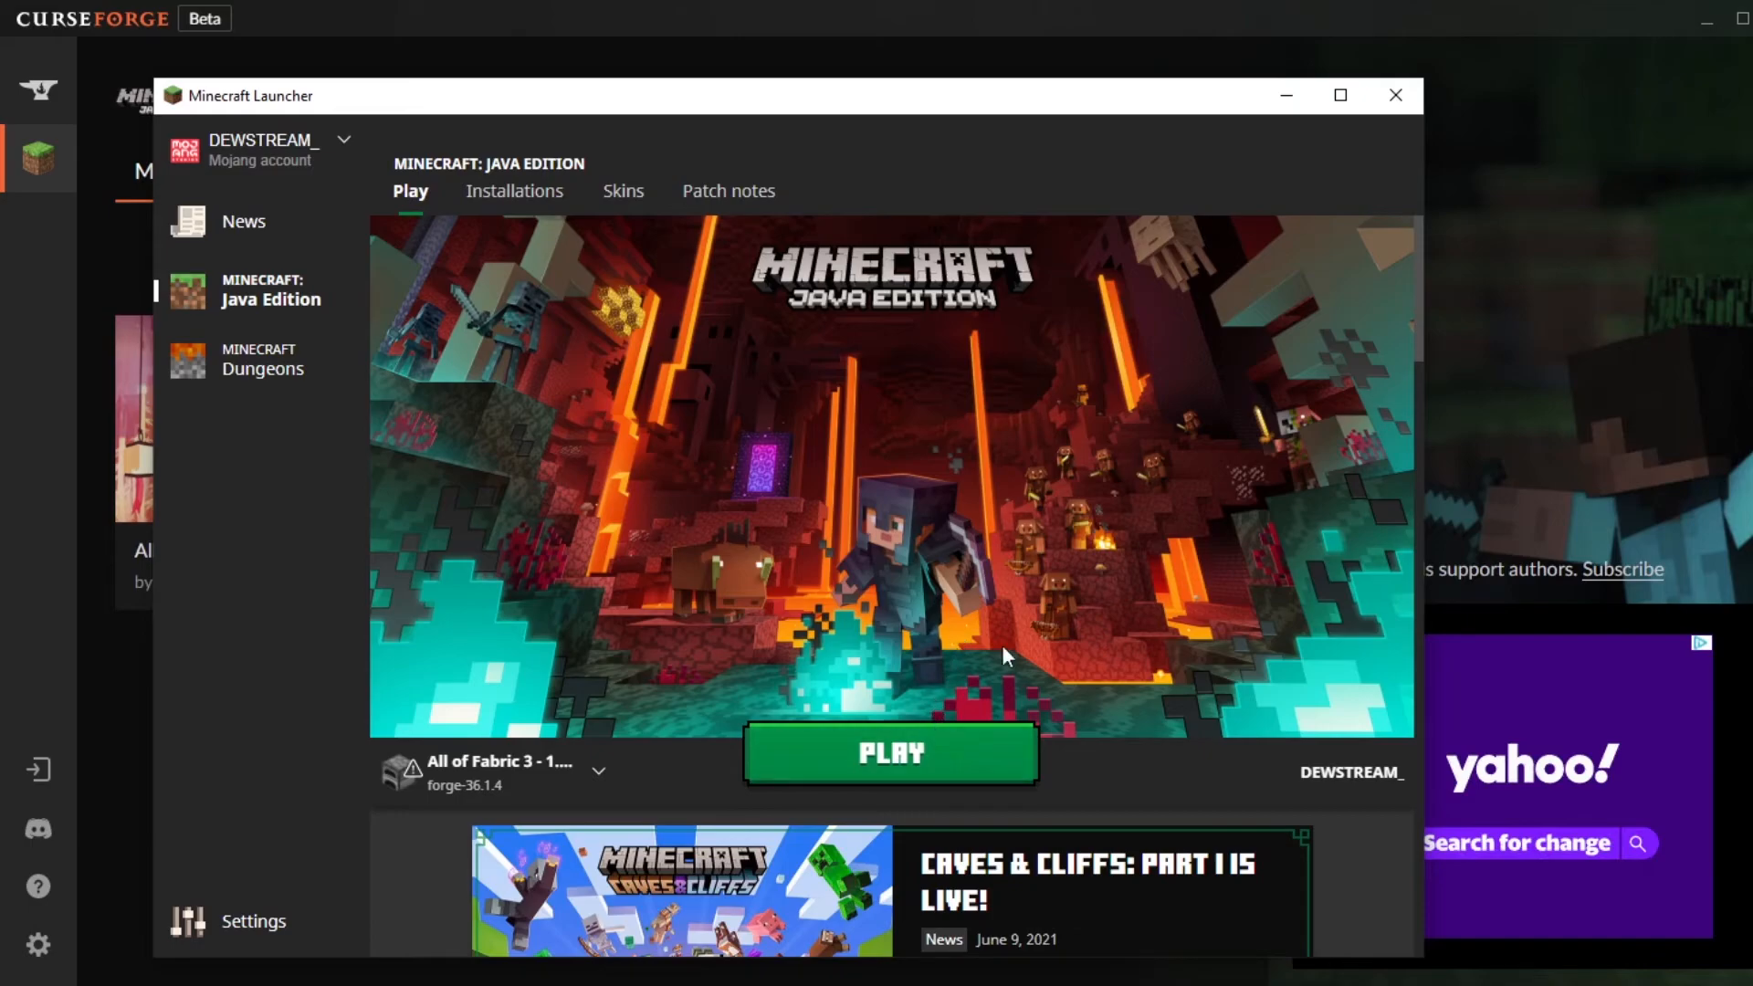
pyautogui.moveTo(880, 379)
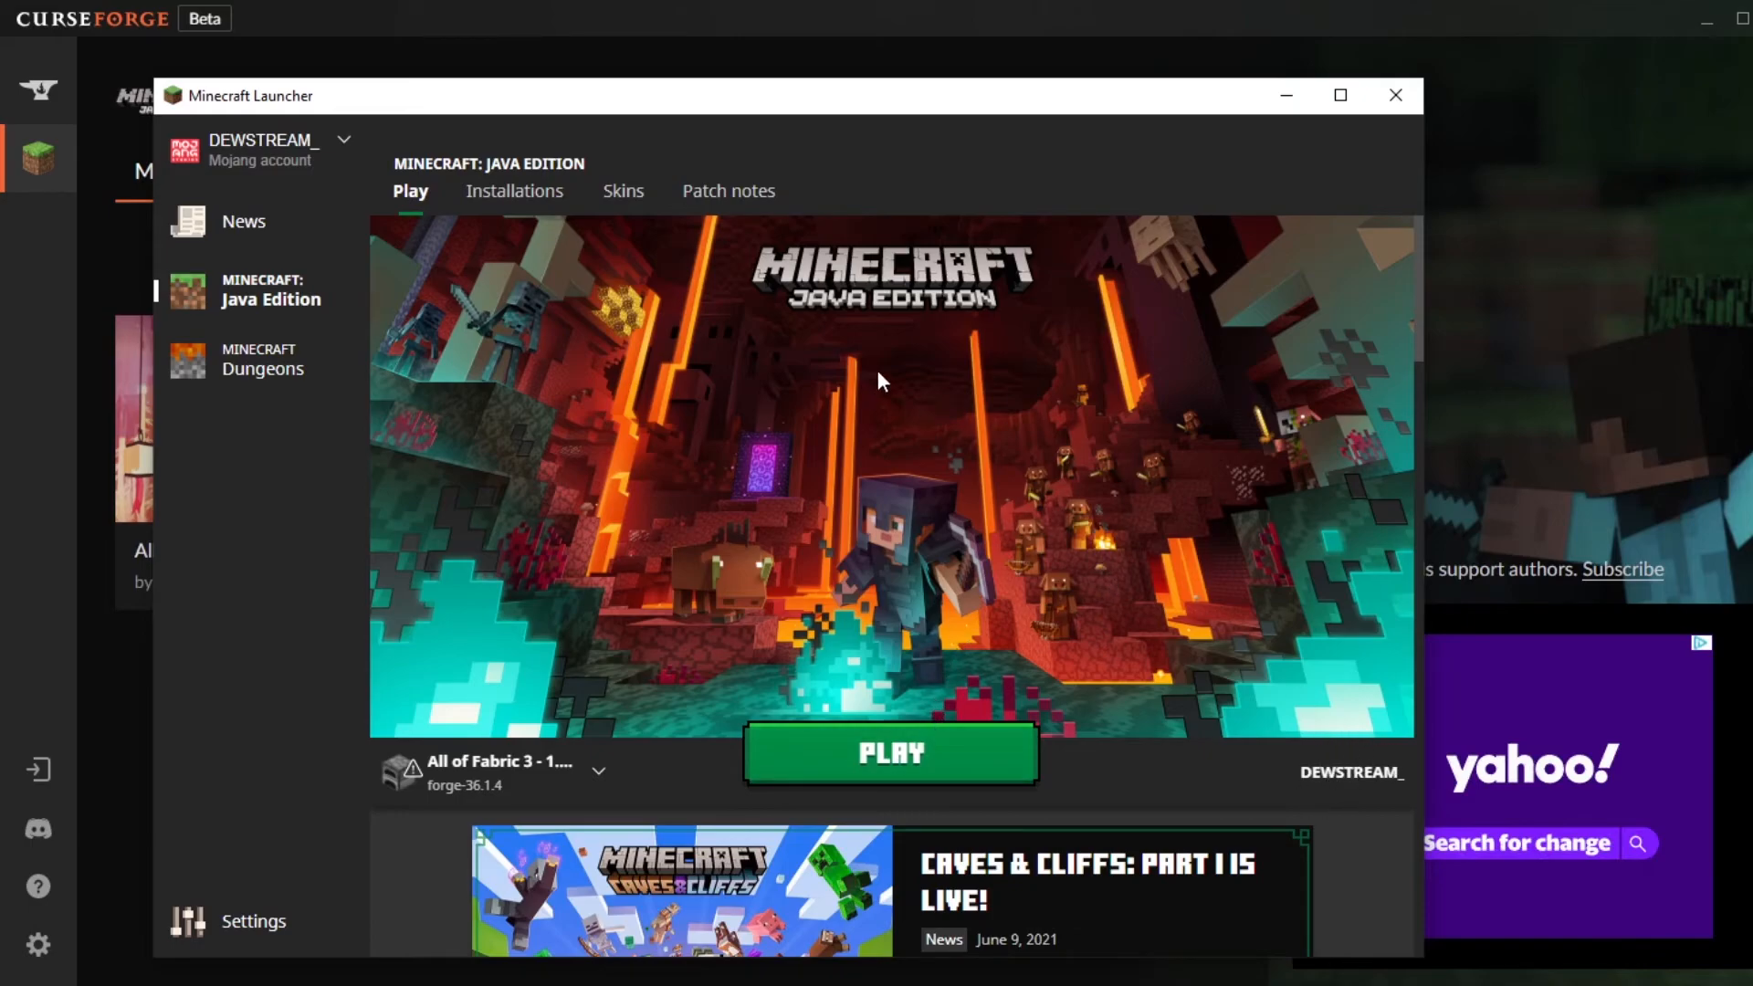
pyautogui.moveTo(624, 738)
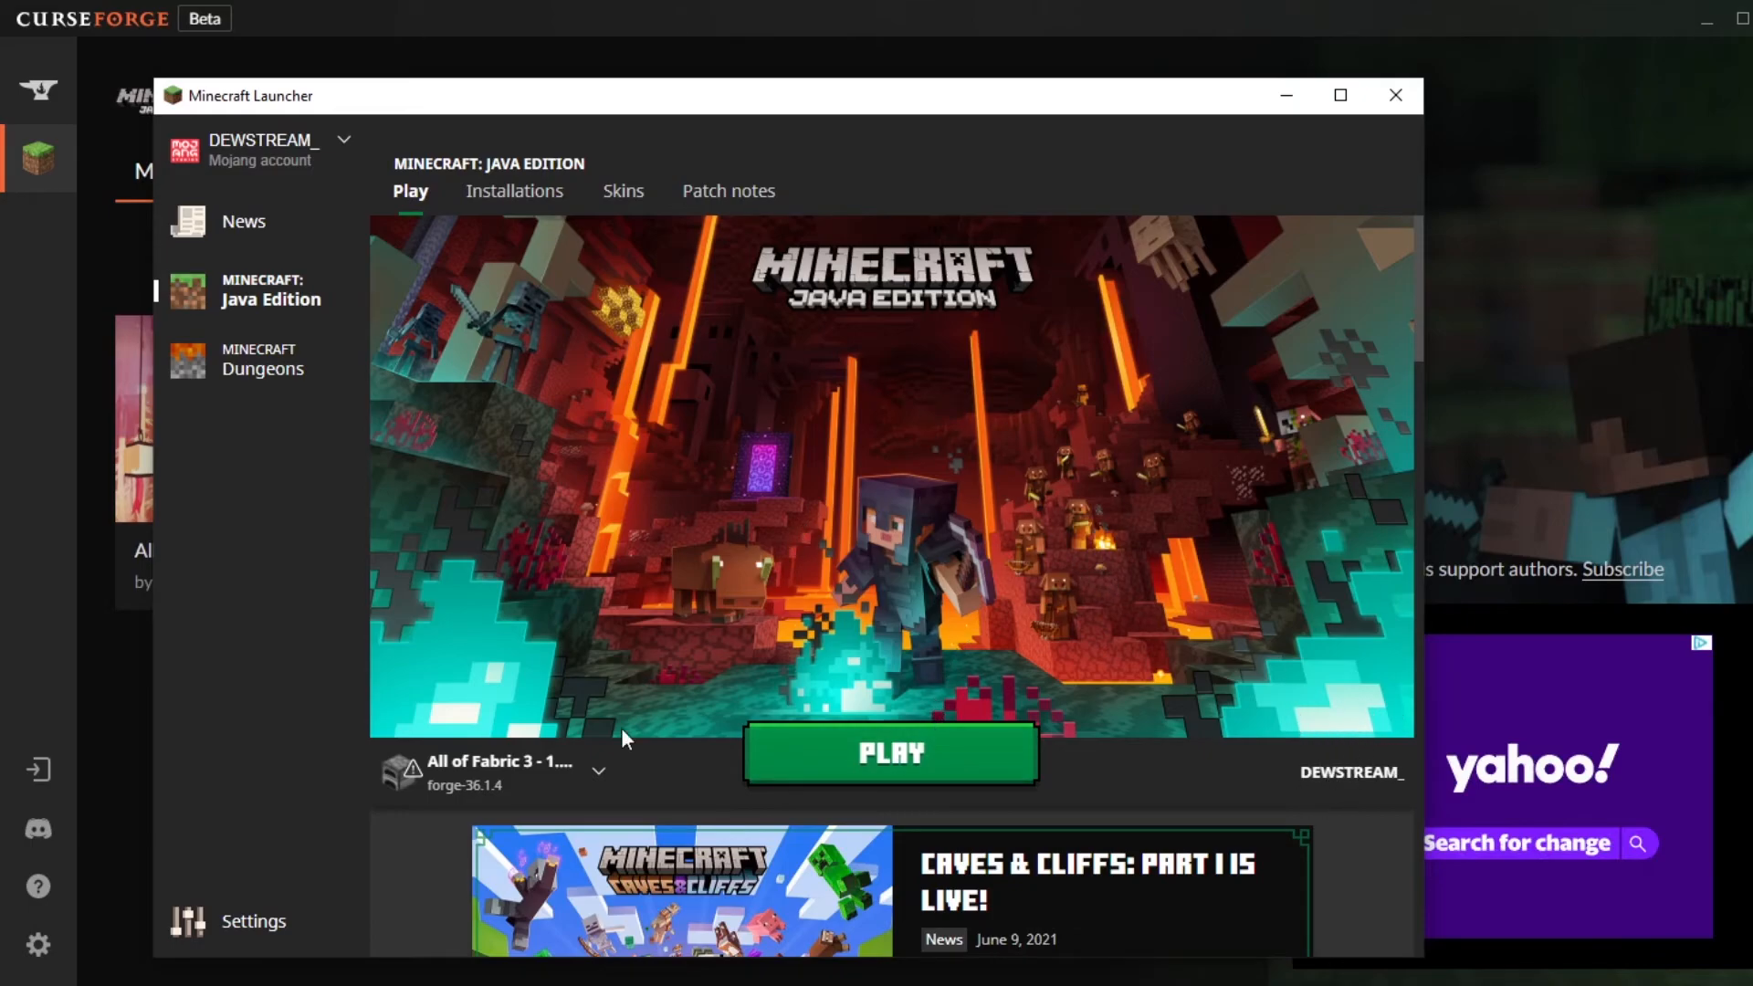
pyautogui.moveTo(398, 770)
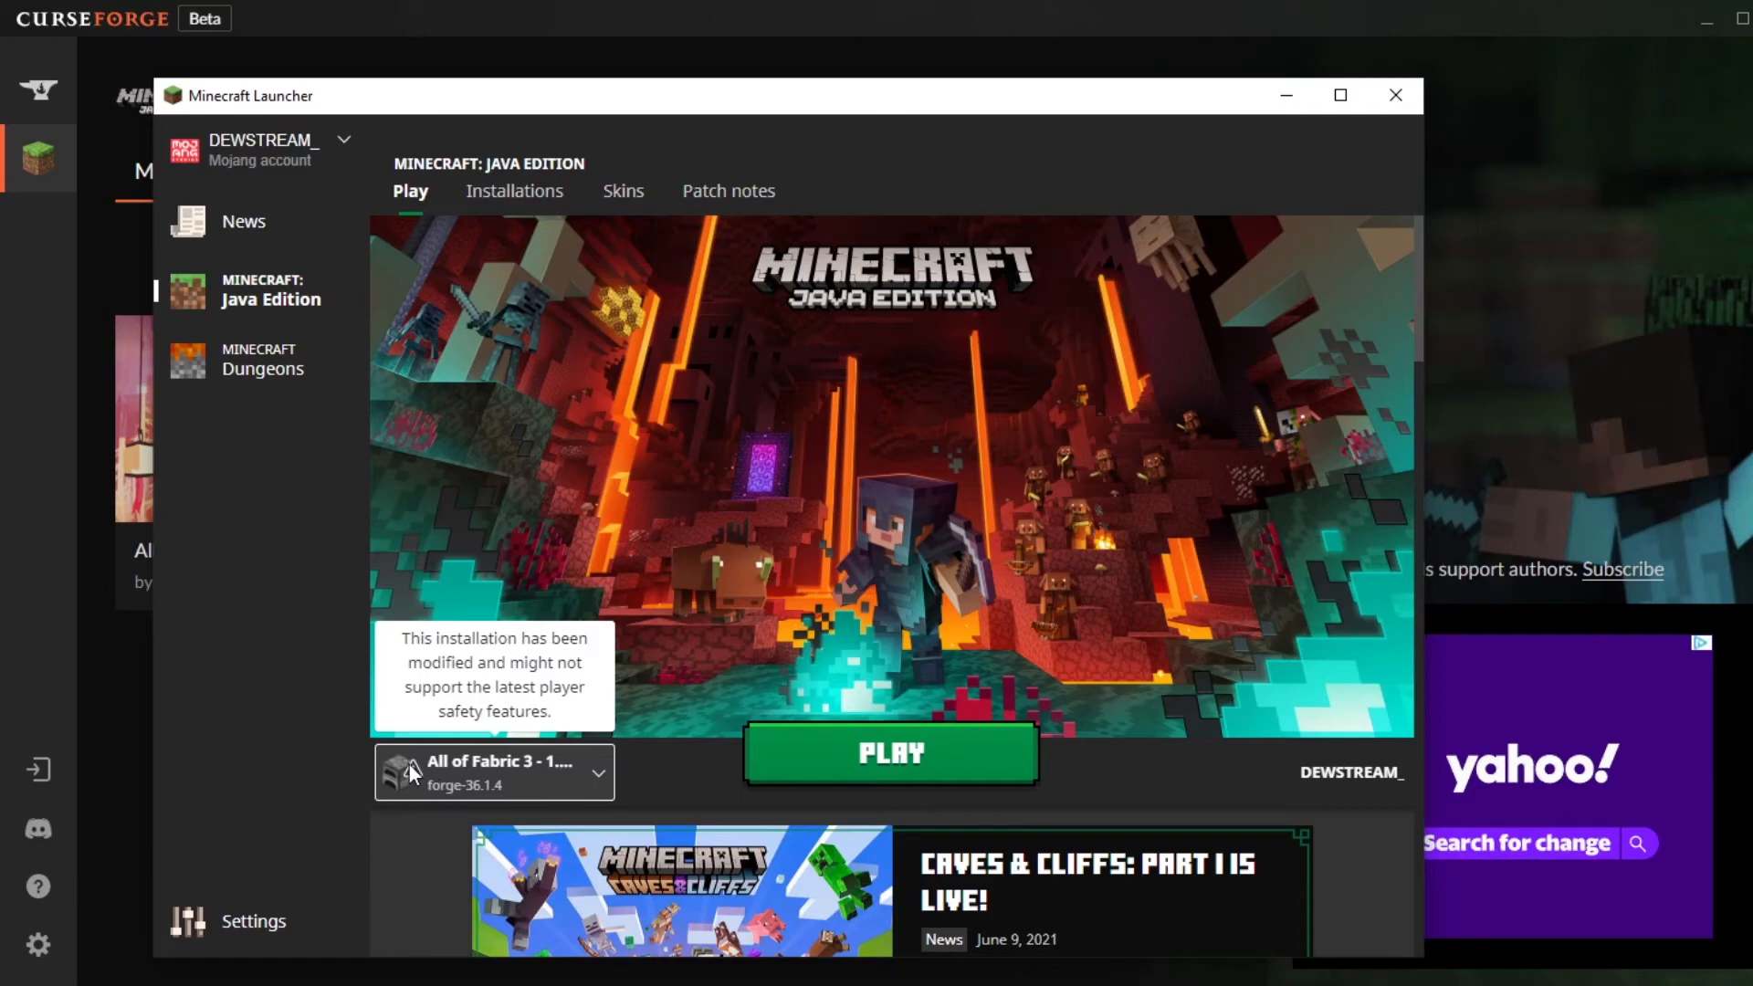
pyautogui.moveTo(458, 783)
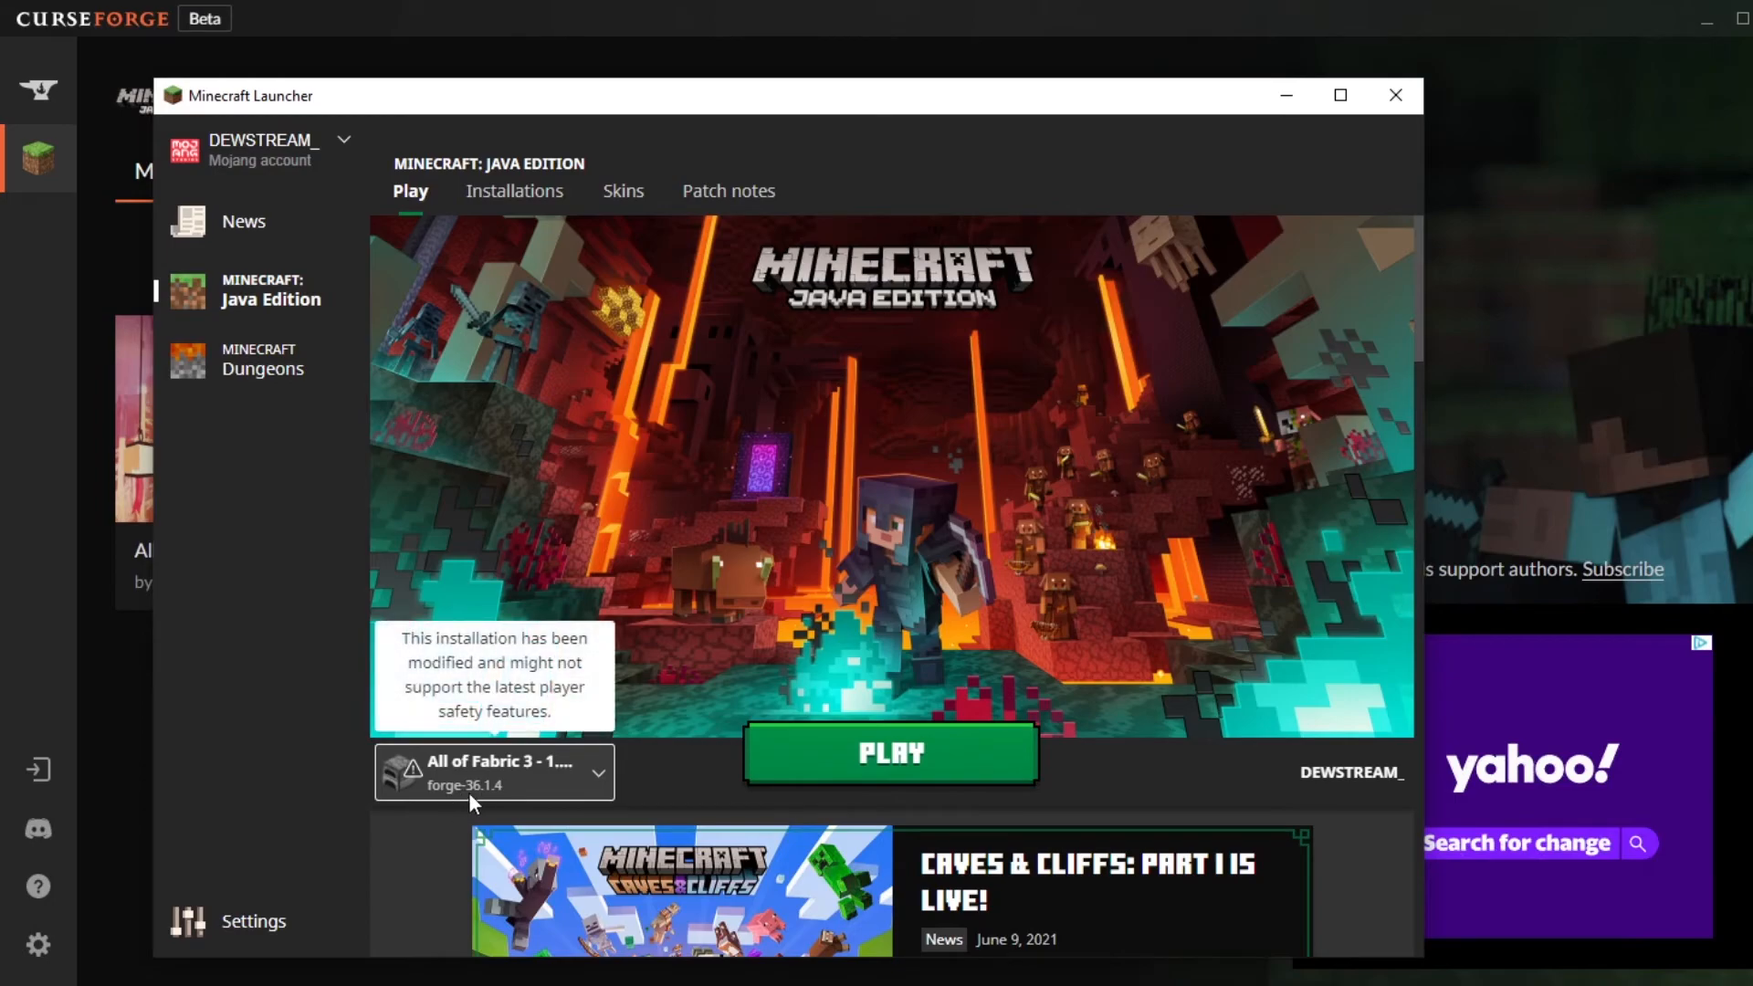
# Step: Start the game with the All of Fabric 3 forge-36.1.4 installation selected
pyautogui.click(890, 753)
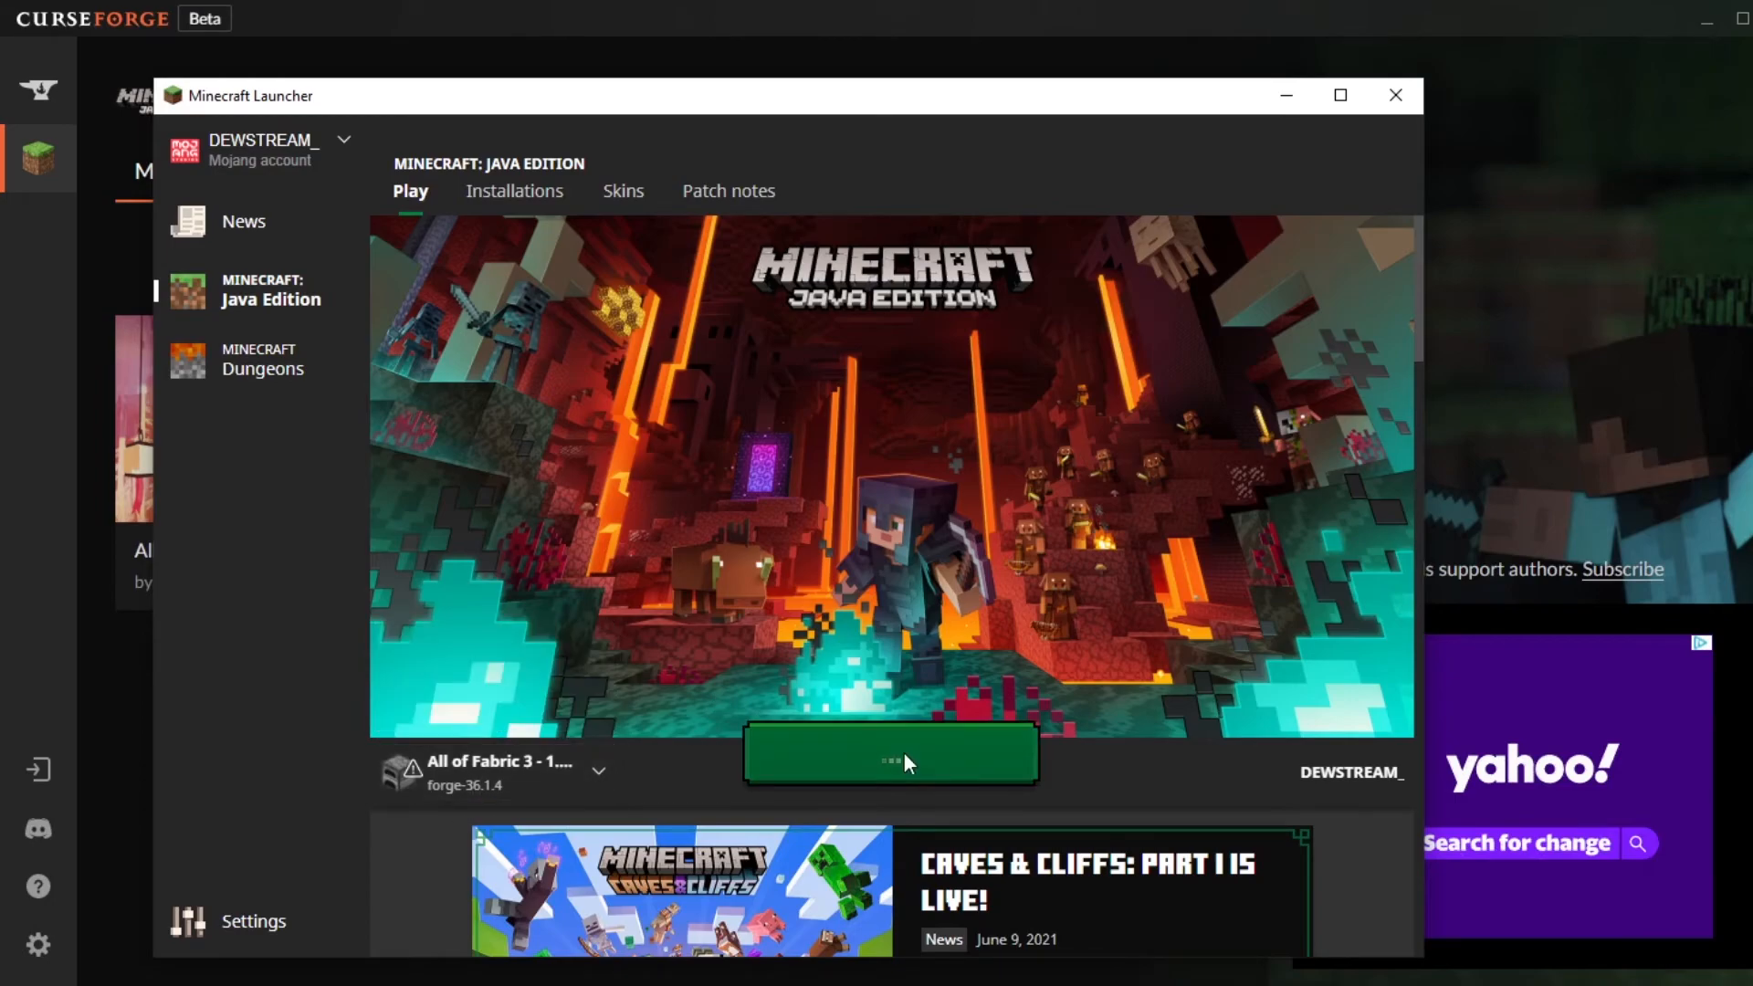
# Step: Start the All of Fabric 3 profile again until the launcher shows Preparing
pyautogui.click(889, 756)
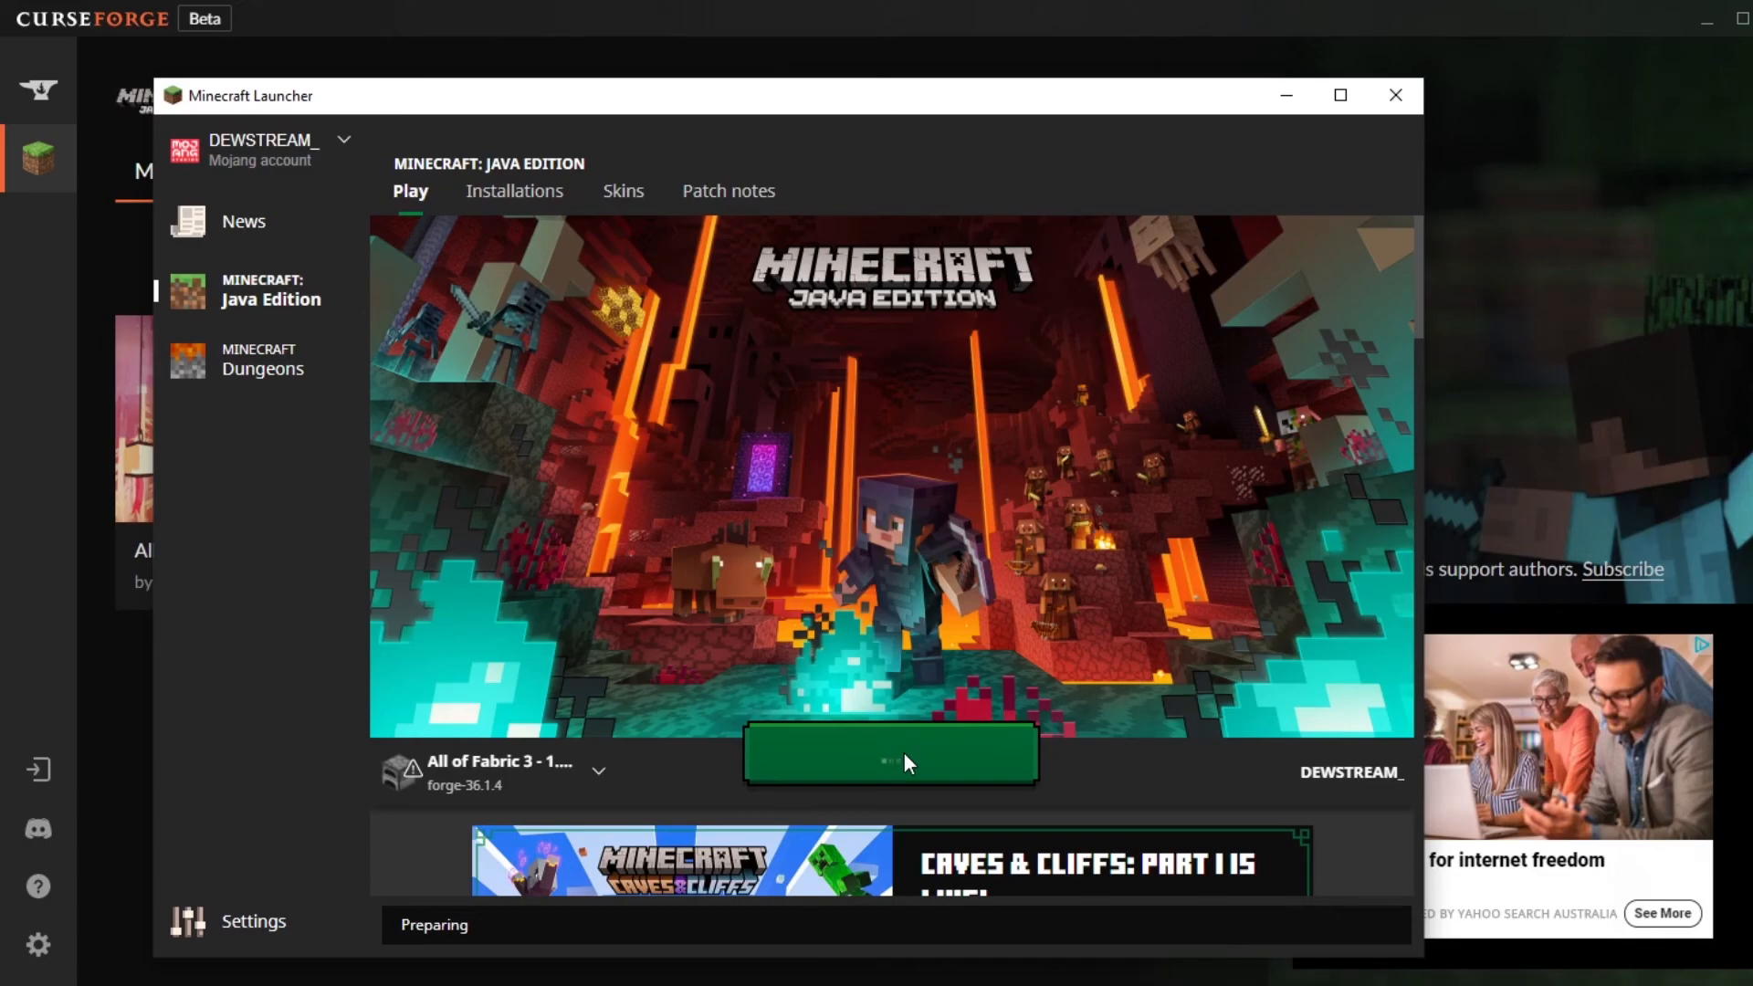
pyautogui.moveTo(446, 950)
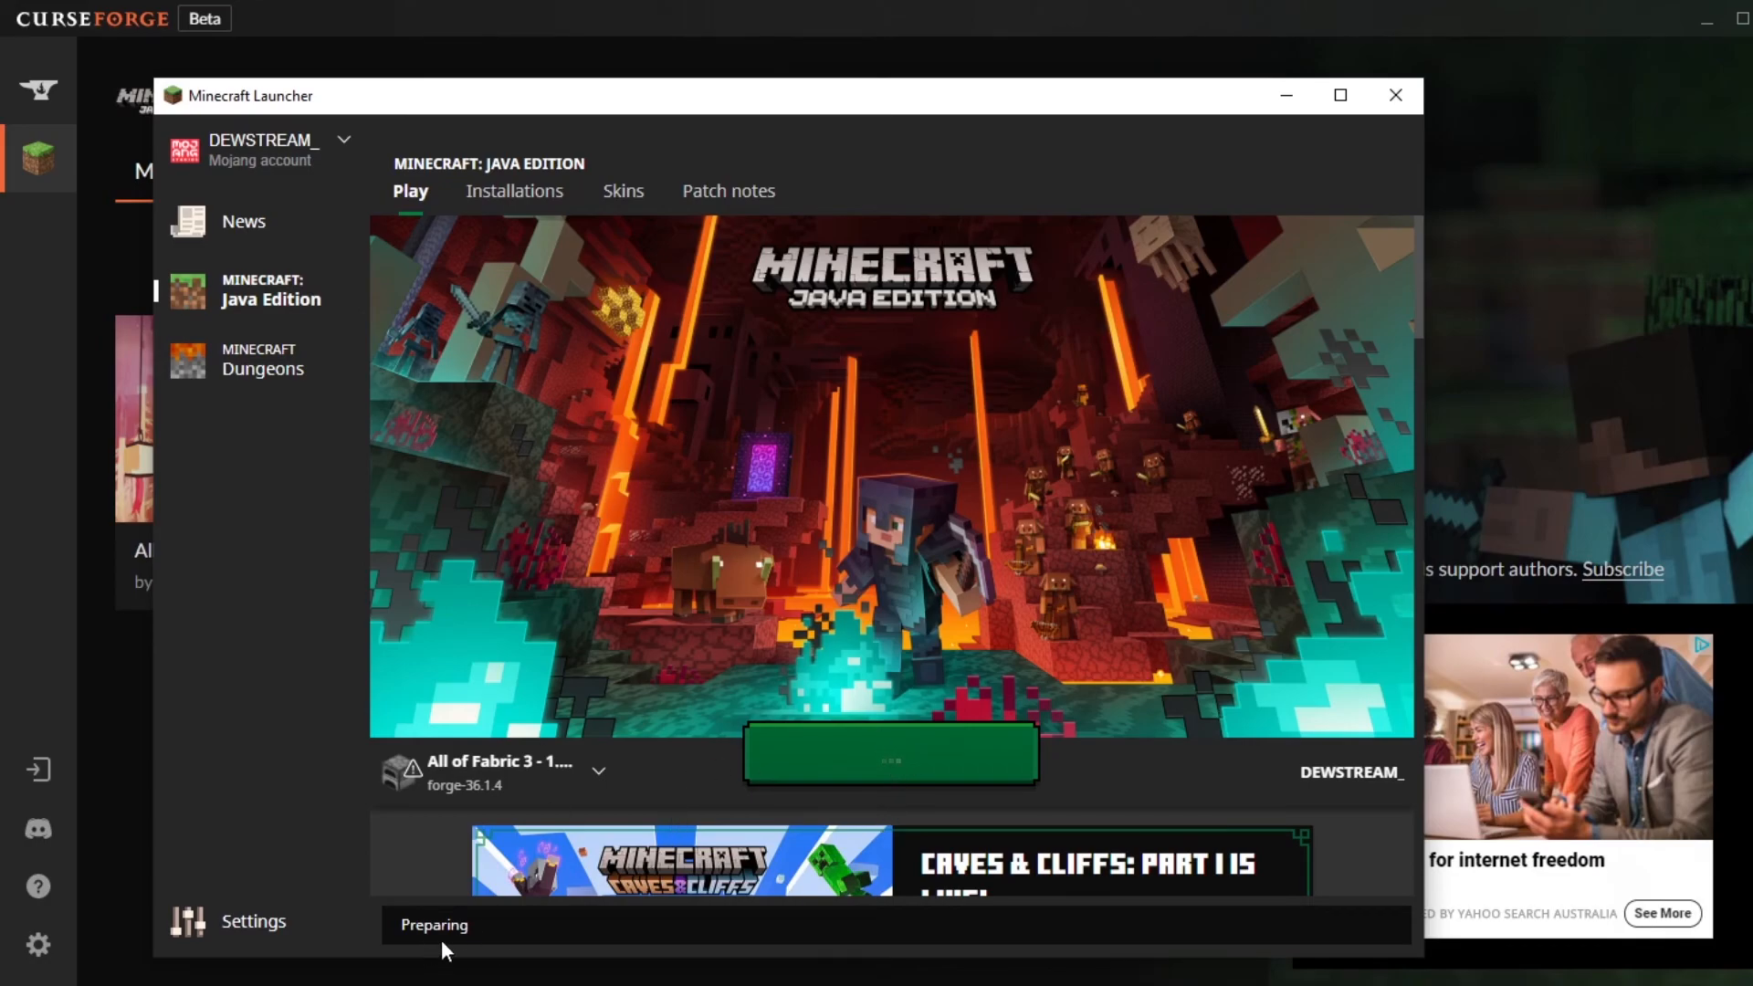